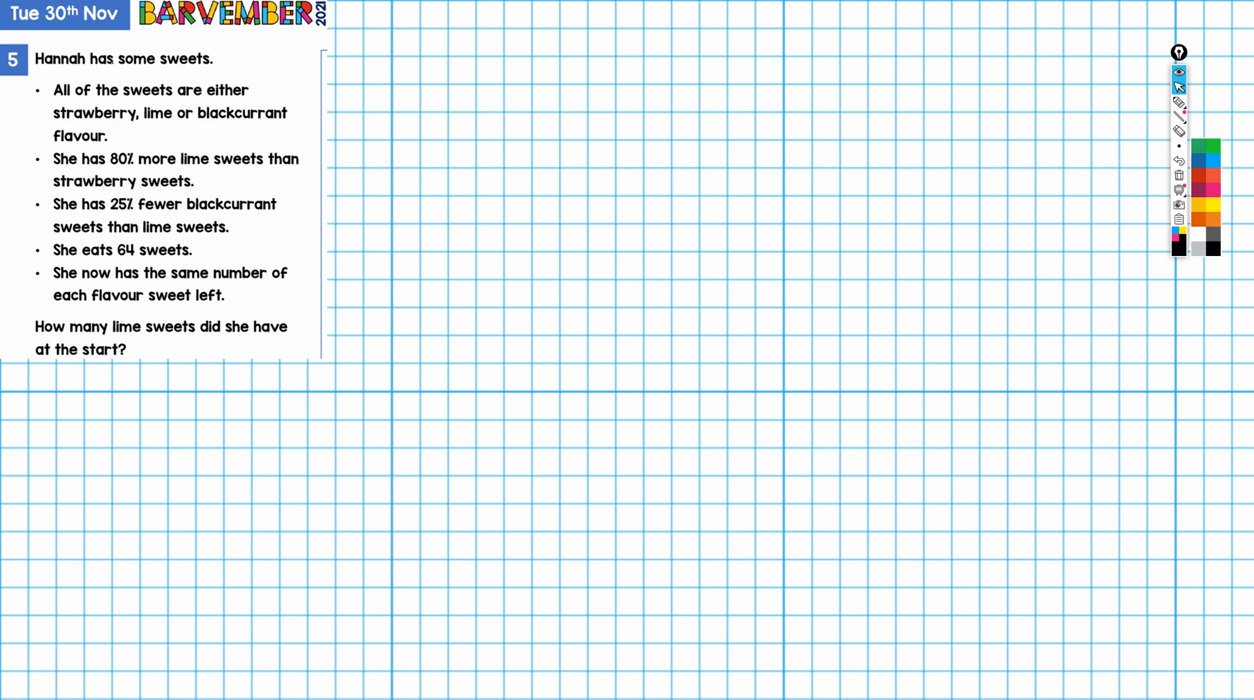
pyautogui.moveTo(1178, 105)
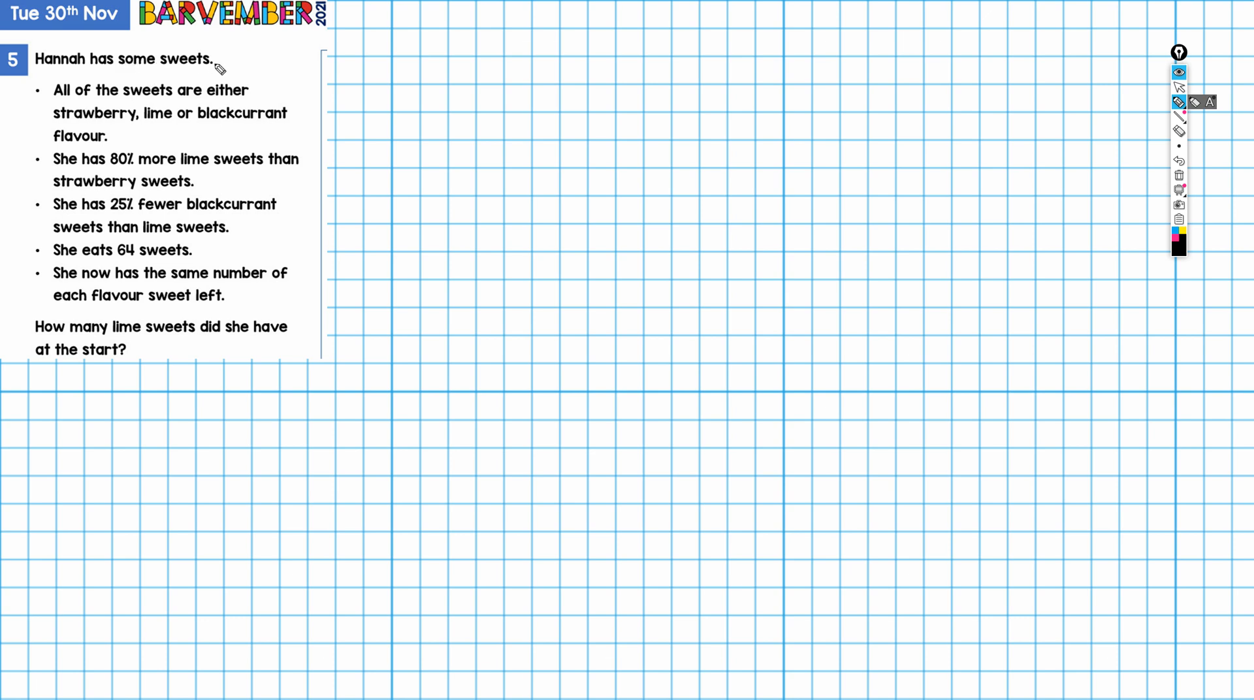
pyautogui.moveTo(273, 104)
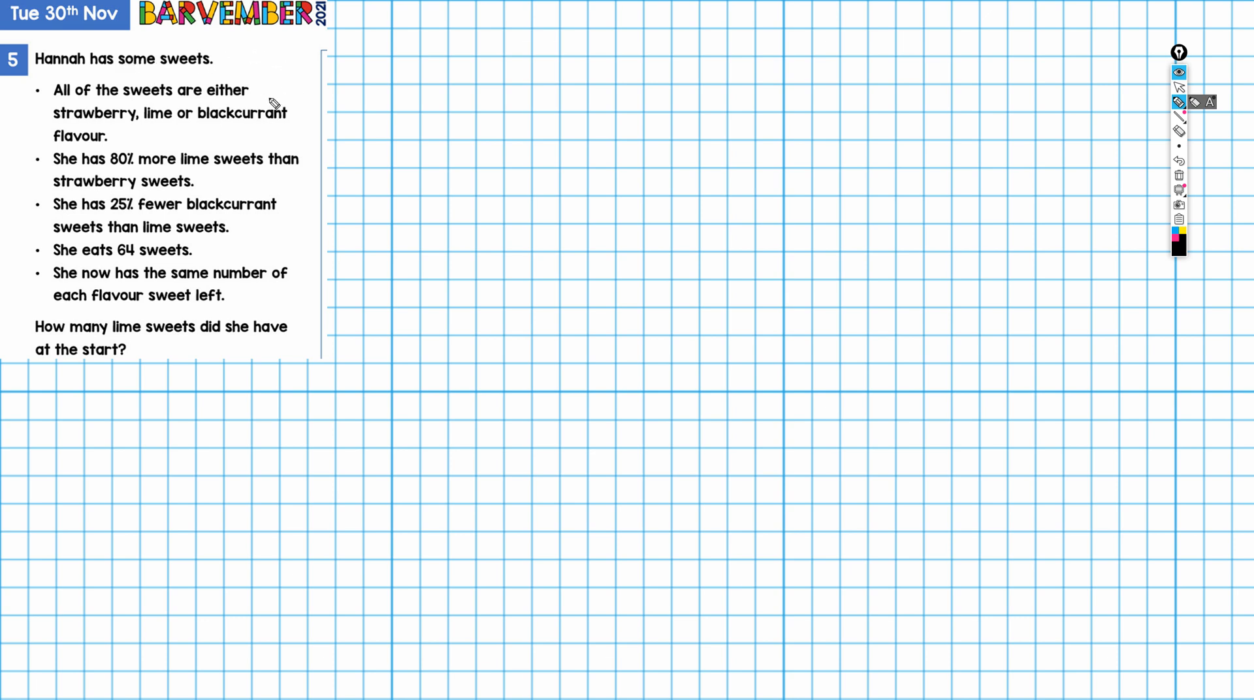
pyautogui.moveTo(287, 149)
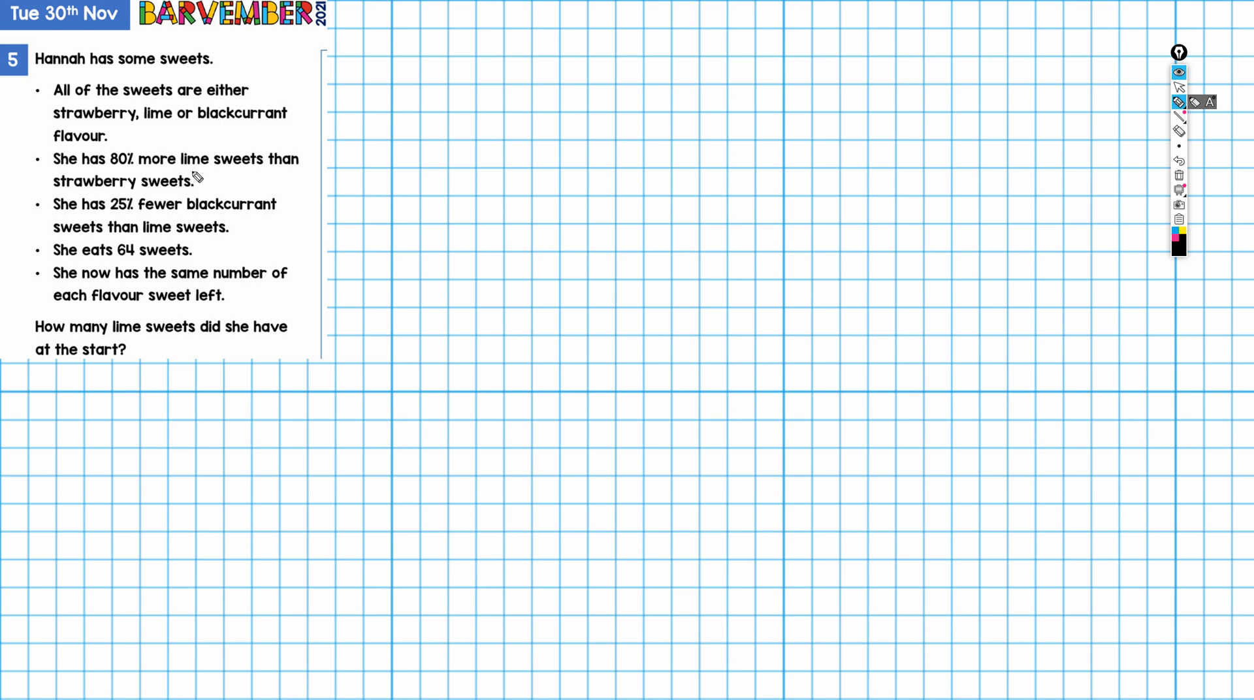
pyautogui.moveTo(210, 186)
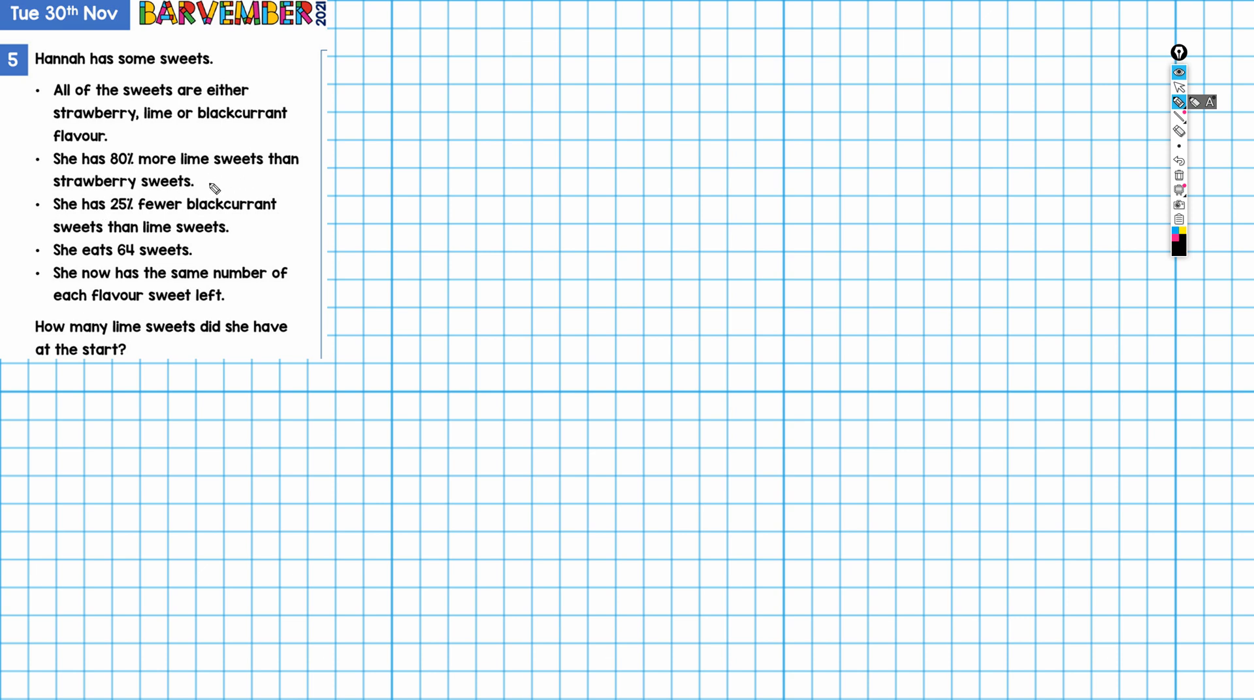
pyautogui.moveTo(249, 221)
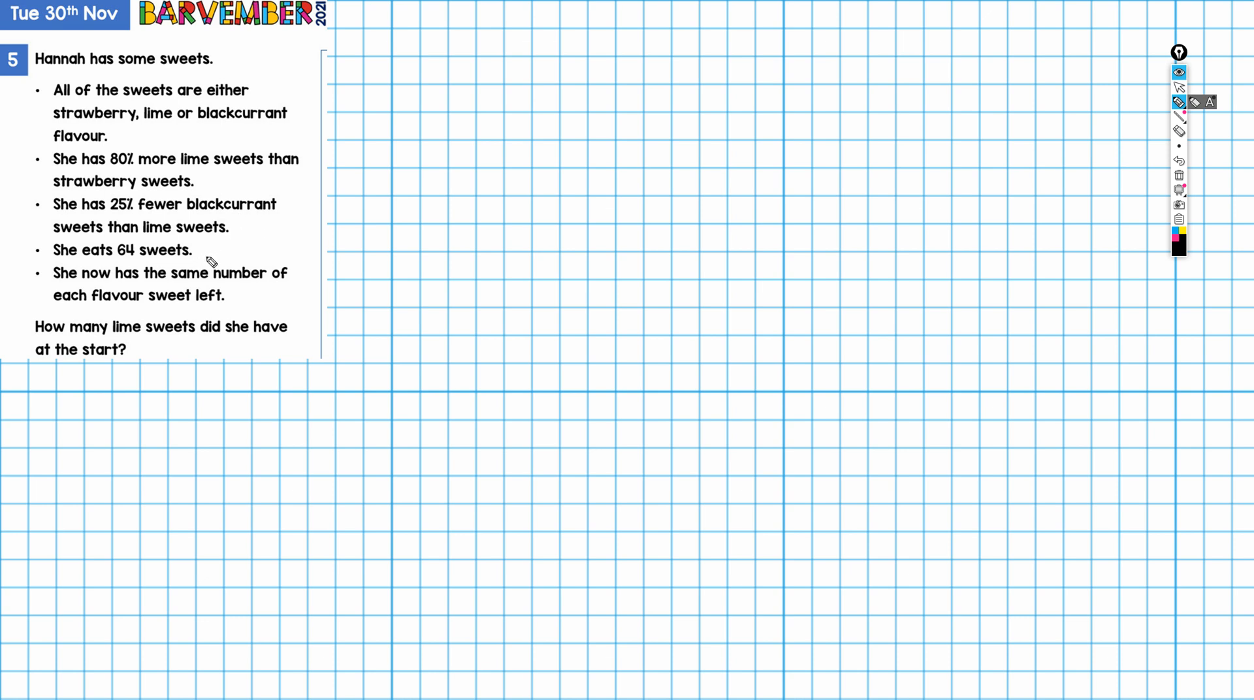
pyautogui.moveTo(277, 303)
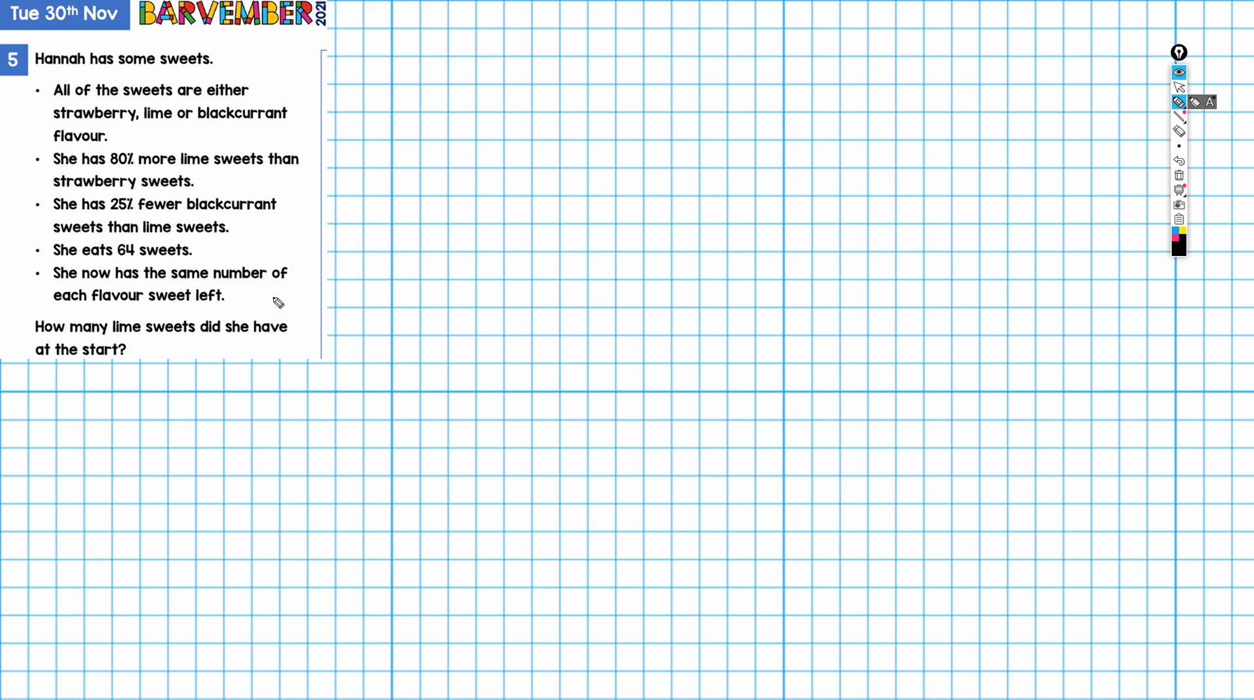
pyautogui.moveTo(258, 318)
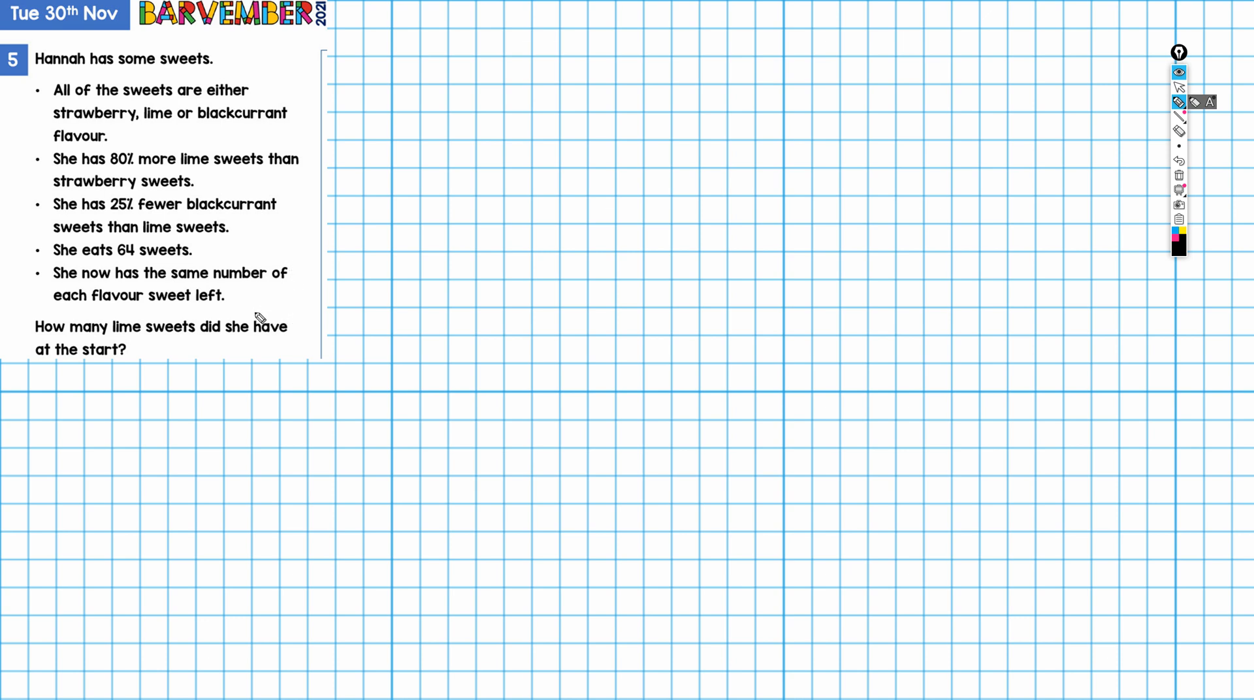
pyautogui.moveTo(128, 336)
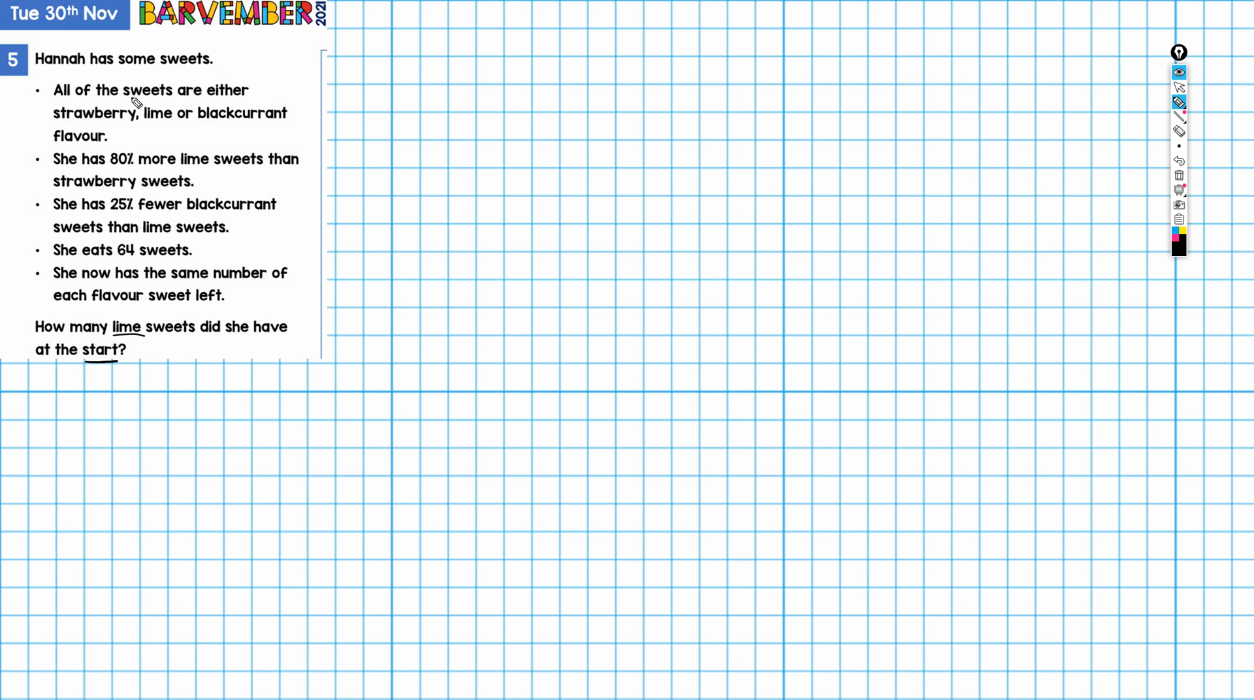
pyautogui.moveTo(87, 126)
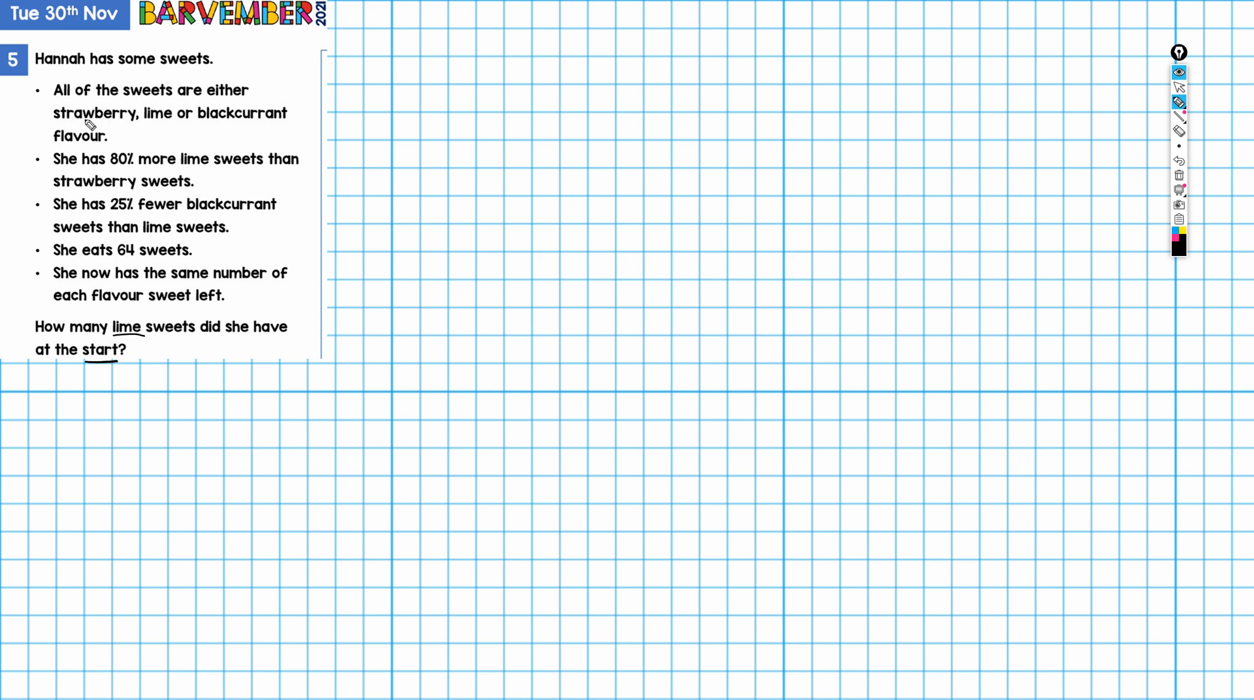
pyautogui.moveTo(241, 124)
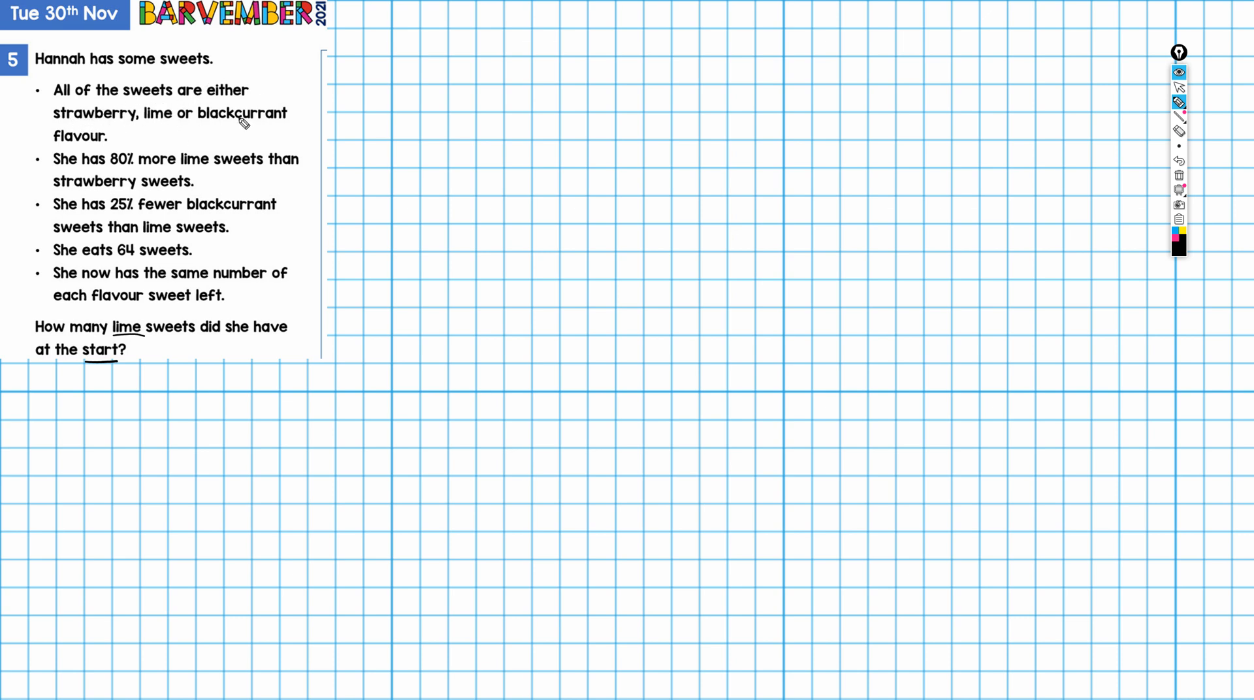
pyautogui.moveTo(344, 92)
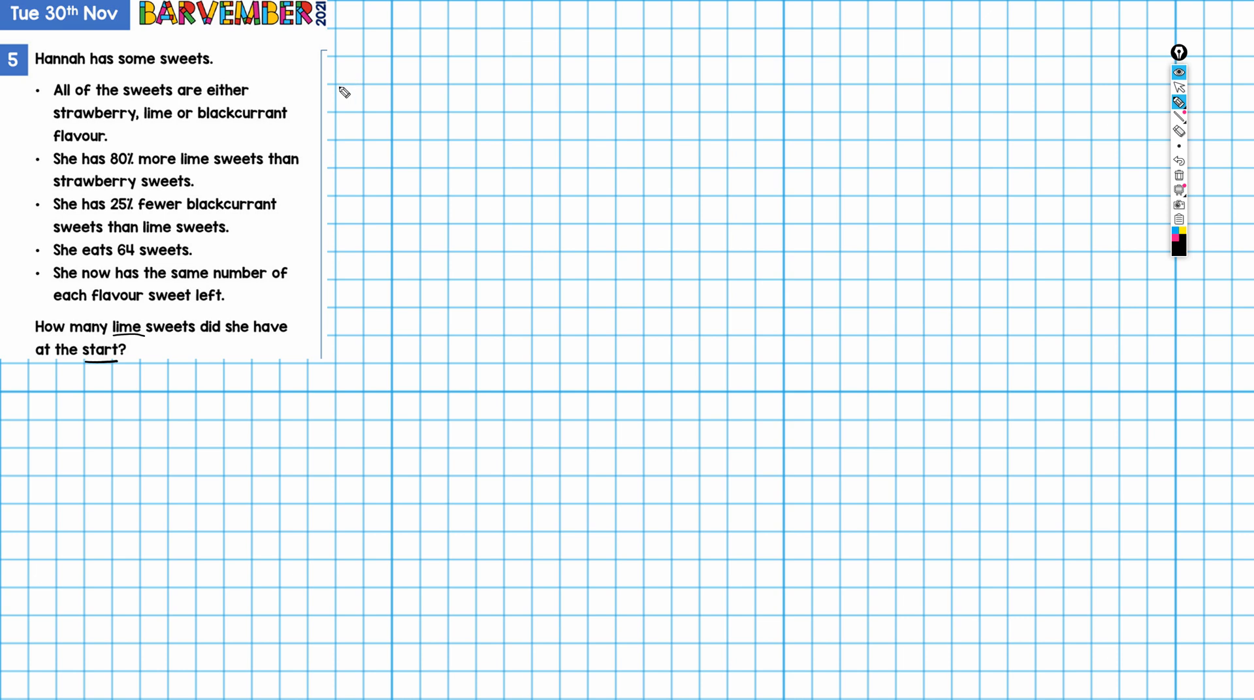
pyautogui.moveTo(531, 56)
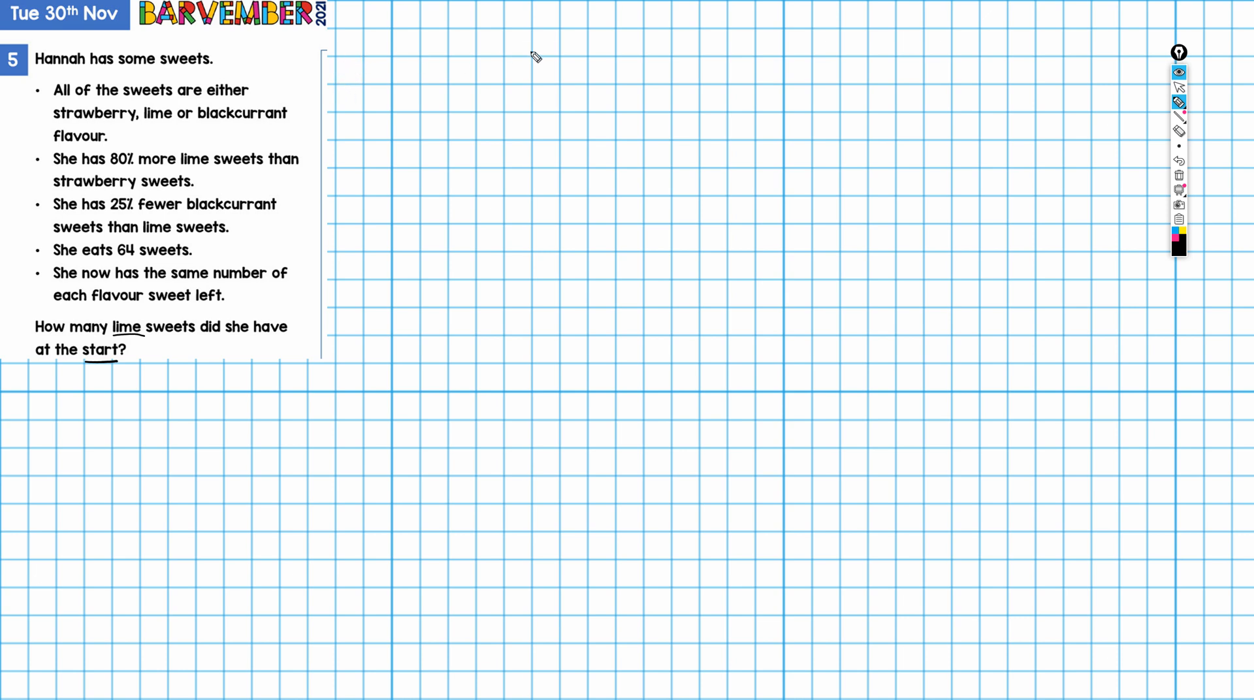
pyautogui.moveTo(1015, 68)
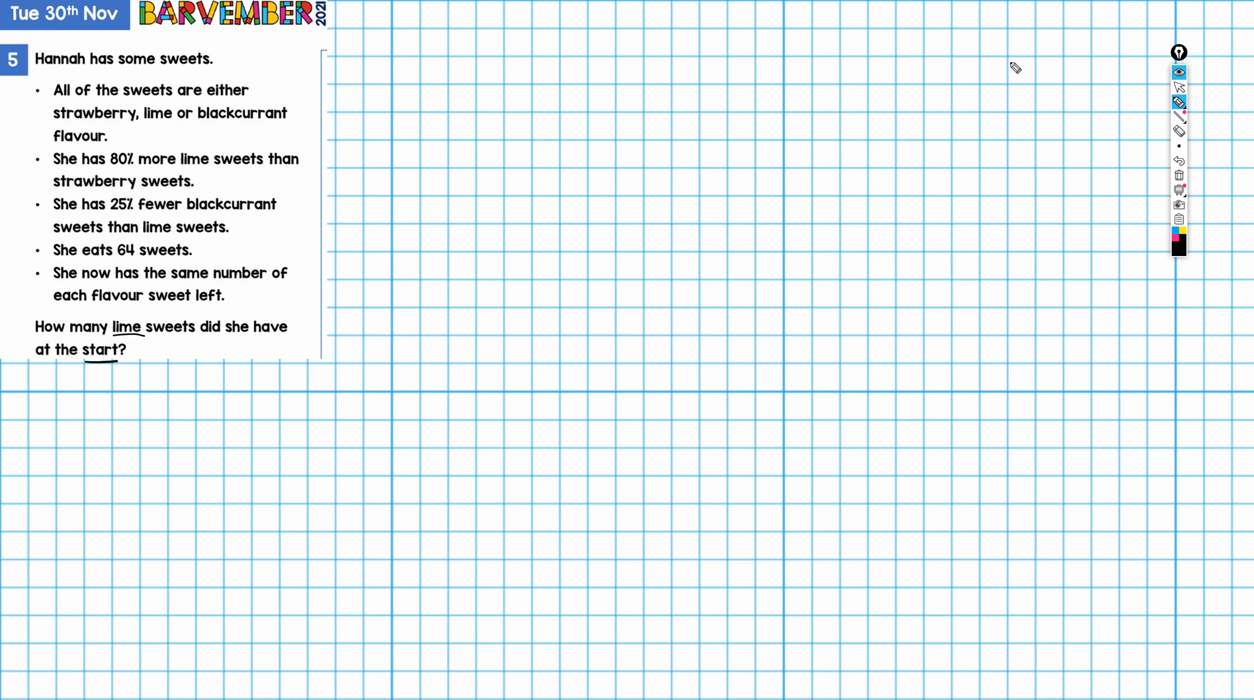
pyautogui.moveTo(136, 181)
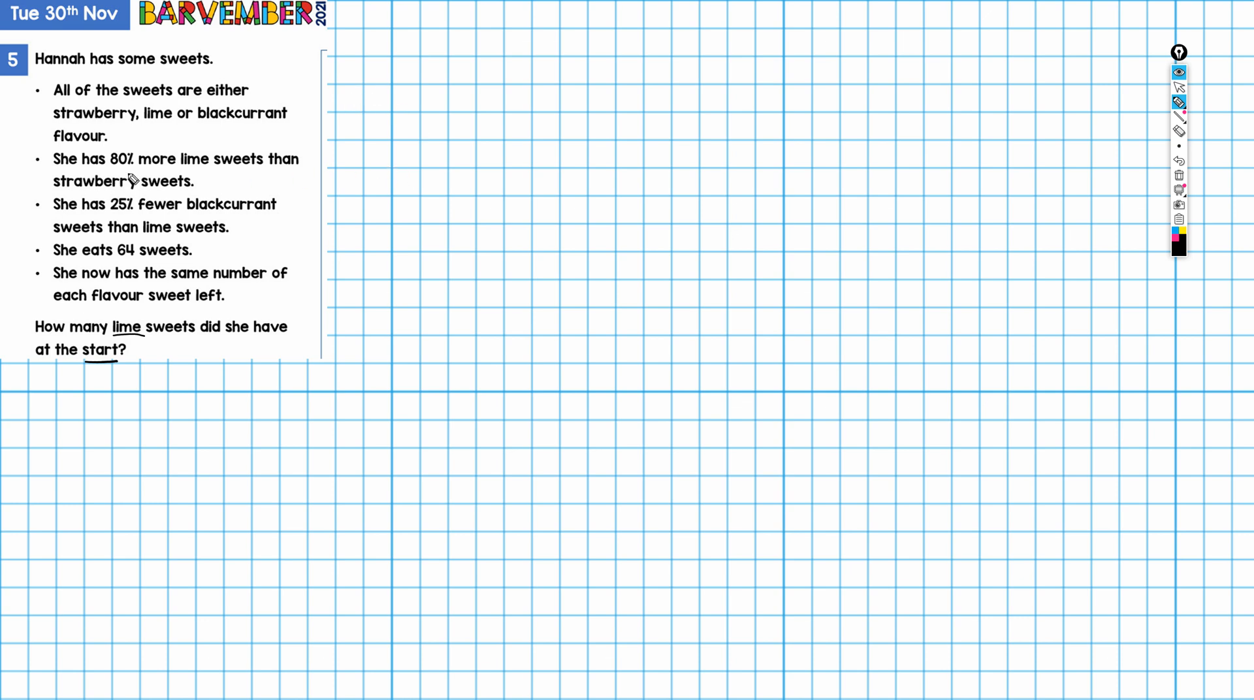
pyautogui.moveTo(148, 200)
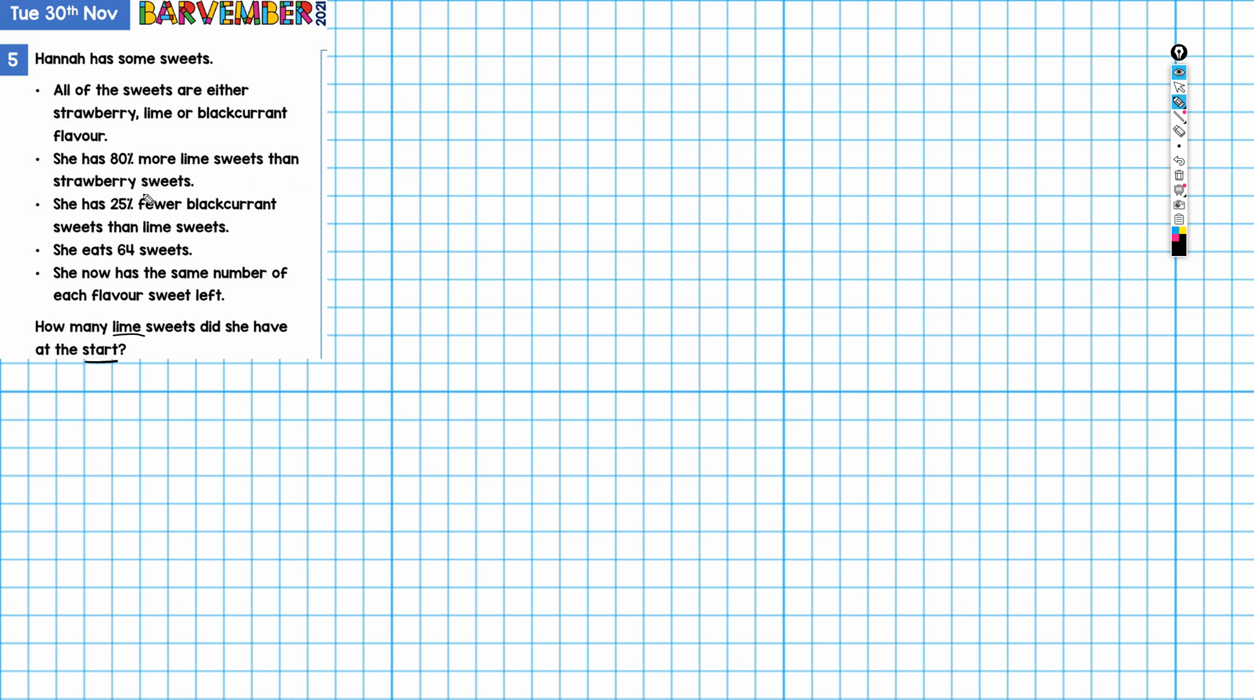
pyautogui.moveTo(123, 180)
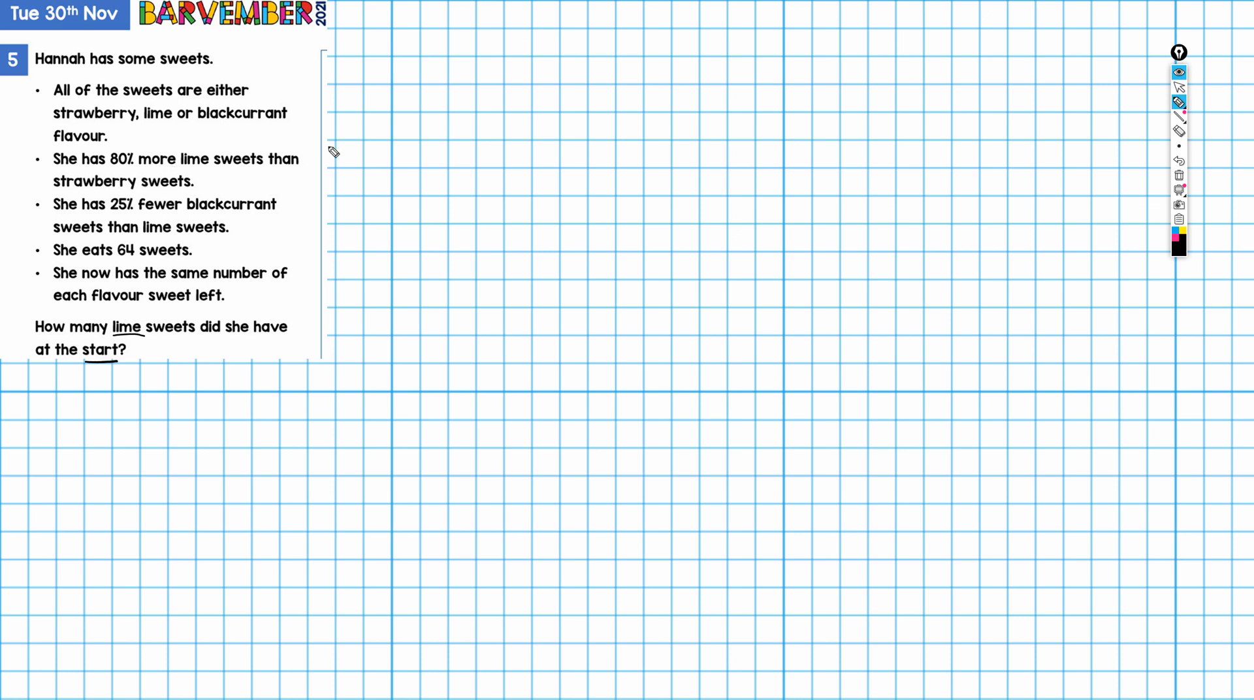
pyautogui.moveTo(357, 72)
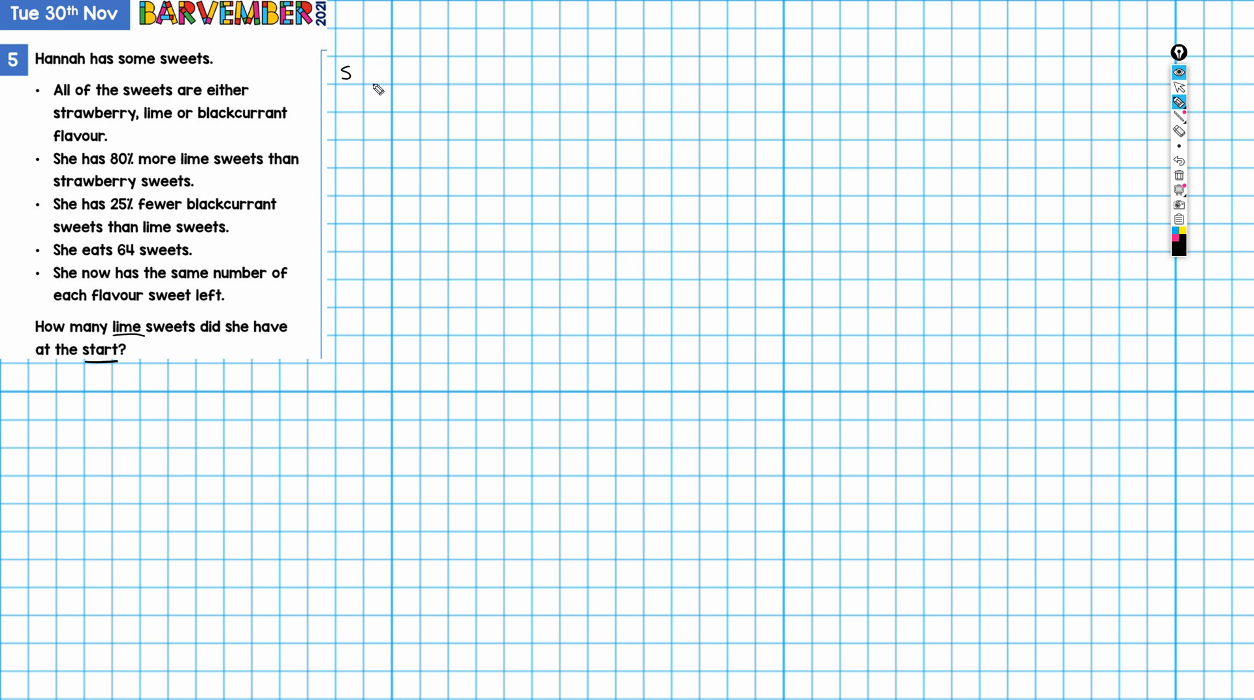
pyautogui.moveTo(419, 104)
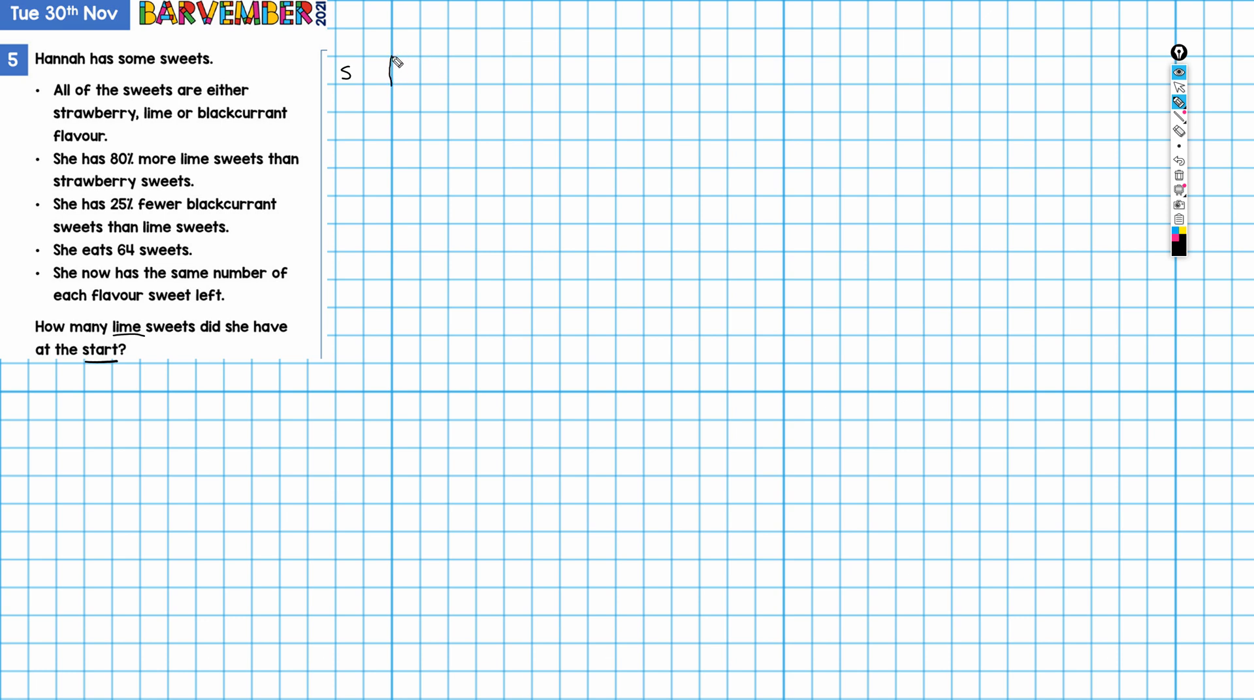
# - Draw the strawberry bar beside S with dividers and top and bottom edges forming ten boxes
pyautogui.moveTo(391, 64); pyautogui.dragTo(392, 88)
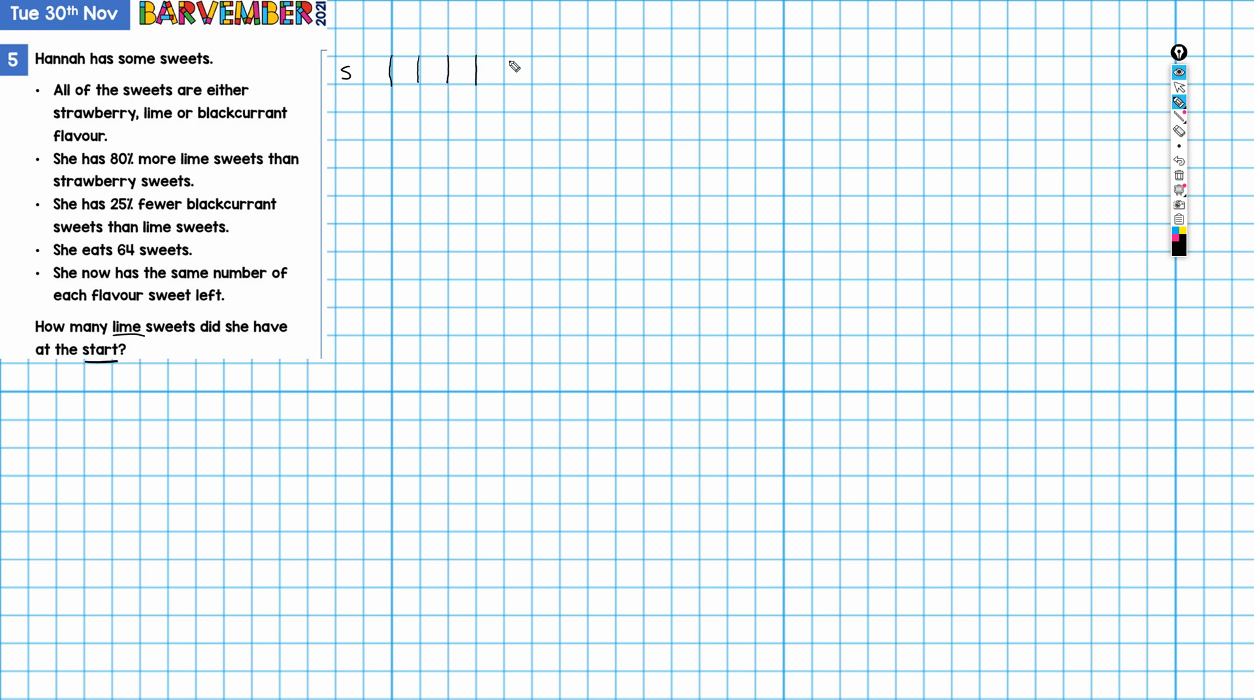
pyautogui.moveTo(500, 68); pyautogui.dragTo(535, 68)
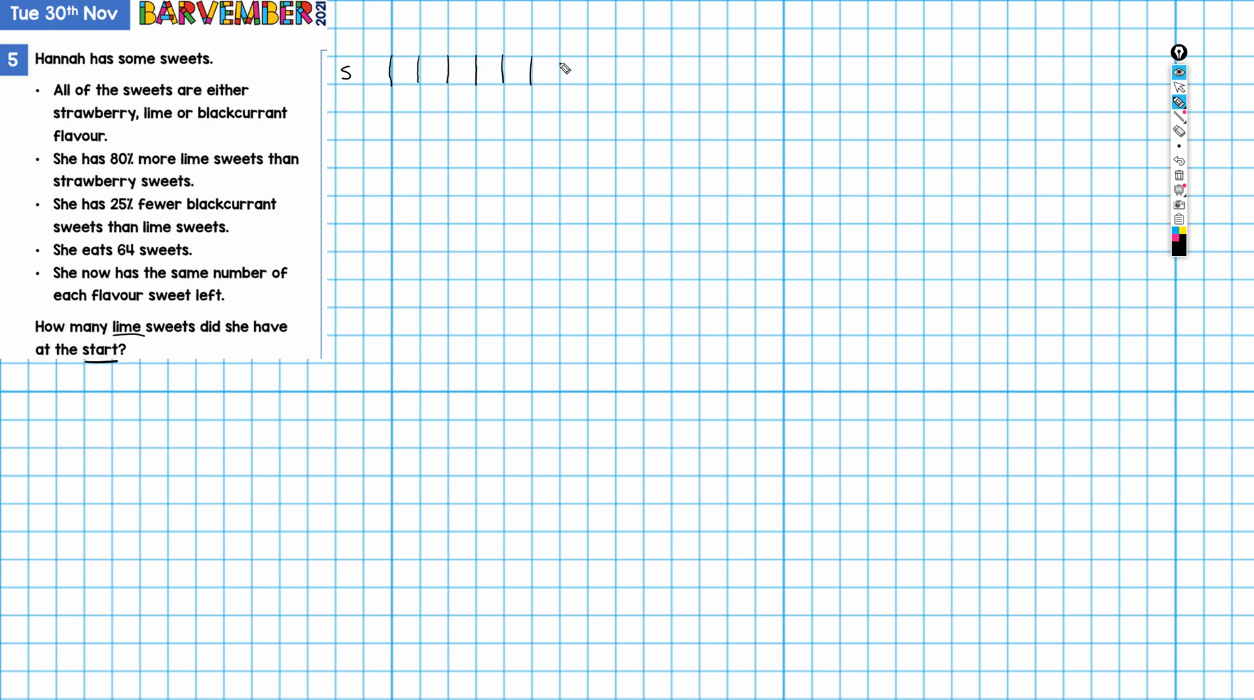
pyautogui.moveTo(532, 72); pyautogui.dragTo(592, 72)
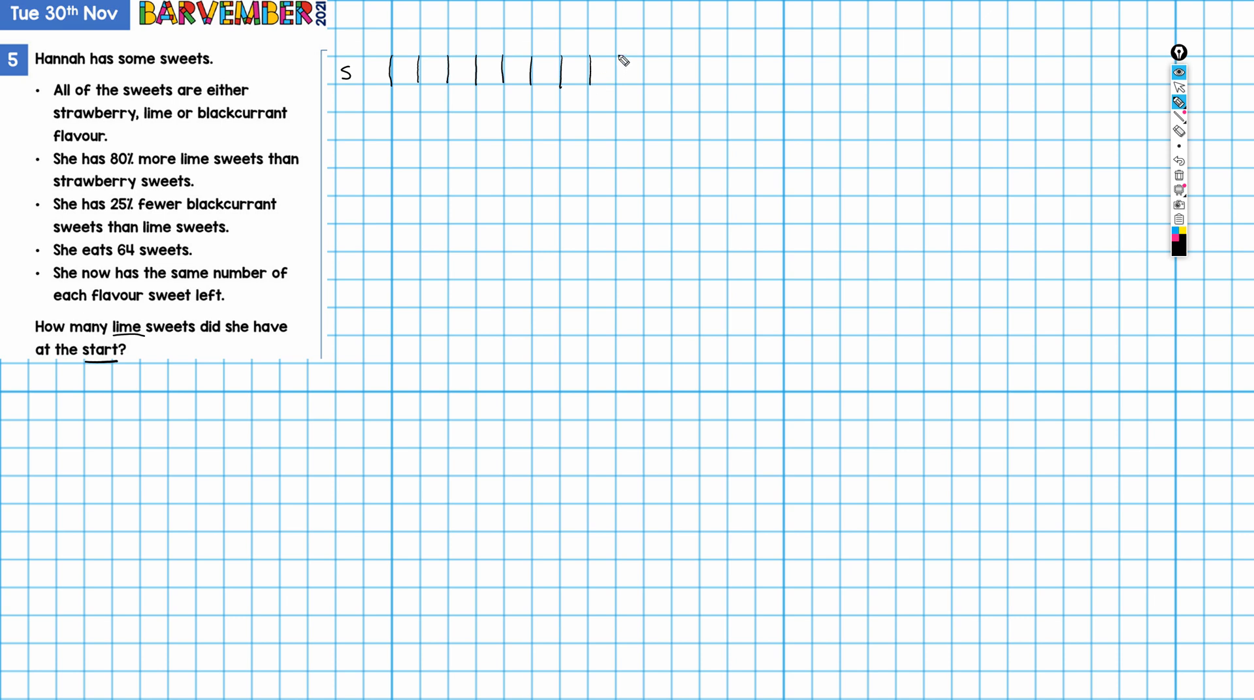
pyautogui.moveTo(596, 68); pyautogui.dragTo(648, 72)
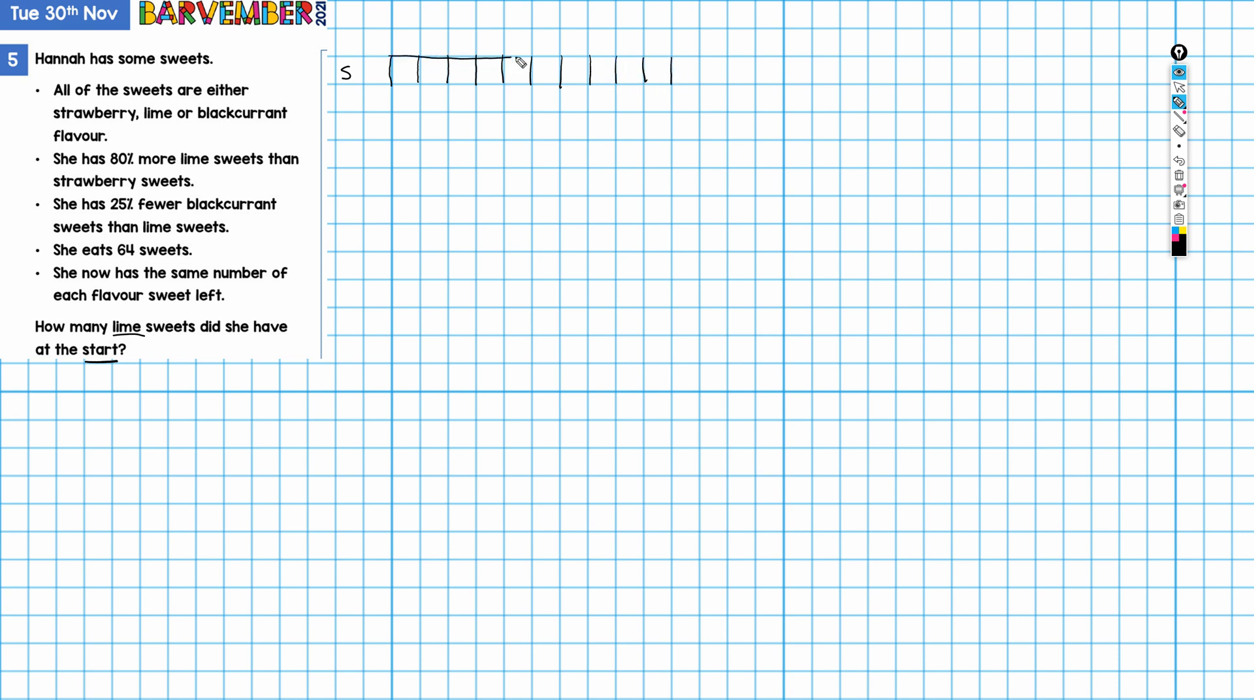
pyautogui.moveTo(512, 64); pyautogui.dragTo(672, 64)
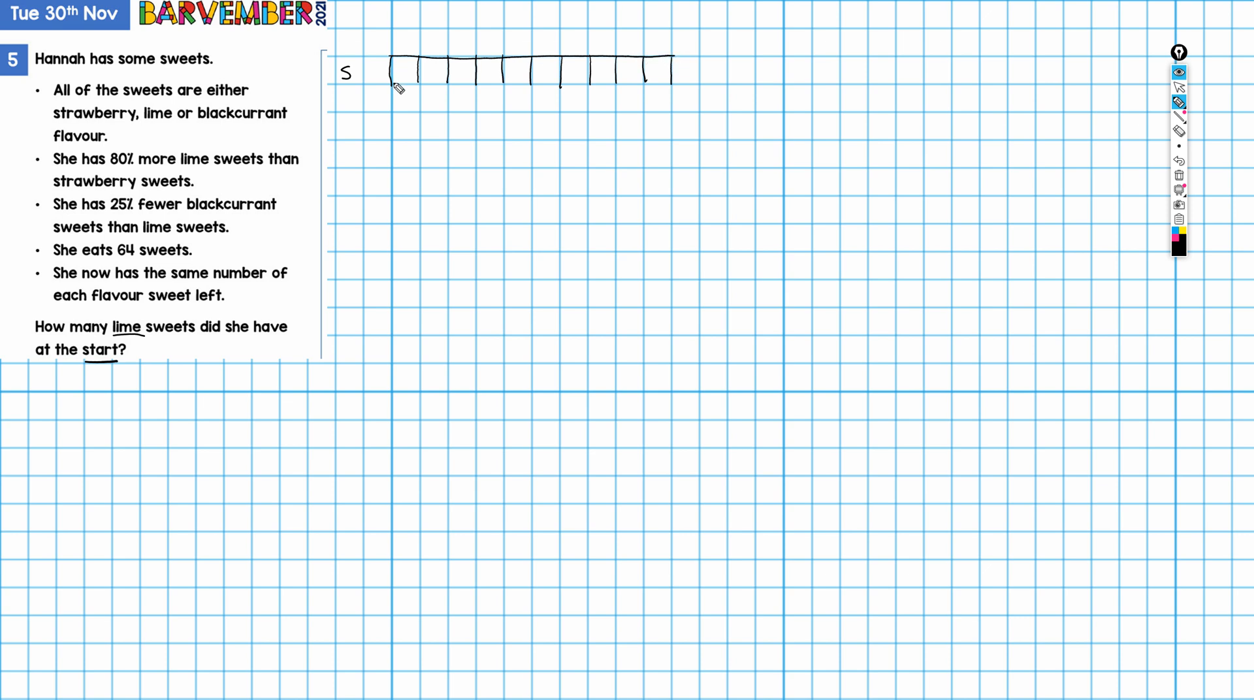
pyautogui.moveTo(392, 84); pyautogui.dragTo(672, 85)
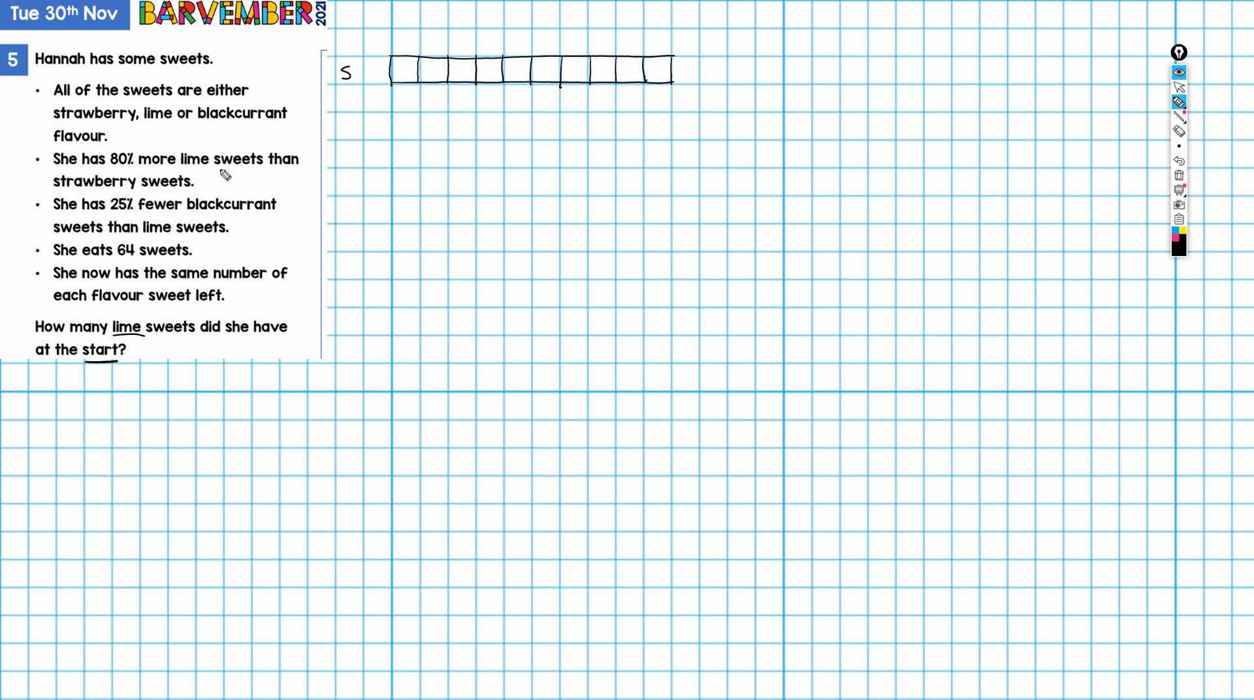
pyautogui.moveTo(357, 162)
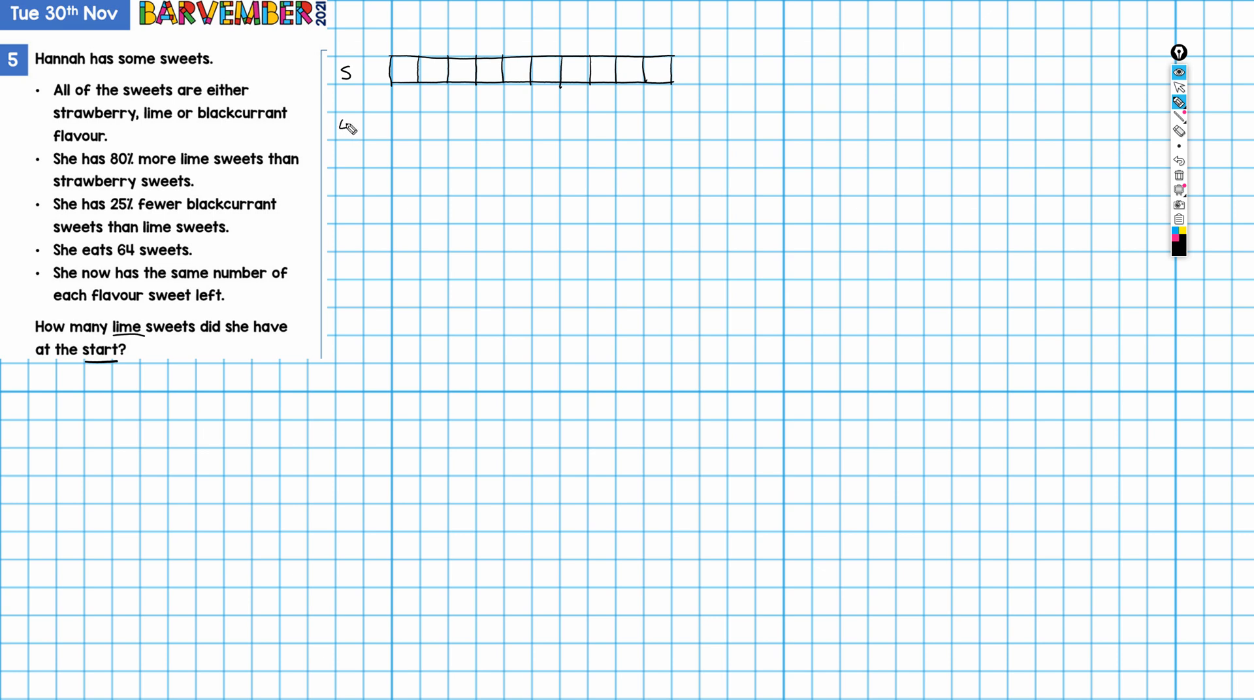
# - Draw the lime bar beside L with dividers and top and bottom edges forming eighteen boxes
pyautogui.write('4')
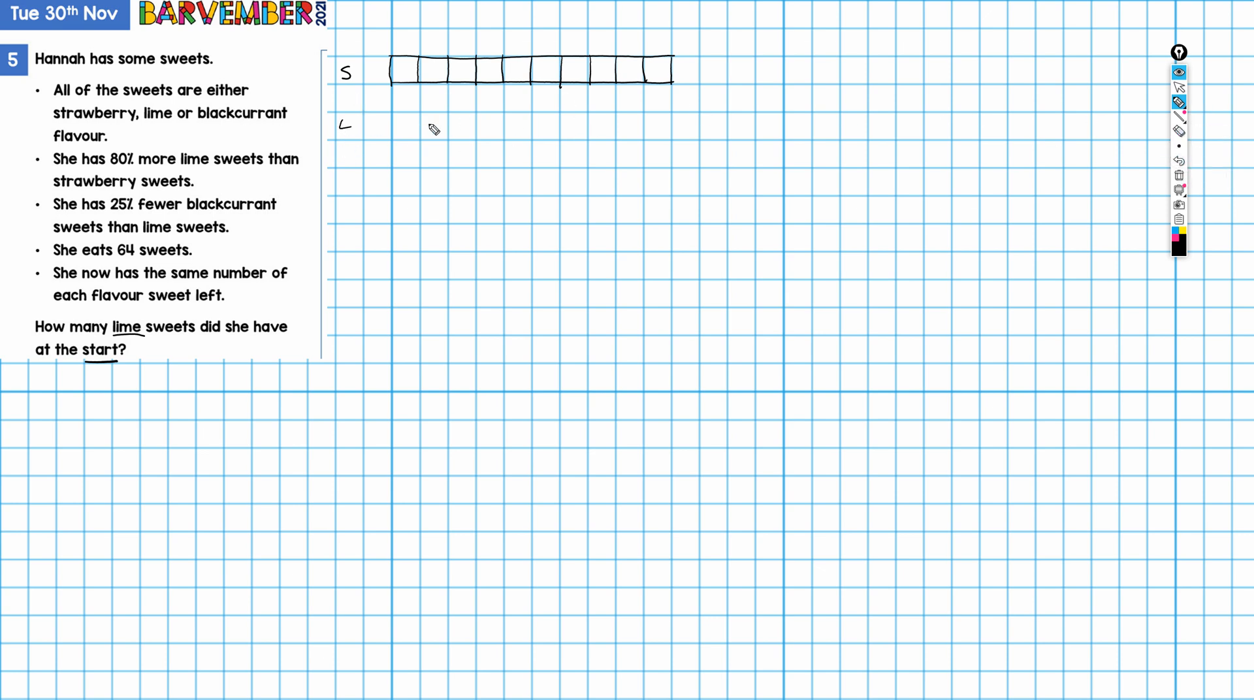
pyautogui.moveTo(499, 121)
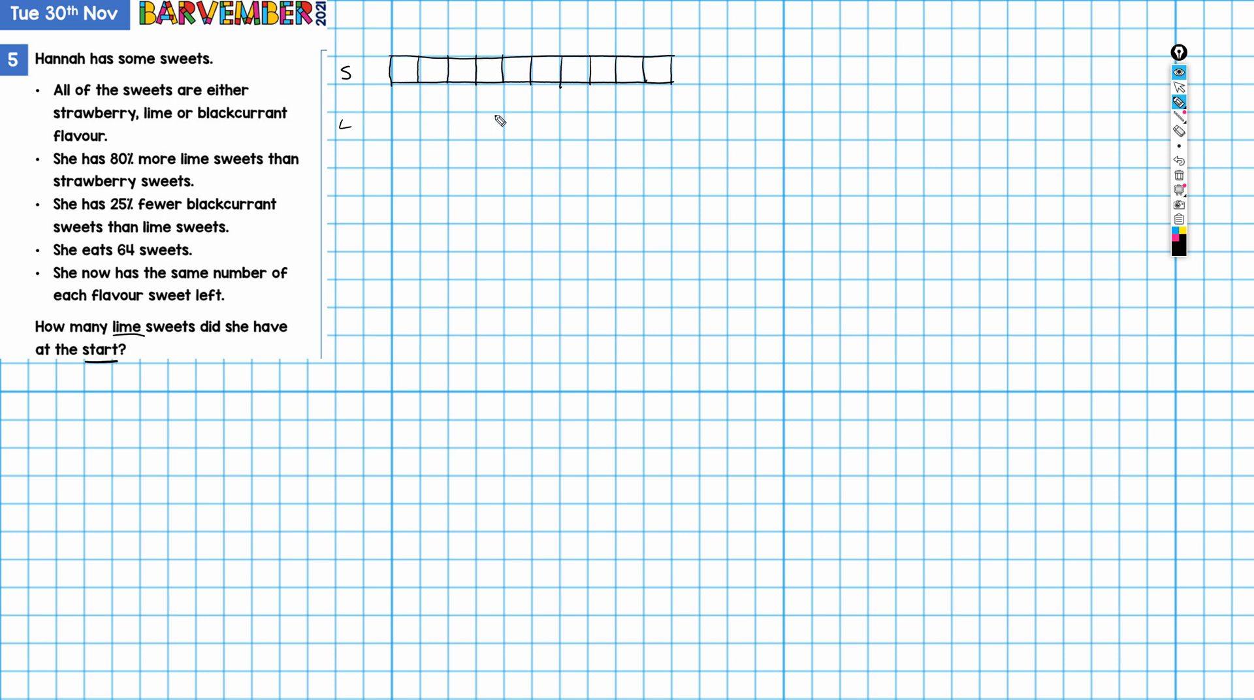
pyautogui.moveTo(933, 125)
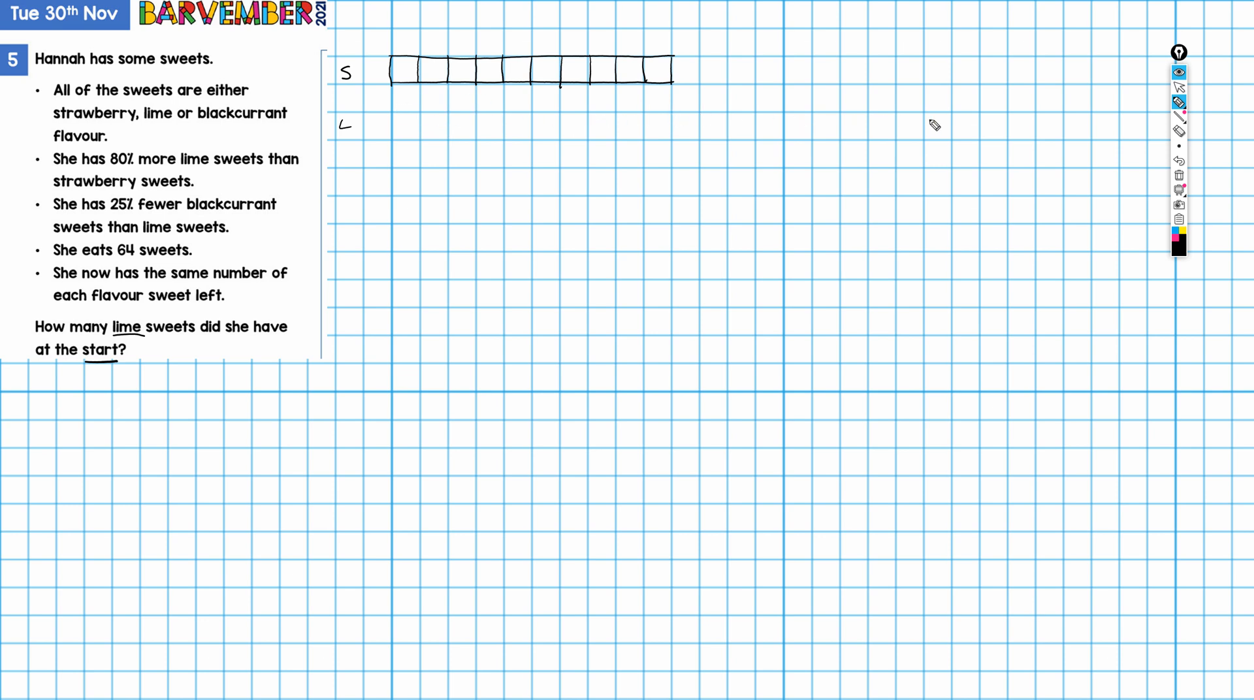
pyautogui.moveTo(392, 119)
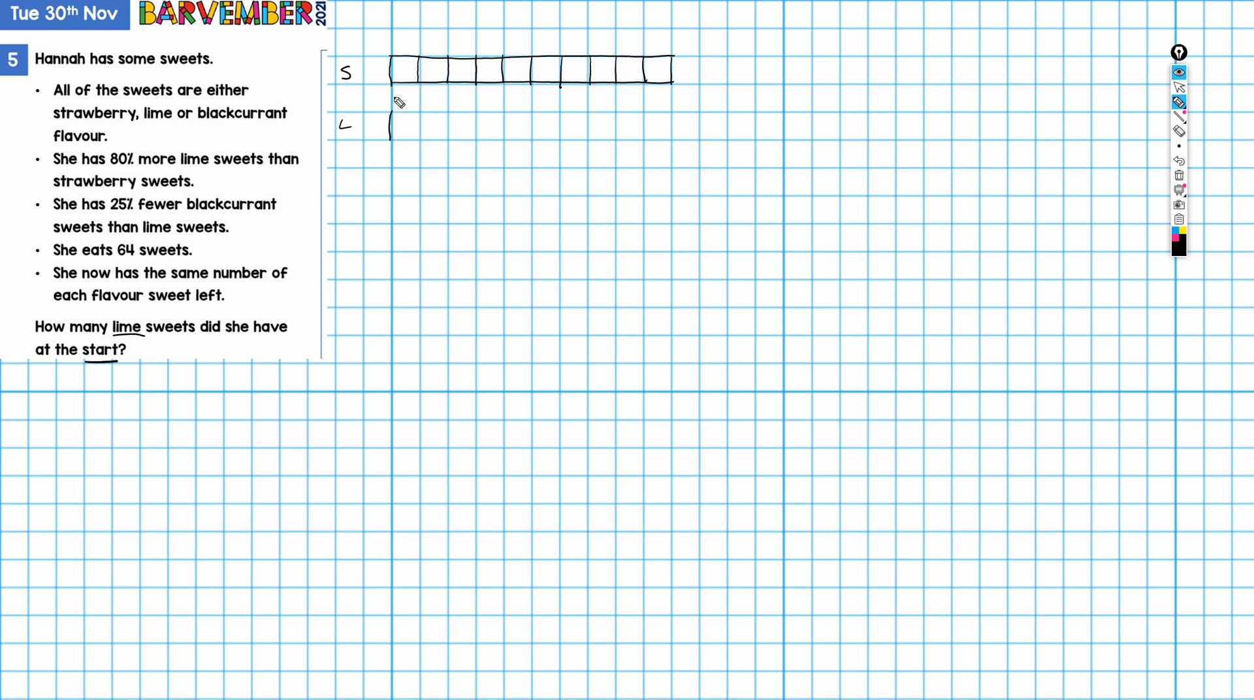
pyautogui.moveTo(371, 132)
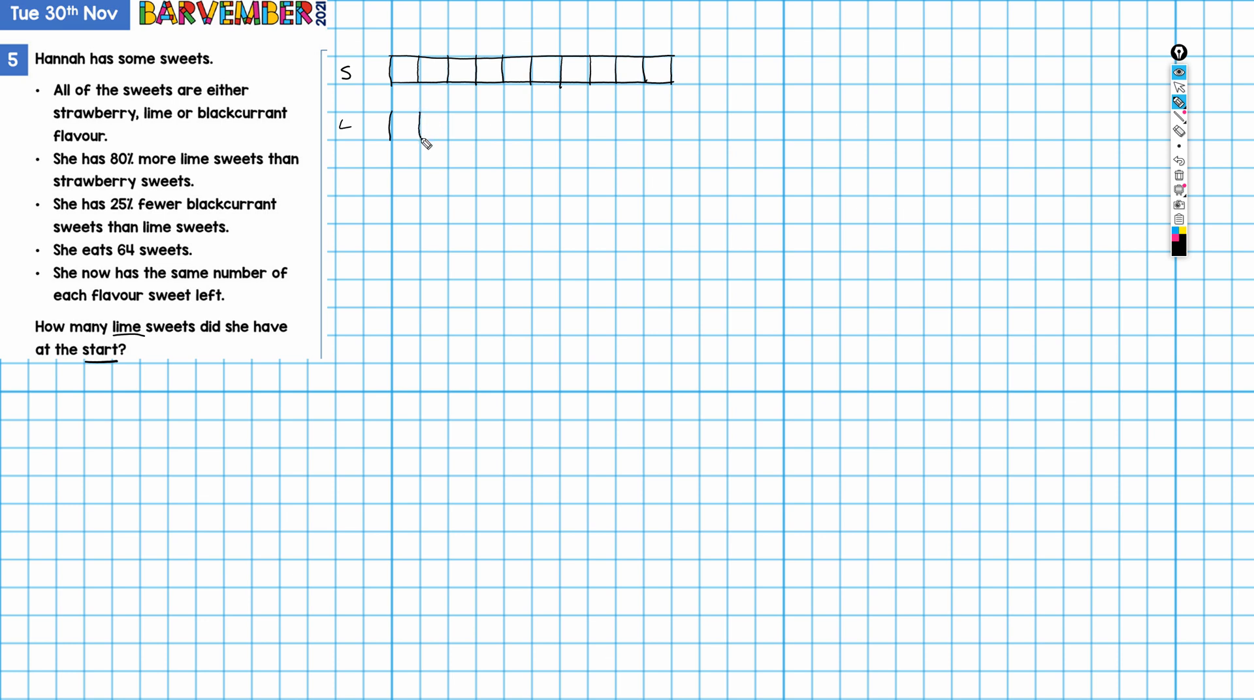
pyautogui.moveTo(416, 128); pyautogui.dragTo(480, 128)
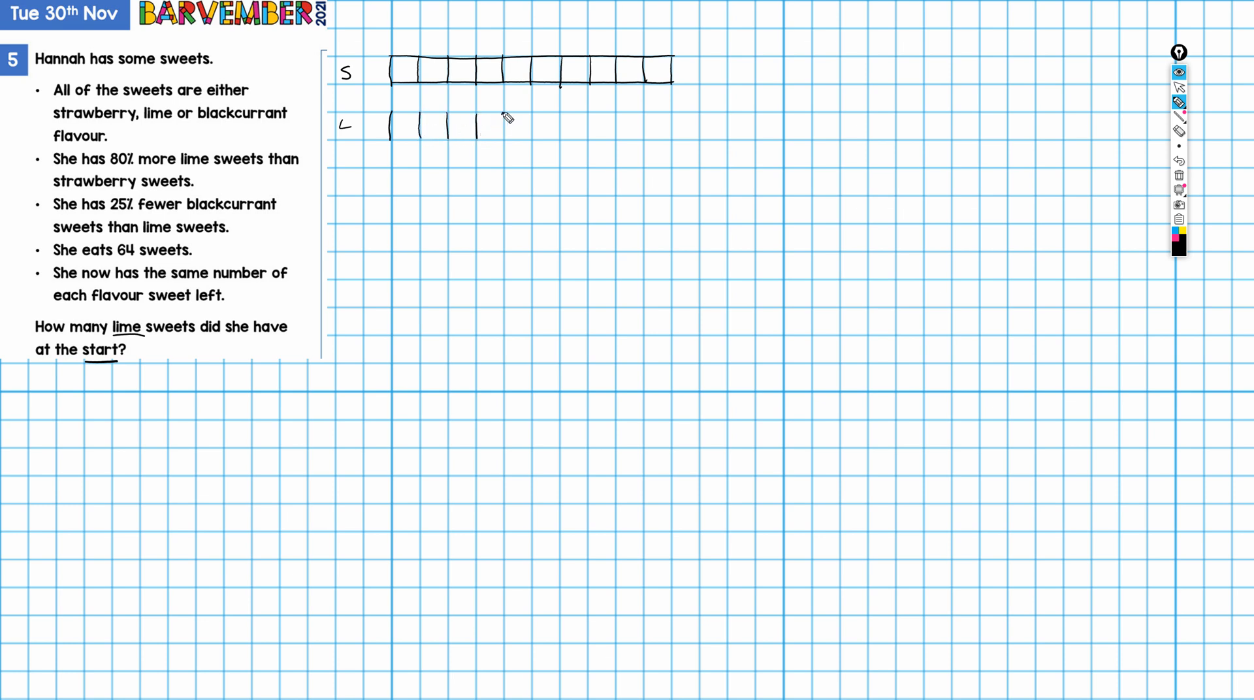
pyautogui.moveTo(480, 132); pyautogui.dragTo(559, 132)
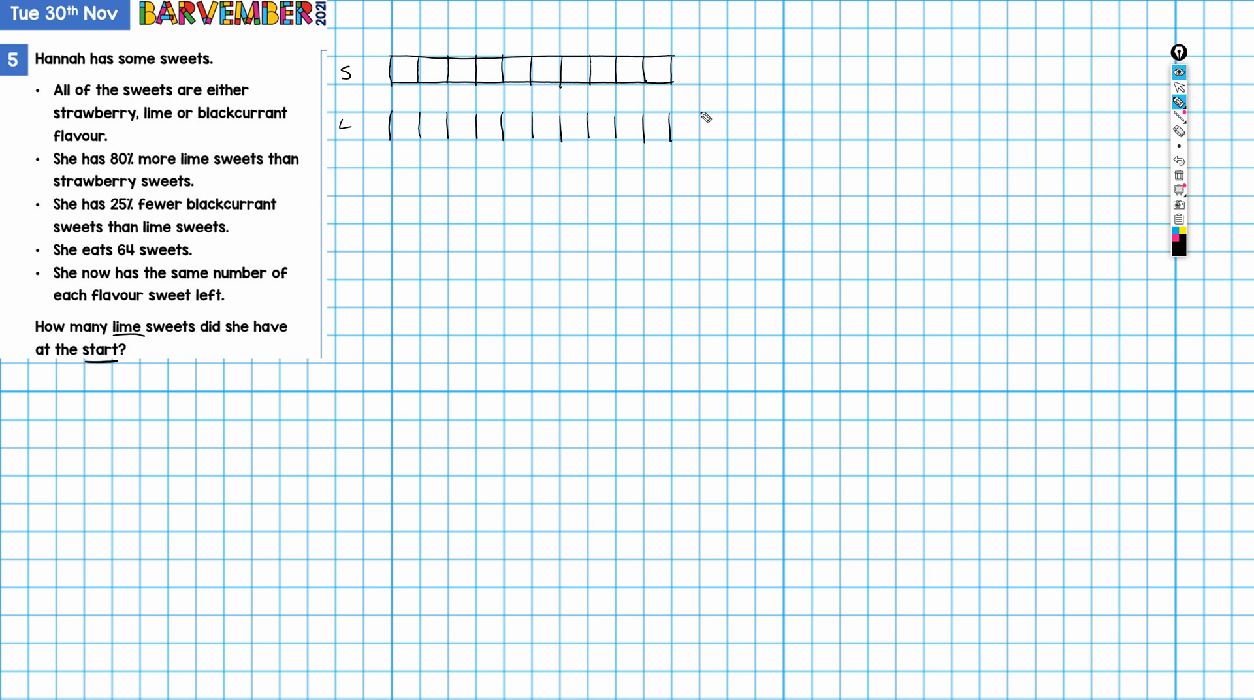
pyautogui.moveTo(672, 125); pyautogui.dragTo(727, 125)
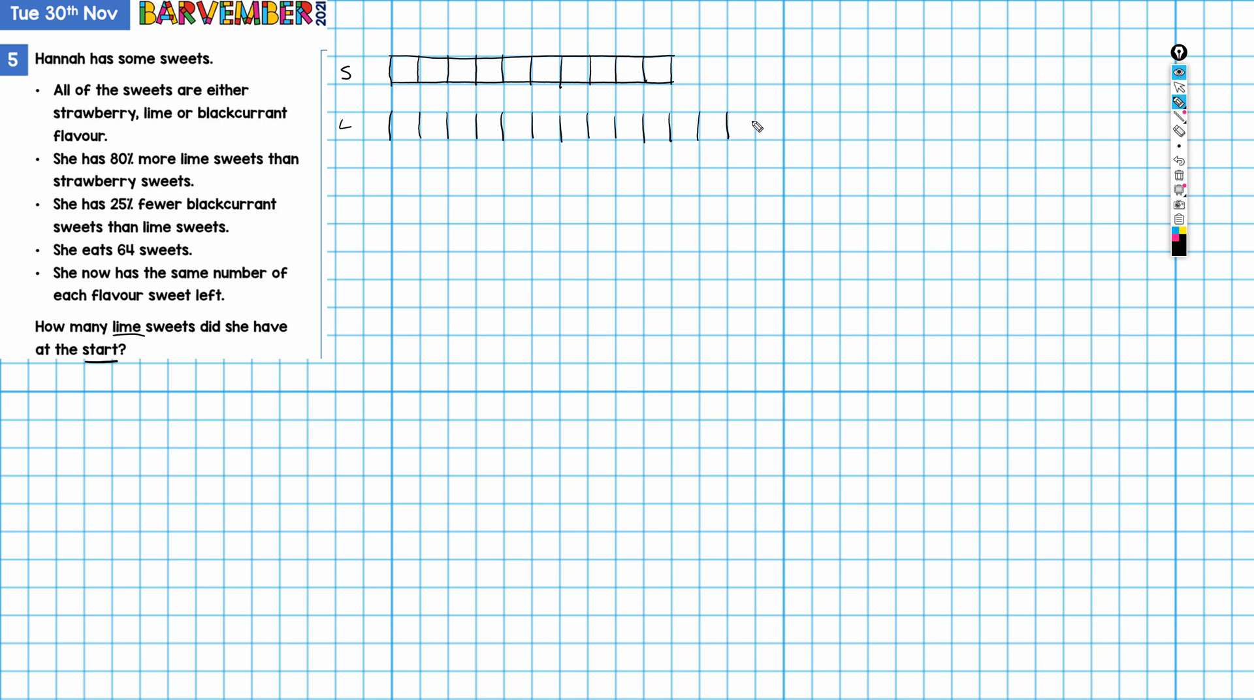
pyautogui.moveTo(727, 126); pyautogui.dragTo(784, 127)
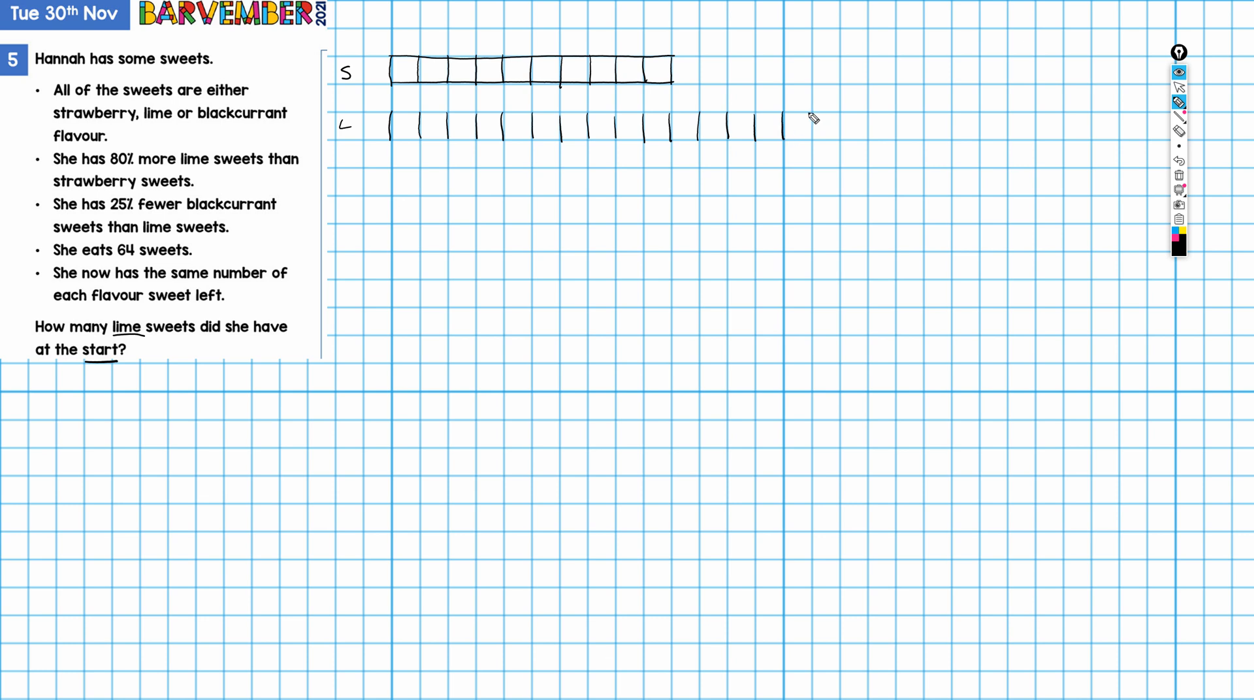
pyautogui.moveTo(784, 128); pyautogui.dragTo(869, 128)
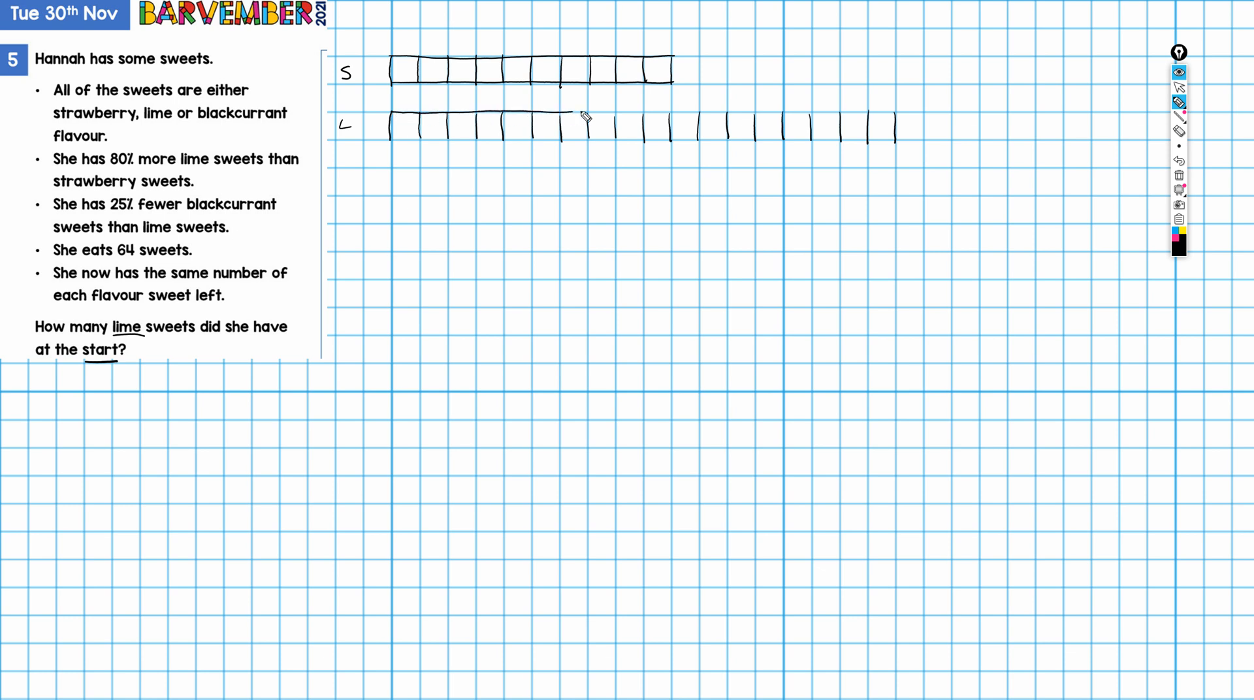
pyautogui.moveTo(560, 112); pyautogui.dragTo(896, 112)
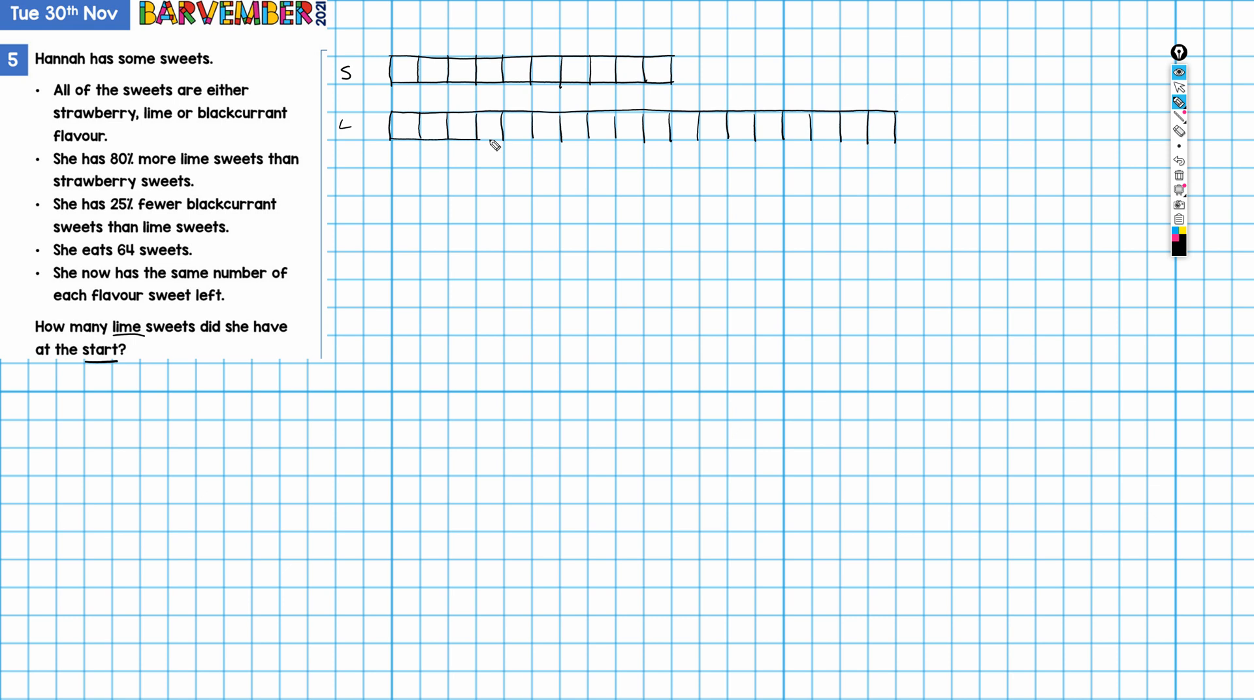
pyautogui.moveTo(496, 128); pyautogui.dragTo(872, 142)
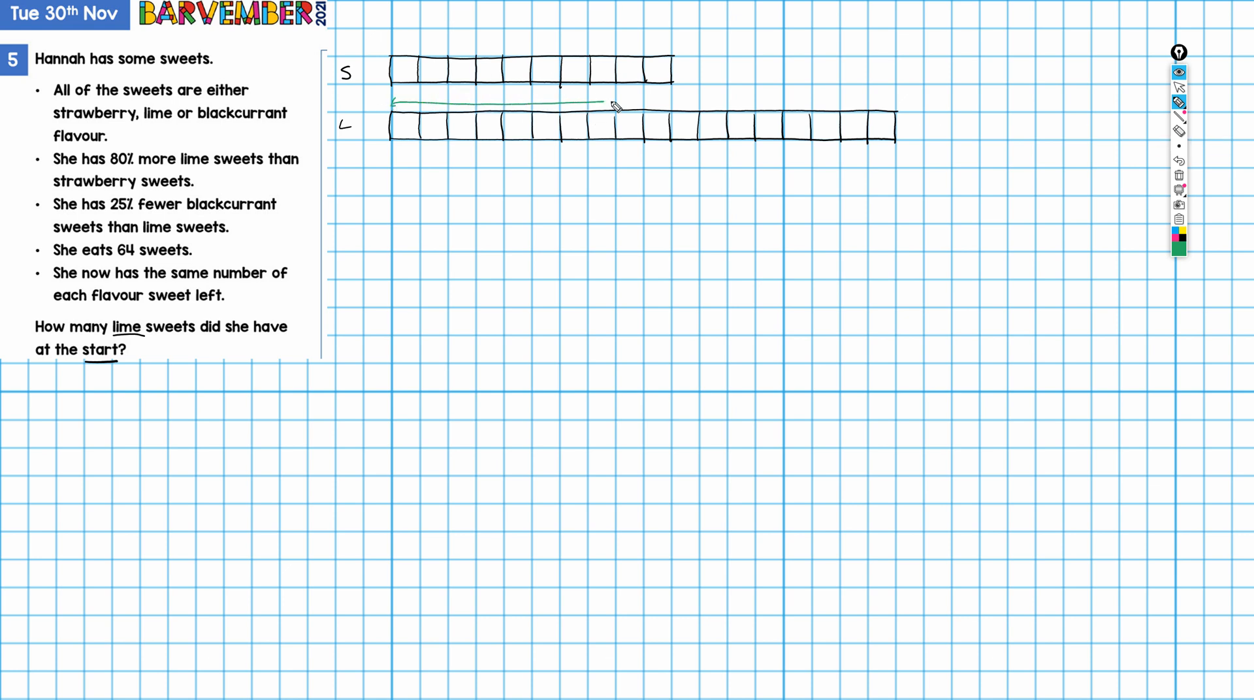
# - Draw a green double-headed arrow spanning the whole lime bar
pyautogui.moveTo(608, 102); pyautogui.dragTo(896, 104)
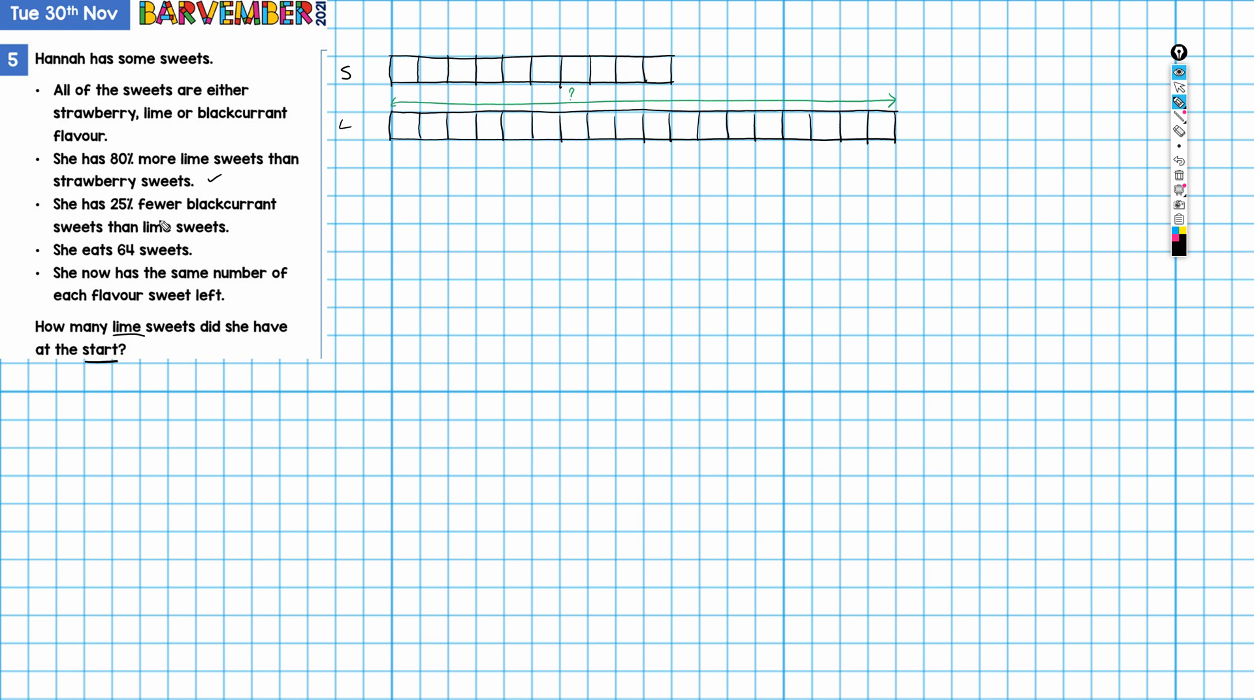
pyautogui.moveTo(252, 230)
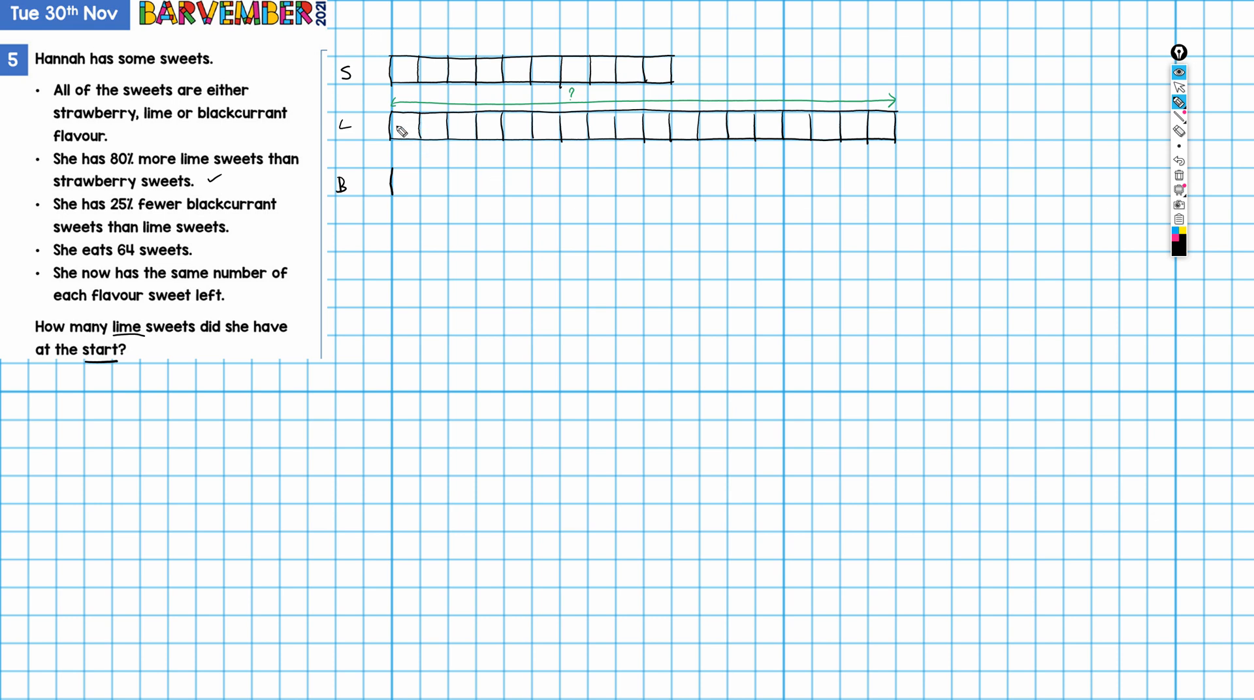
pyautogui.moveTo(893, 134)
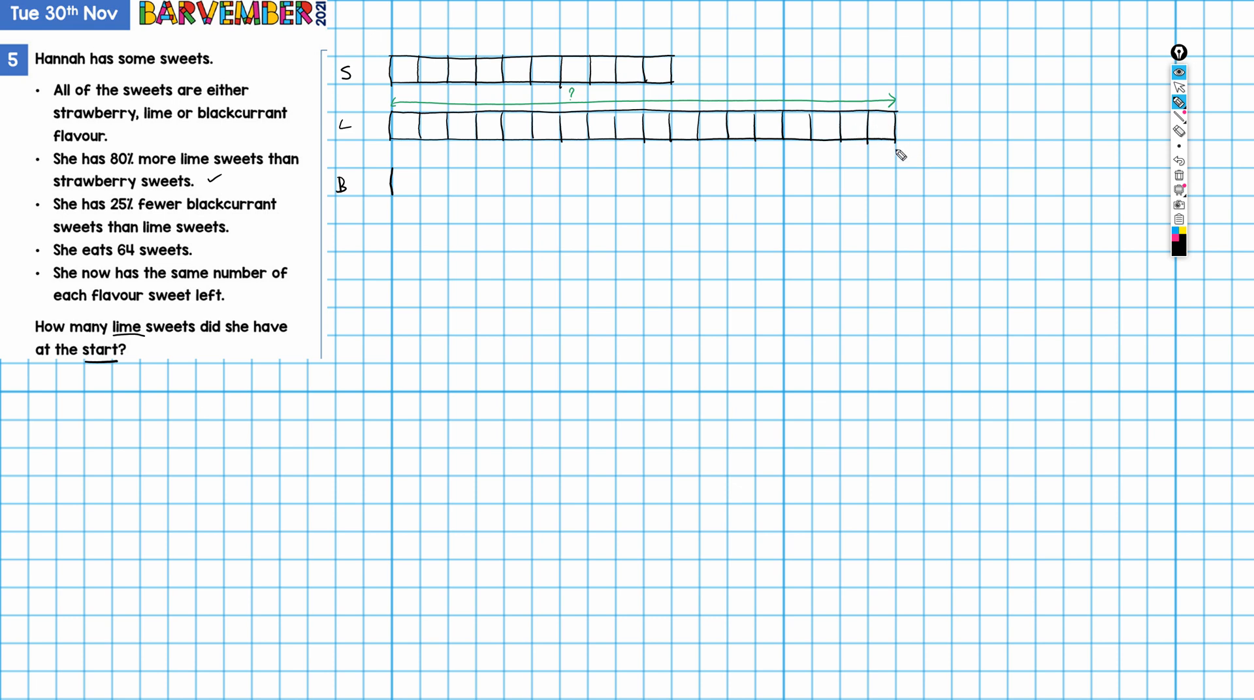
pyautogui.moveTo(902, 184)
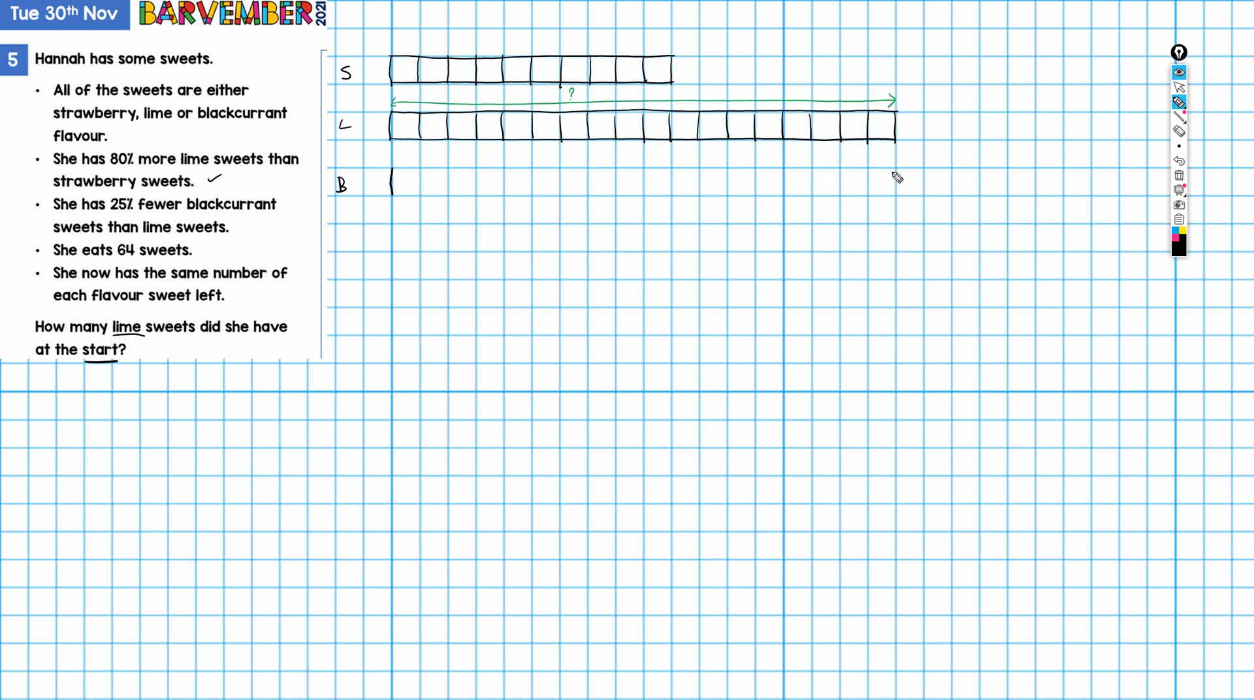
pyautogui.moveTo(861, 188)
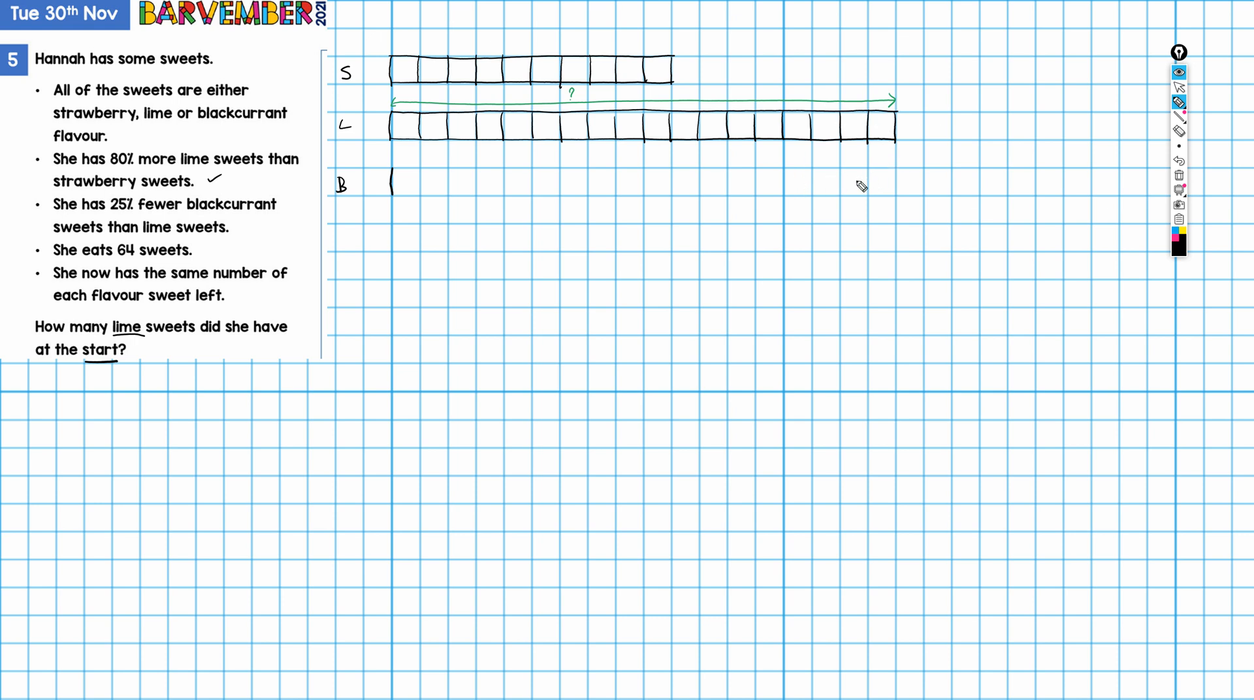
pyautogui.moveTo(780, 178)
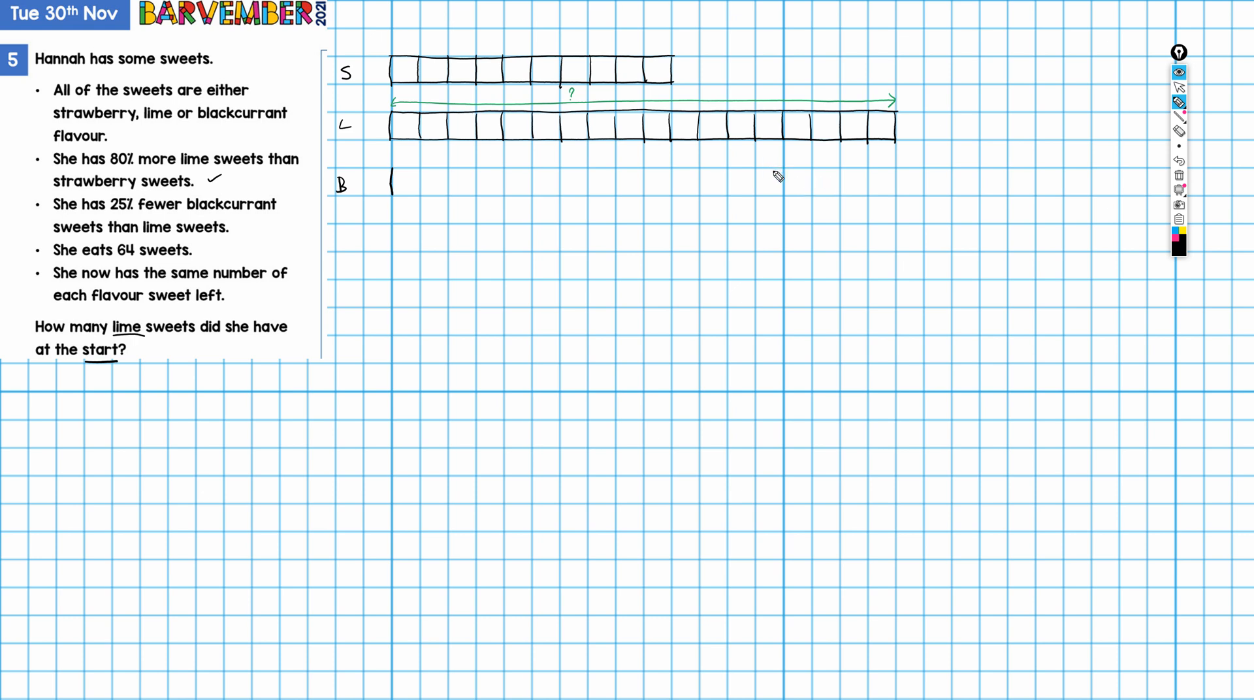
pyautogui.moveTo(774, 184)
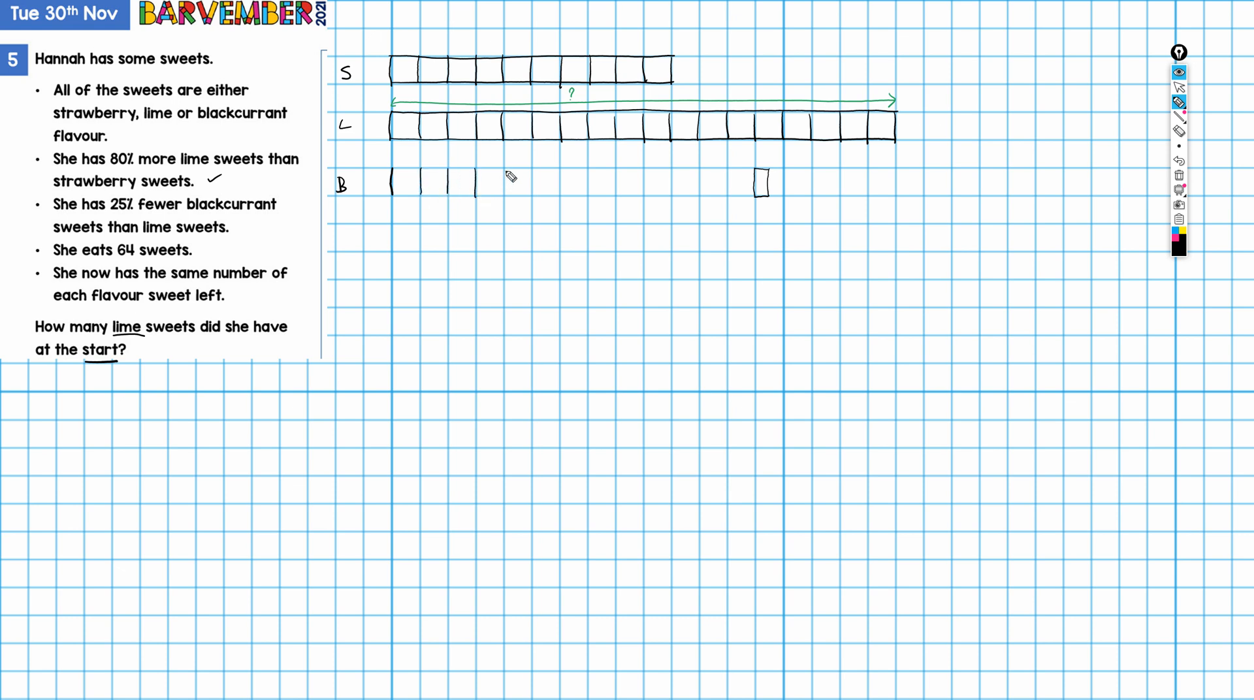
# - Draw the B bar's dividers and its top and bottom edges, about 13.5 boxes long
pyautogui.moveTo(496, 168); pyautogui.dragTo(528, 196)
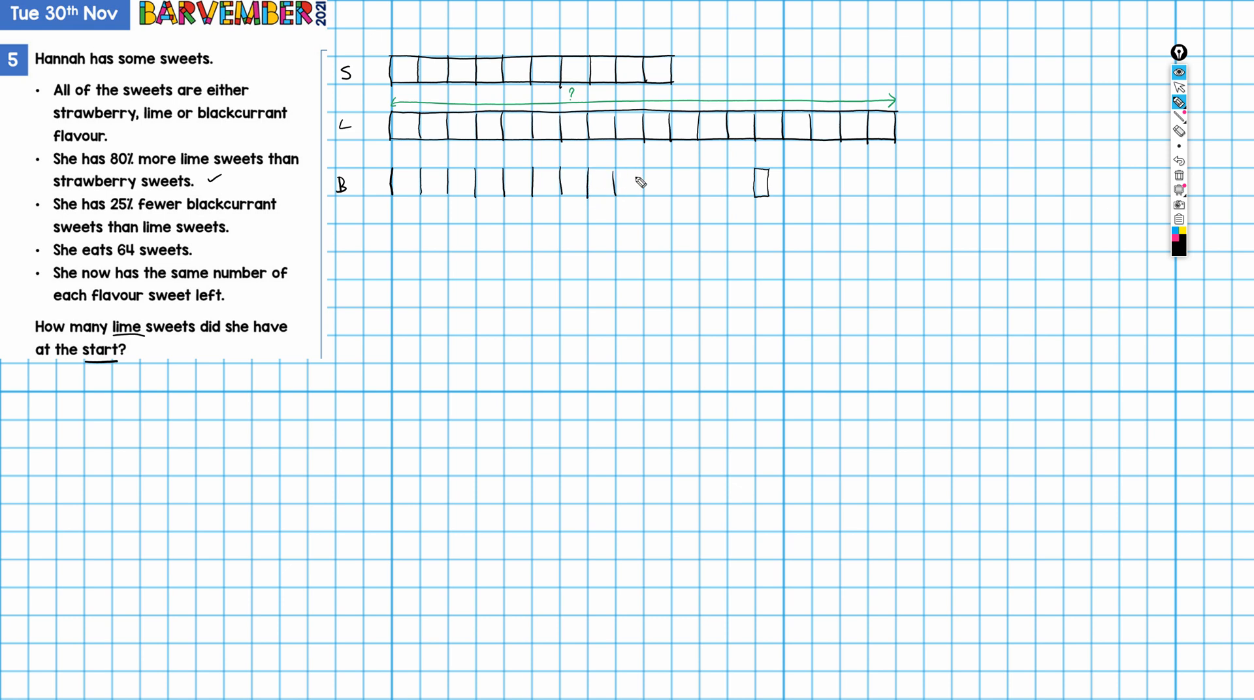
pyautogui.moveTo(702, 177)
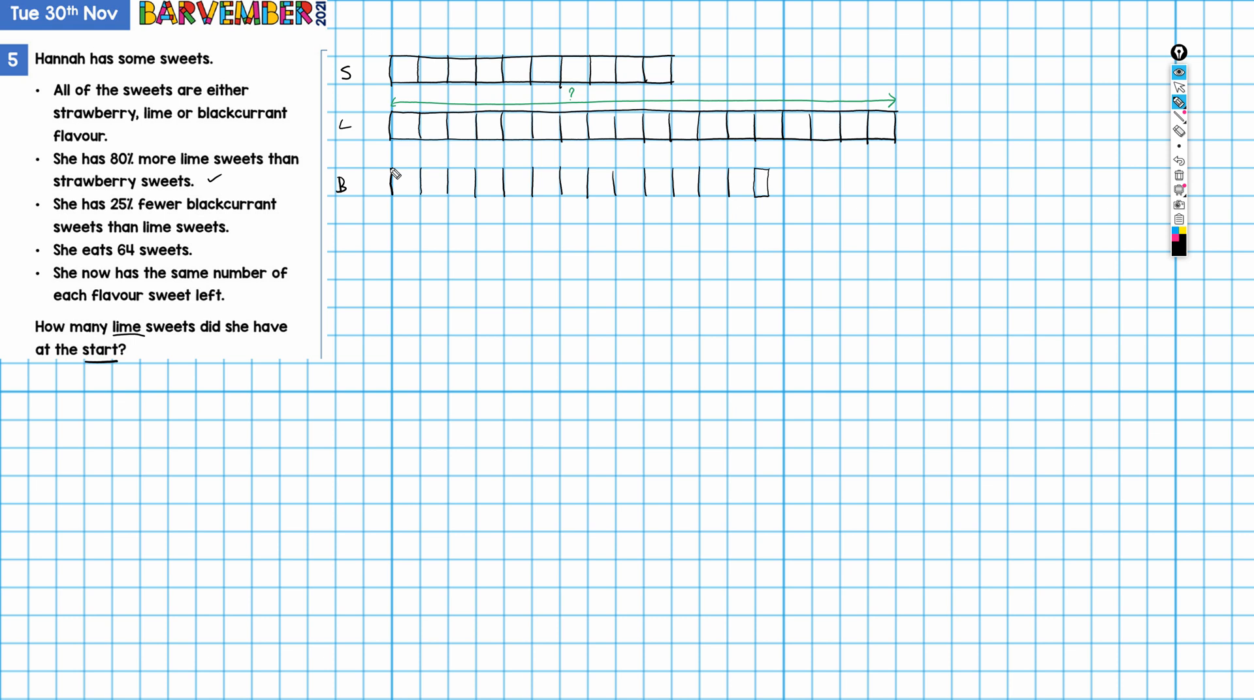
pyautogui.moveTo(392, 173); pyautogui.dragTo(724, 173)
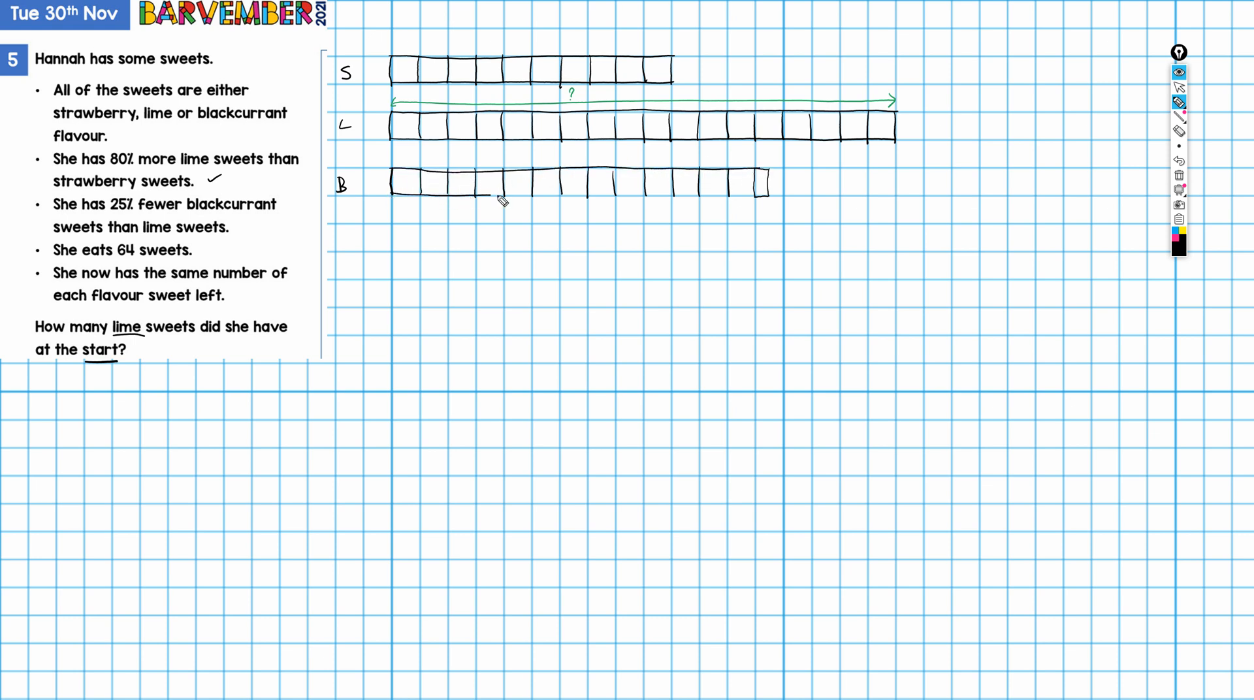
pyautogui.moveTo(495, 185); pyautogui.dragTo(760, 196)
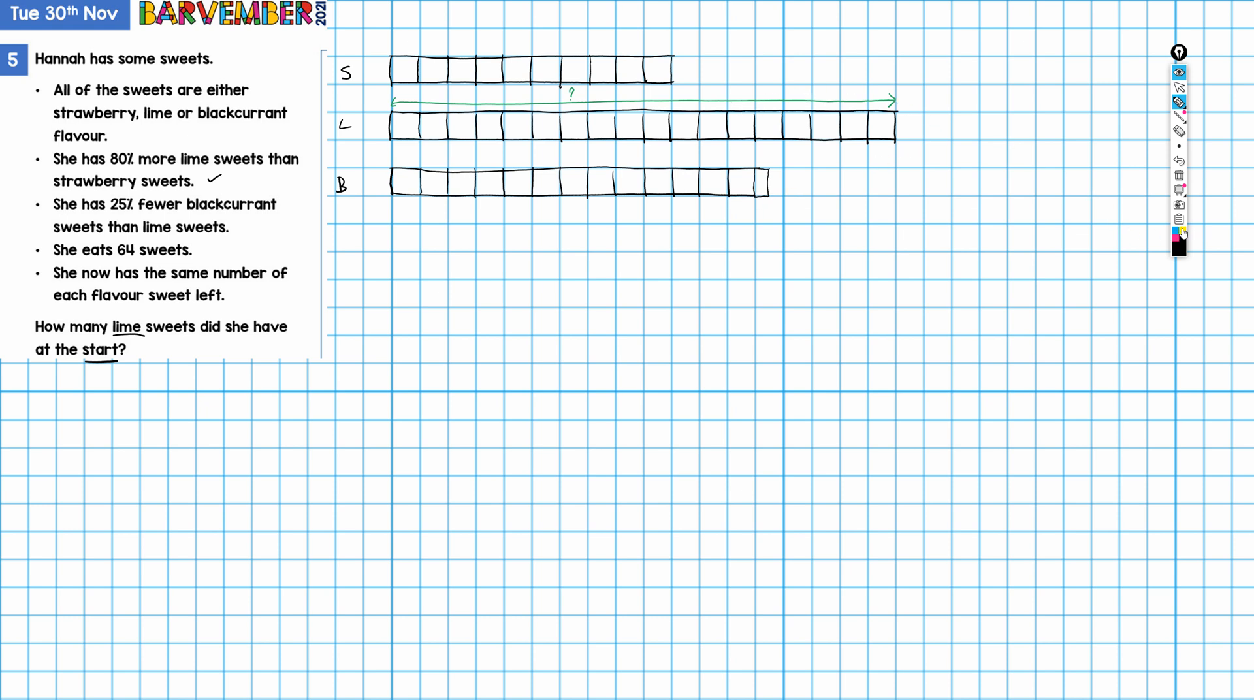
# - In dark red, halve the boxes of the blackcurrant, lime and strawberry bars
pyautogui.click(1178, 234)
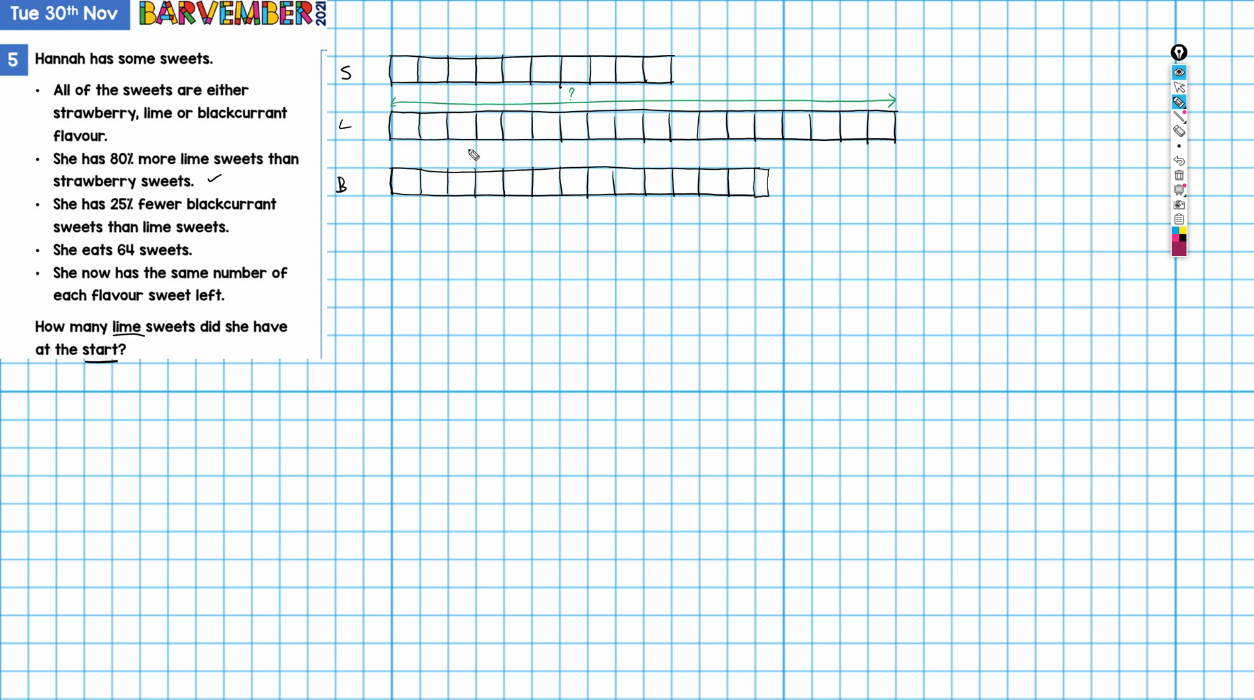
pyautogui.moveTo(411, 182)
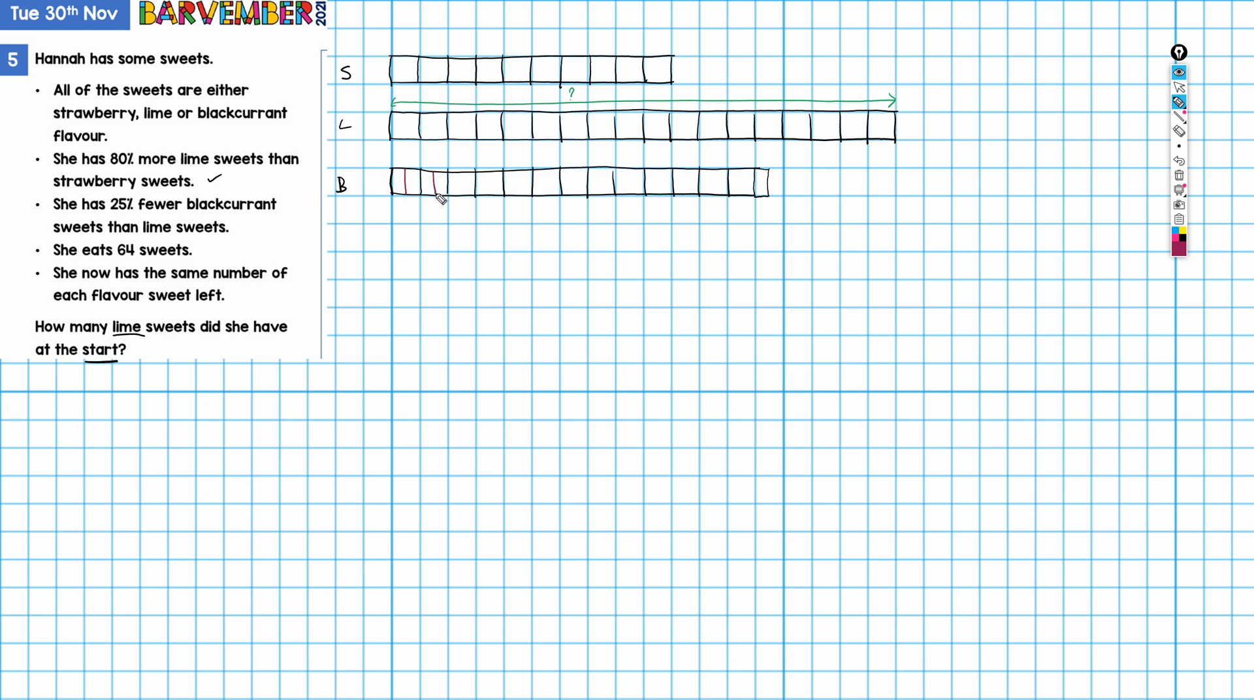
pyautogui.moveTo(416, 188); pyautogui.dragTo(520, 180)
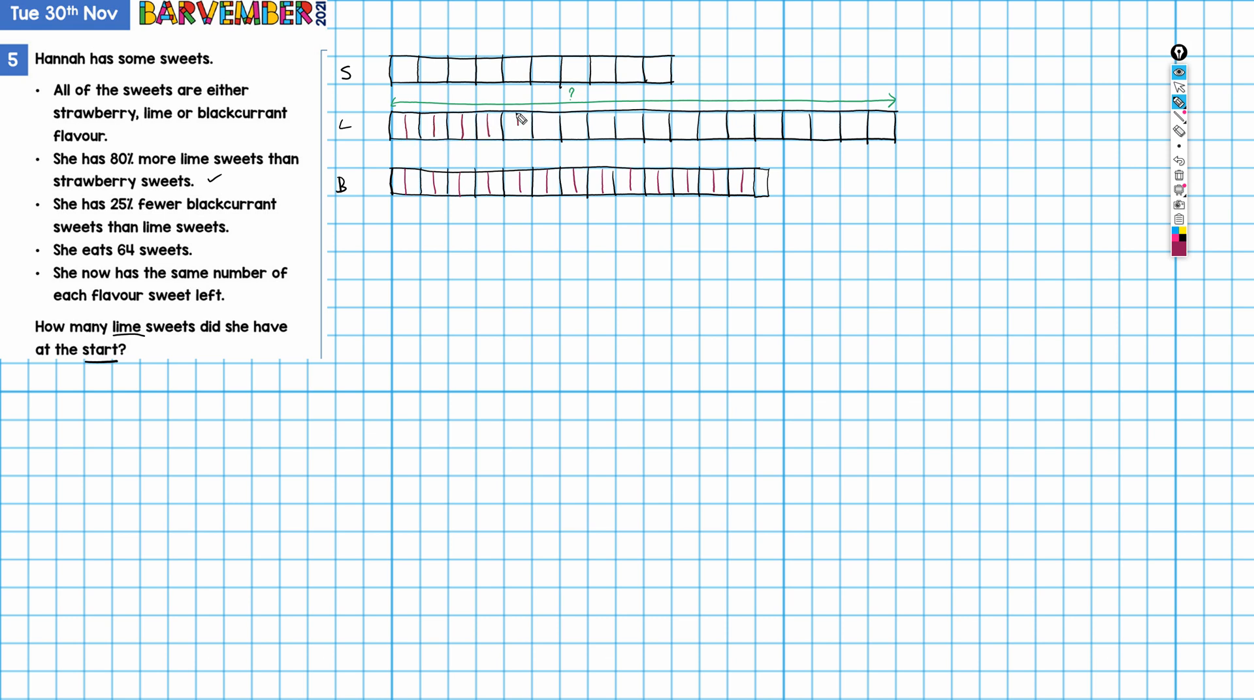
pyautogui.moveTo(527, 124); pyautogui.dragTo(608, 124)
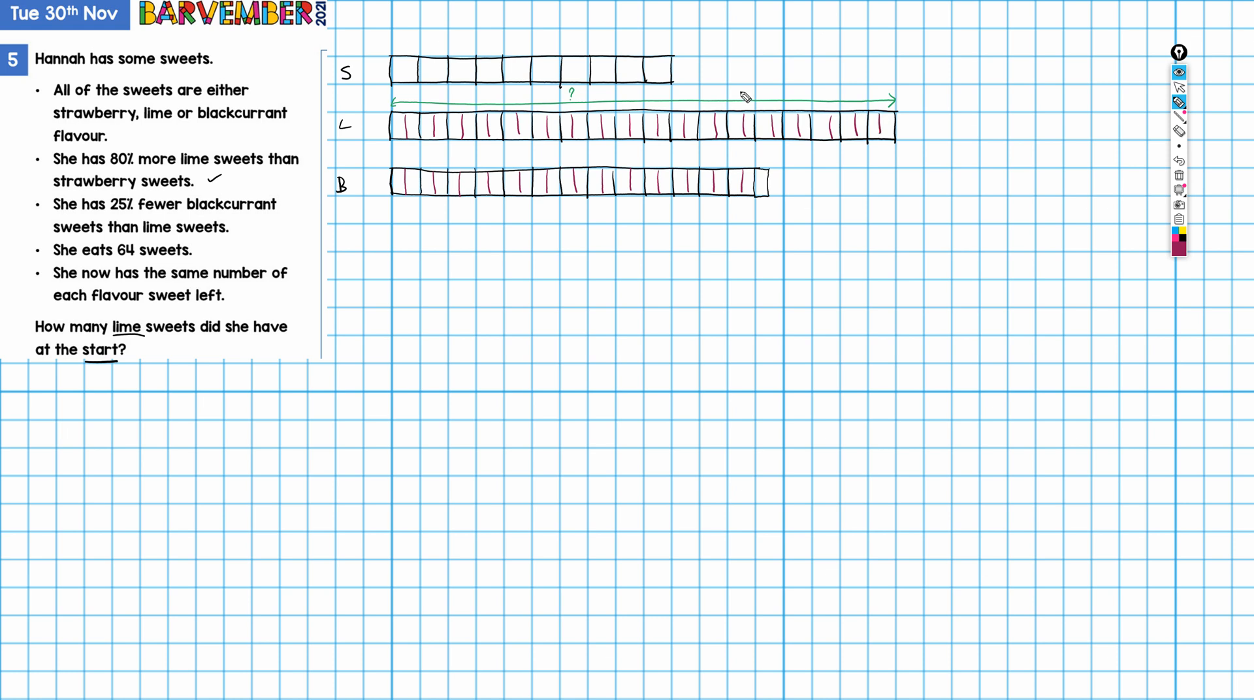
pyautogui.moveTo(416, 72); pyautogui.dragTo(428, 84)
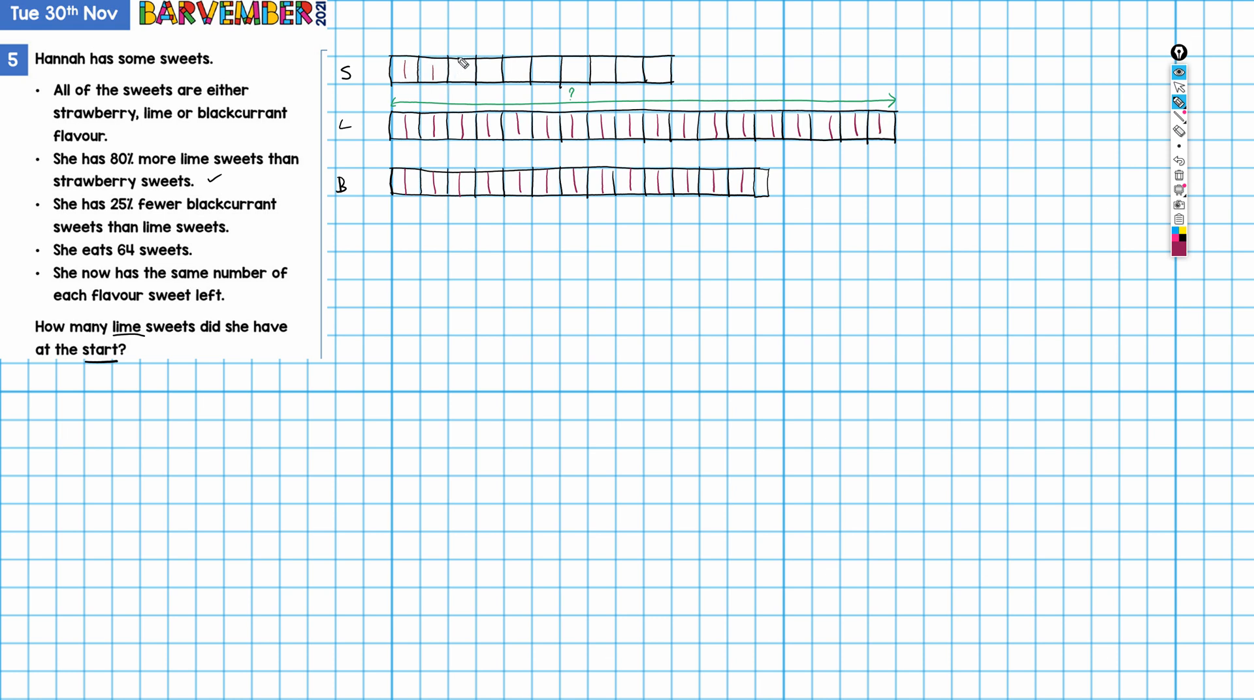
pyautogui.moveTo(448, 72); pyautogui.dragTo(544, 72)
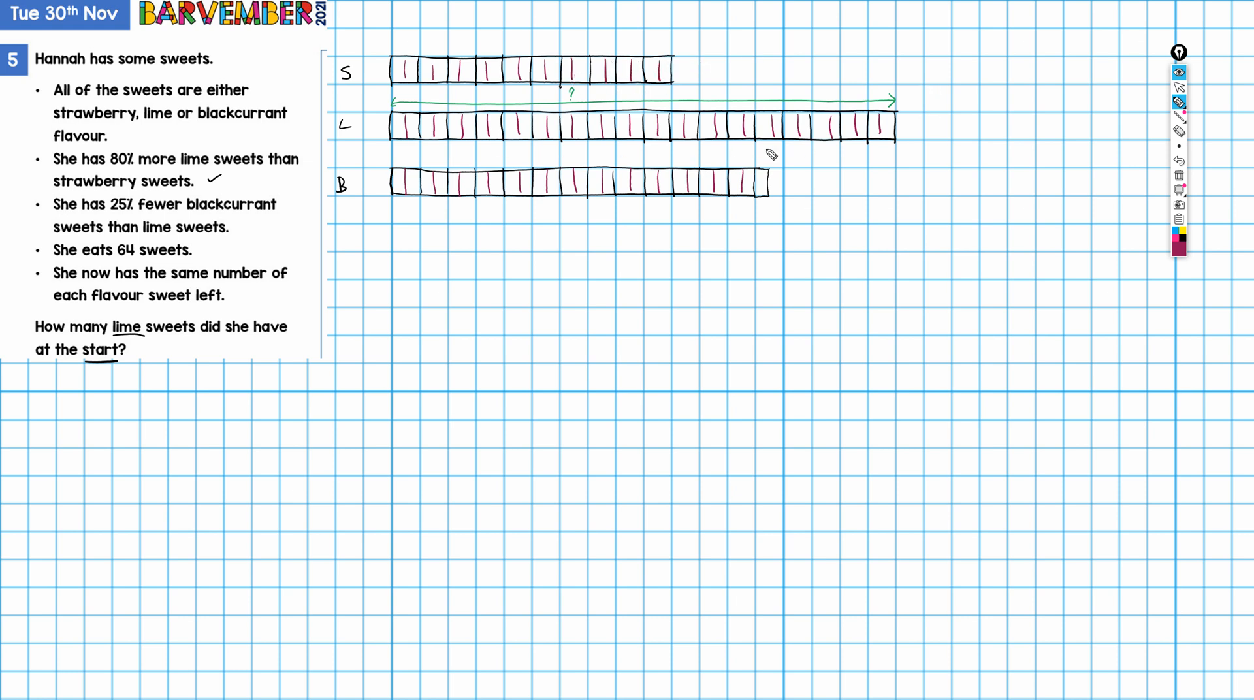
pyautogui.moveTo(784, 155)
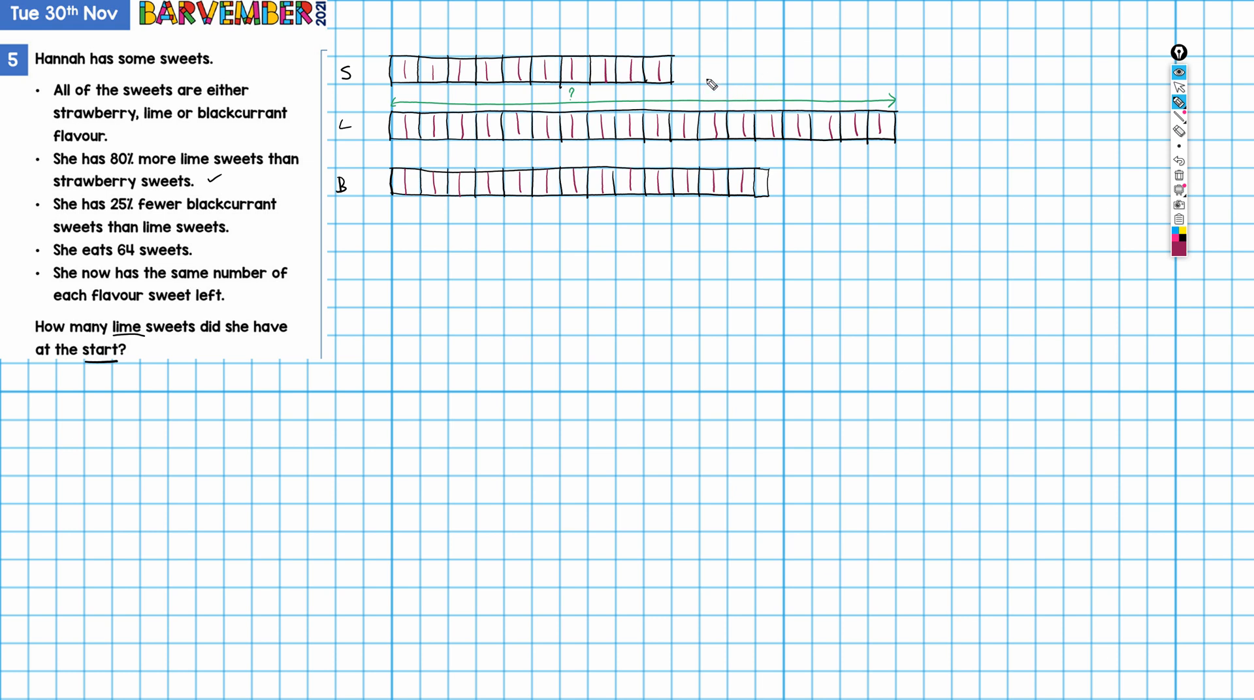
pyautogui.moveTo(678, 149)
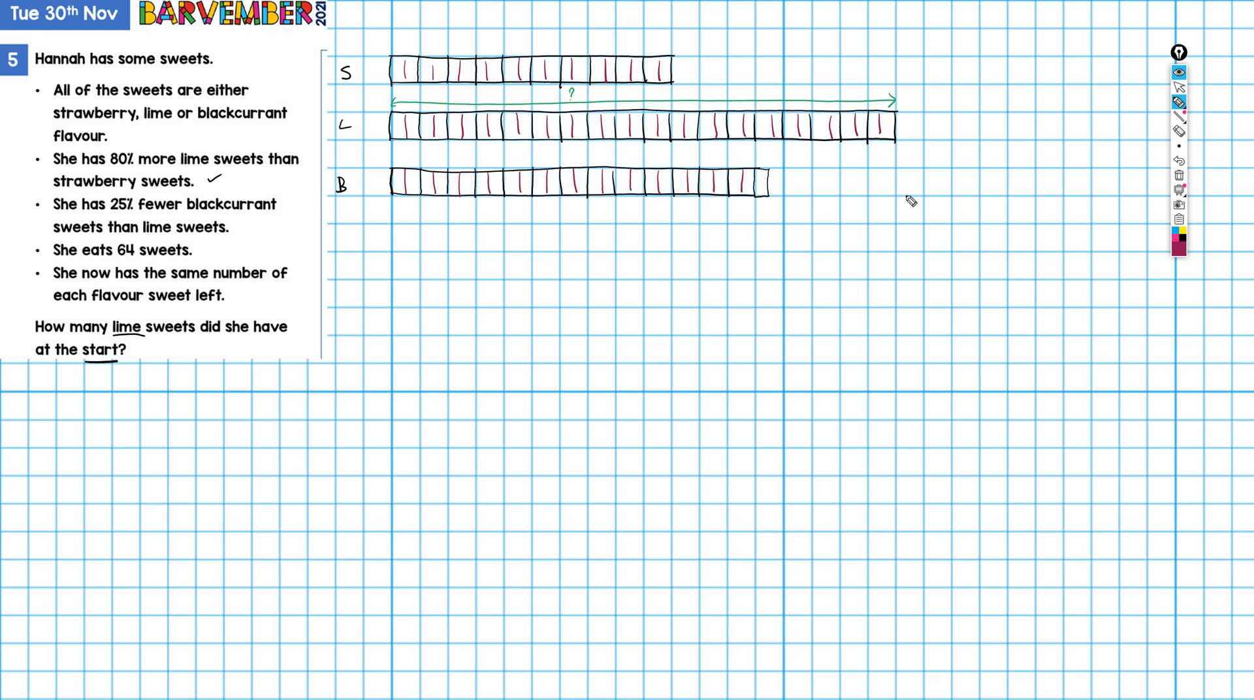
pyautogui.moveTo(1007, 136)
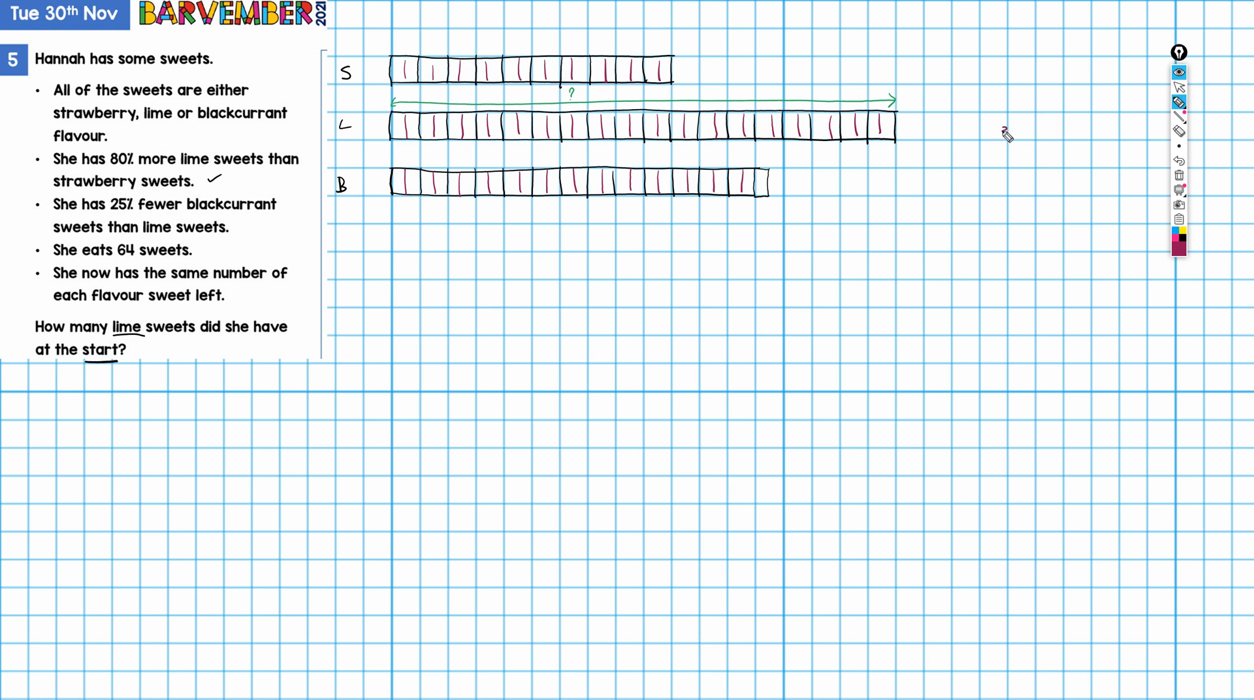
# - Write 'eats 64' beside the bars and cross out the eaten end halves of the lime bar
pyautogui.write('eats')
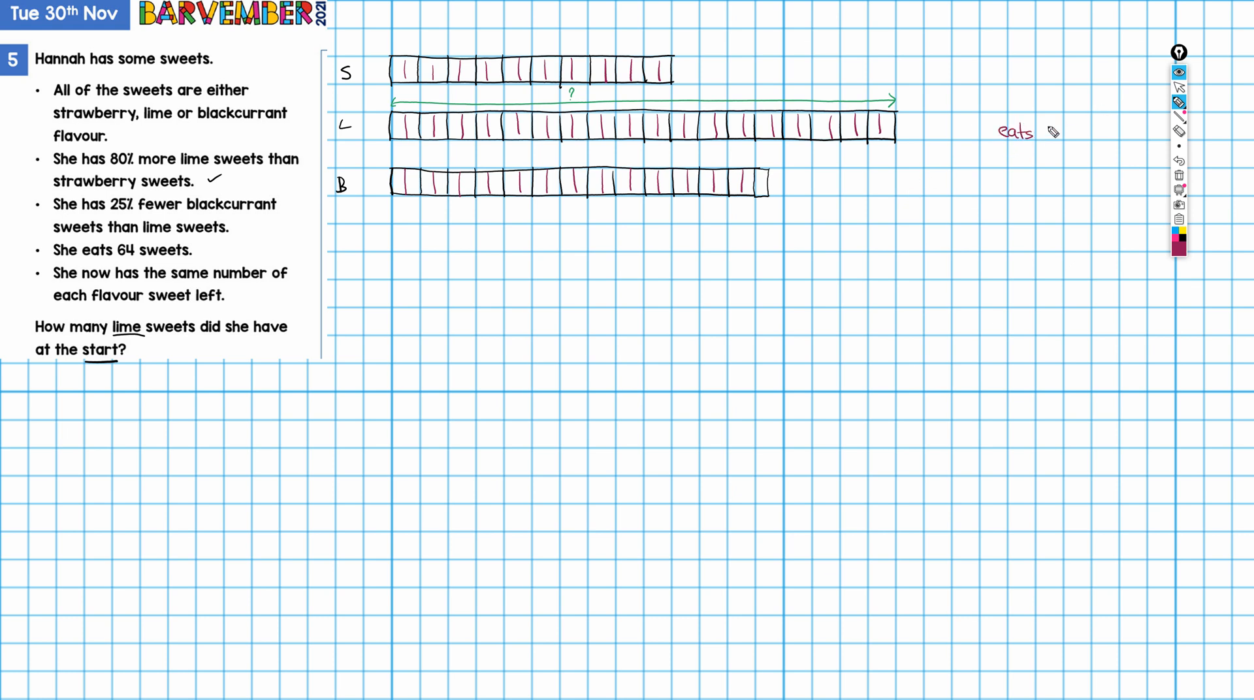
pyautogui.write('64')
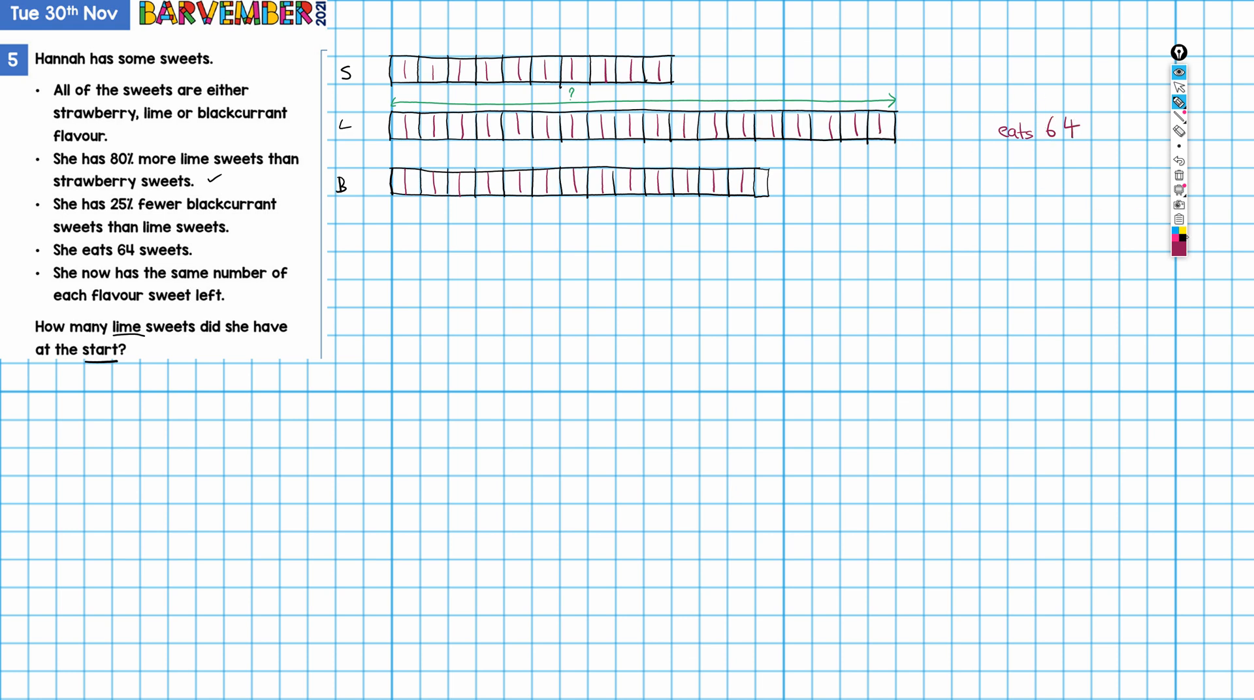
pyautogui.moveTo(1177, 241)
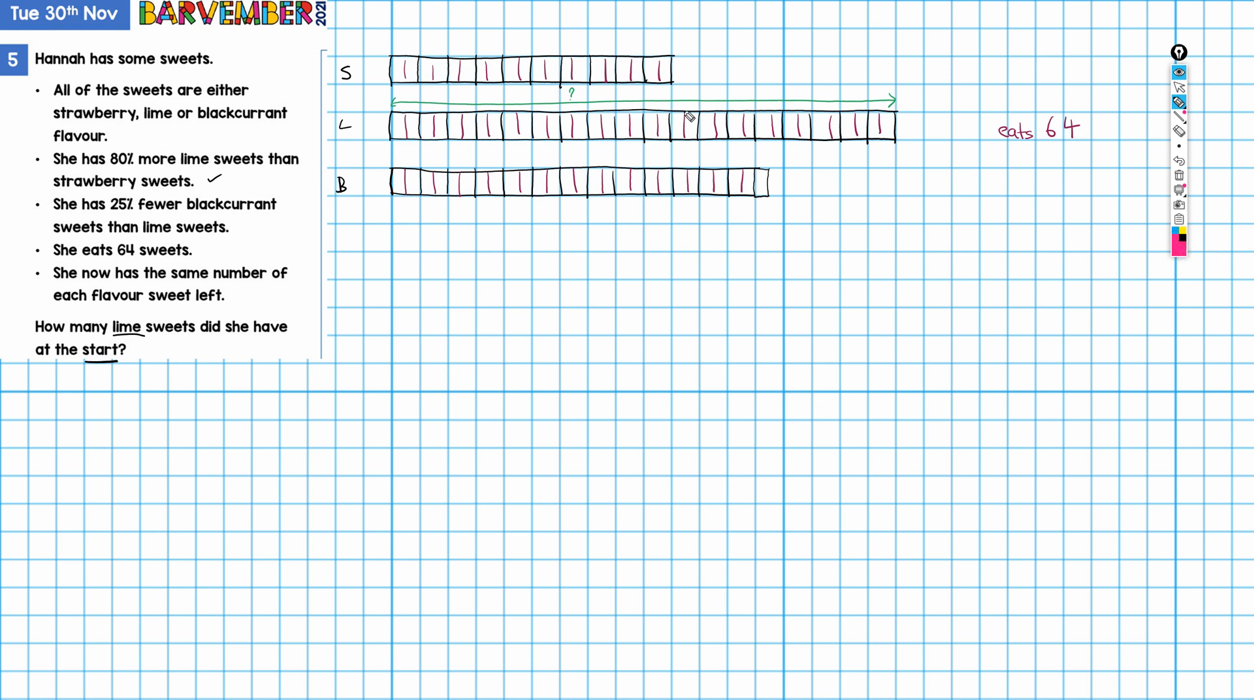
pyautogui.moveTo(676, 124); pyautogui.dragTo(763, 132)
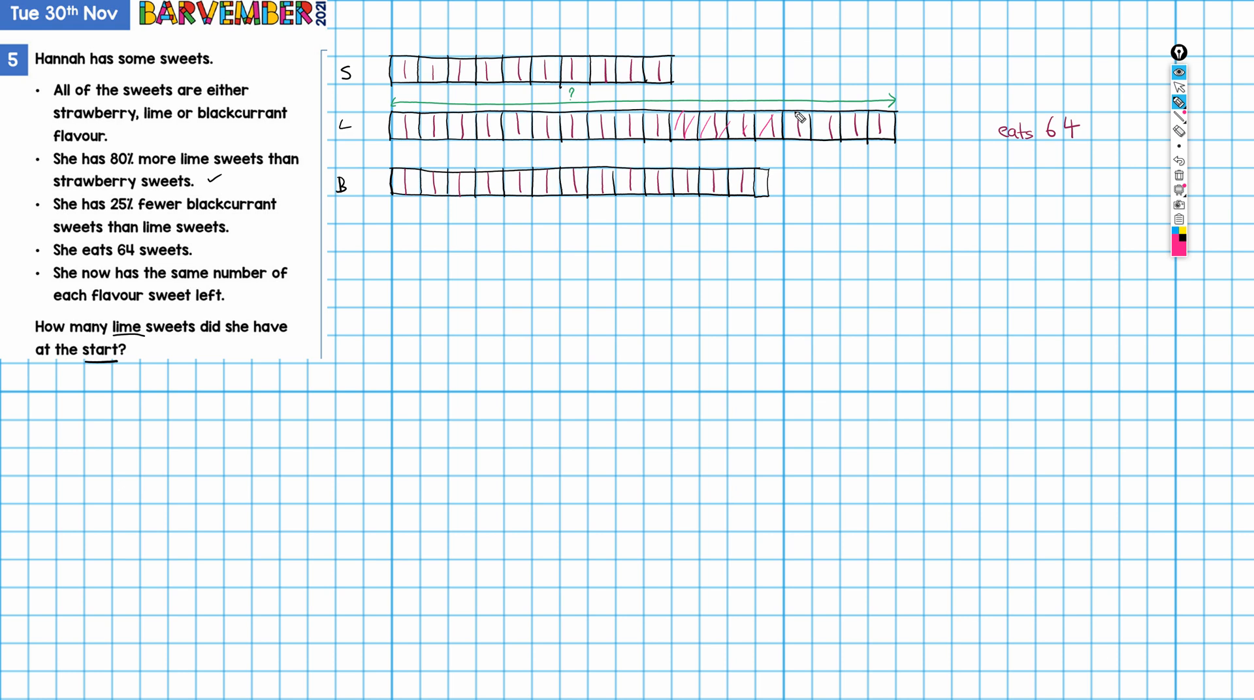
pyautogui.moveTo(808, 128); pyautogui.dragTo(880, 132)
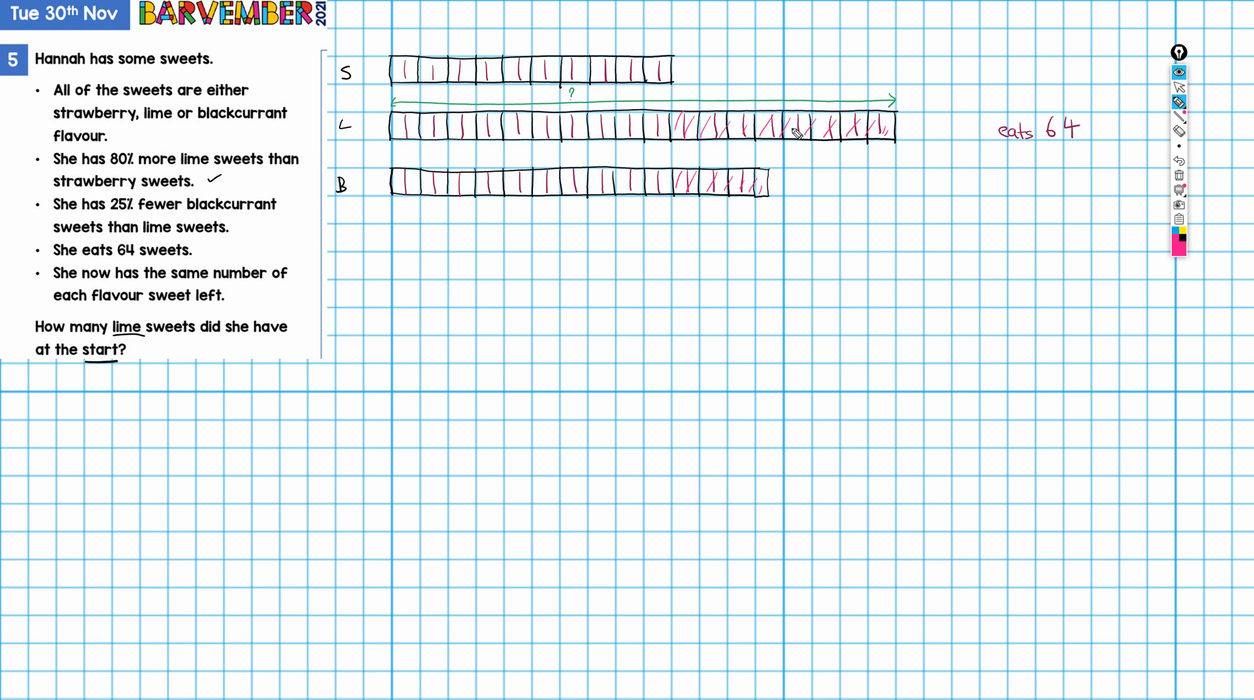
pyautogui.moveTo(755, 152)
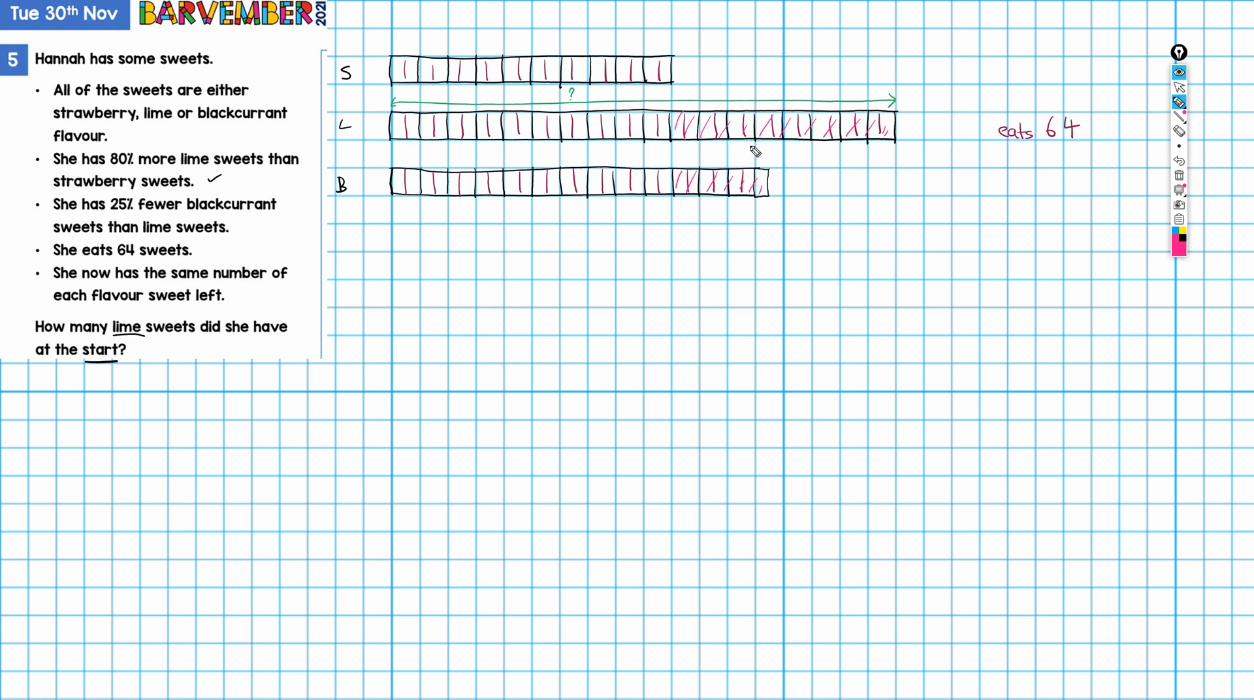
pyautogui.moveTo(800, 106)
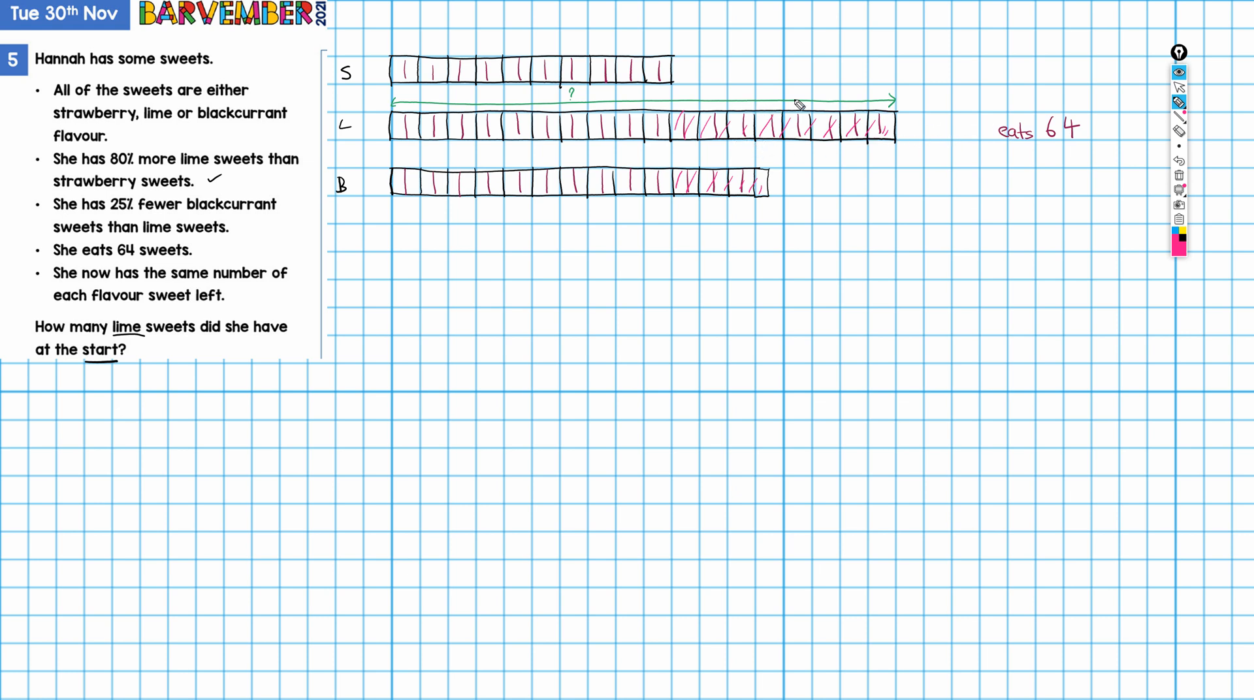
pyautogui.moveTo(716, 145)
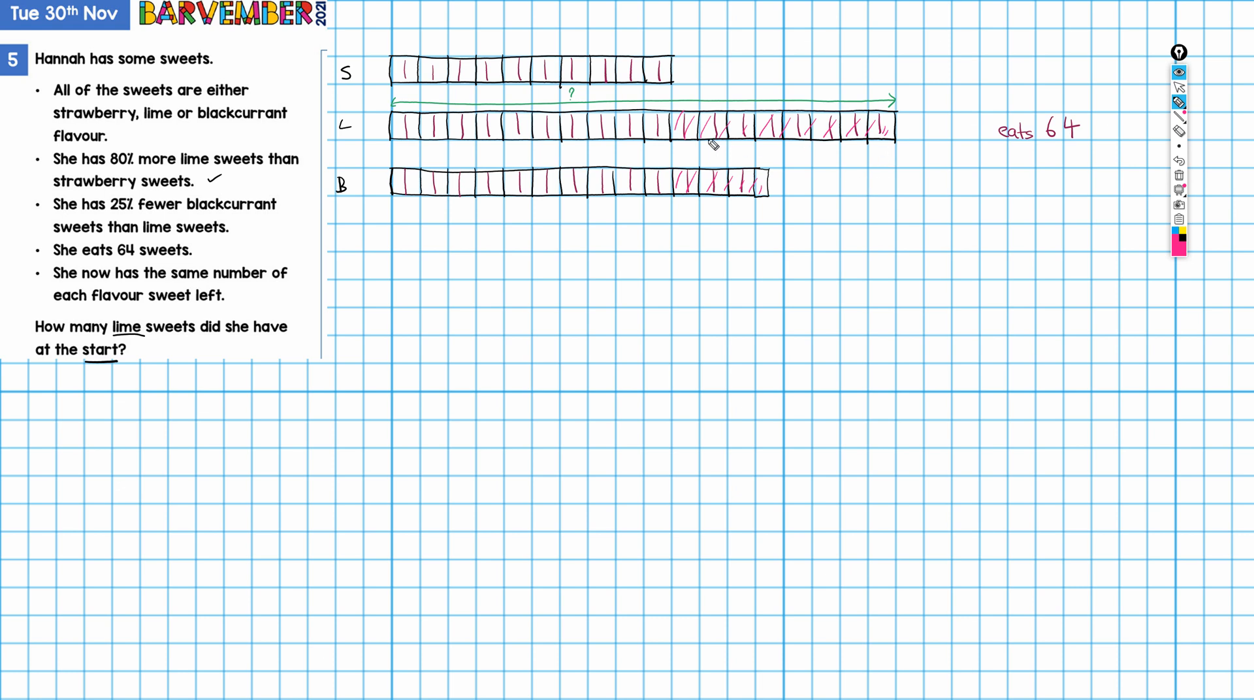
pyautogui.moveTo(776, 136)
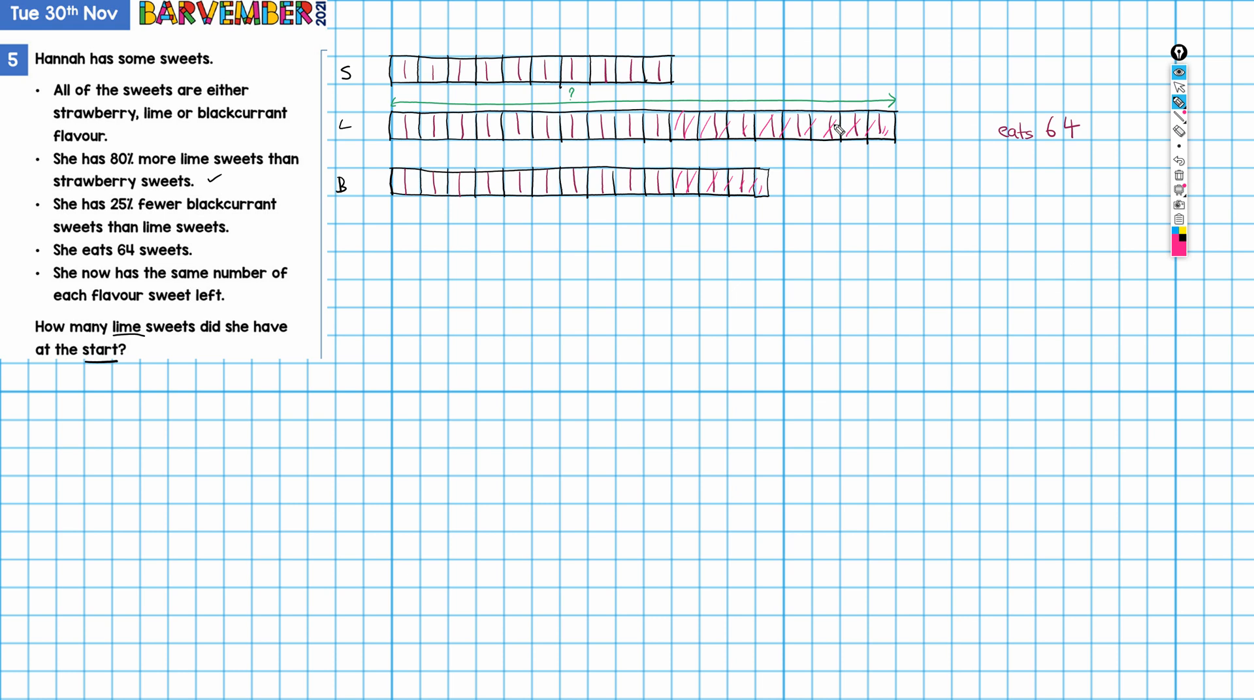
pyautogui.moveTo(826, 132)
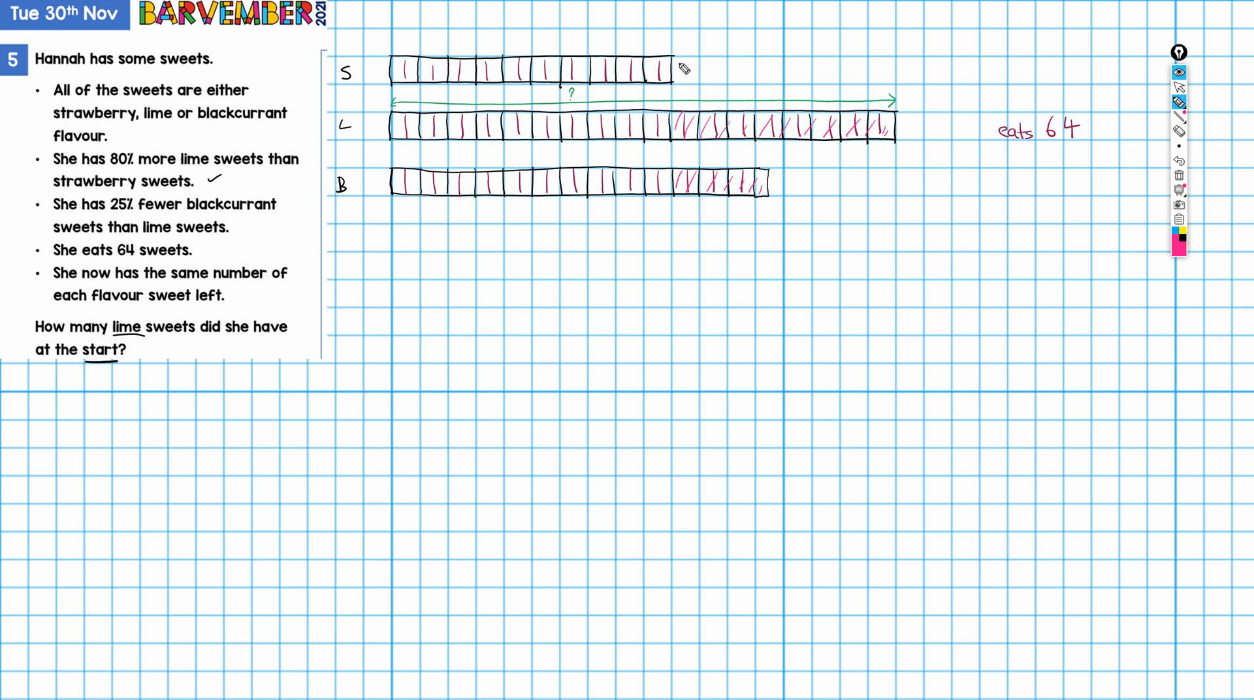
pyautogui.moveTo(666, 162)
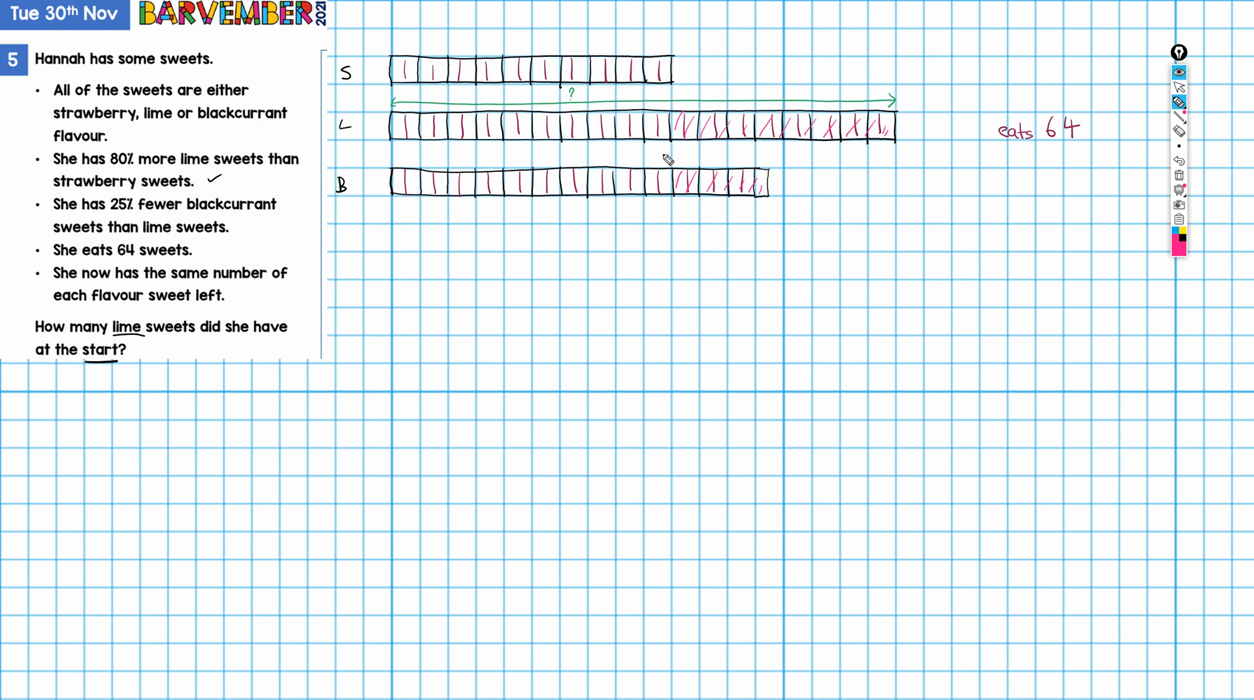
pyautogui.moveTo(667, 77)
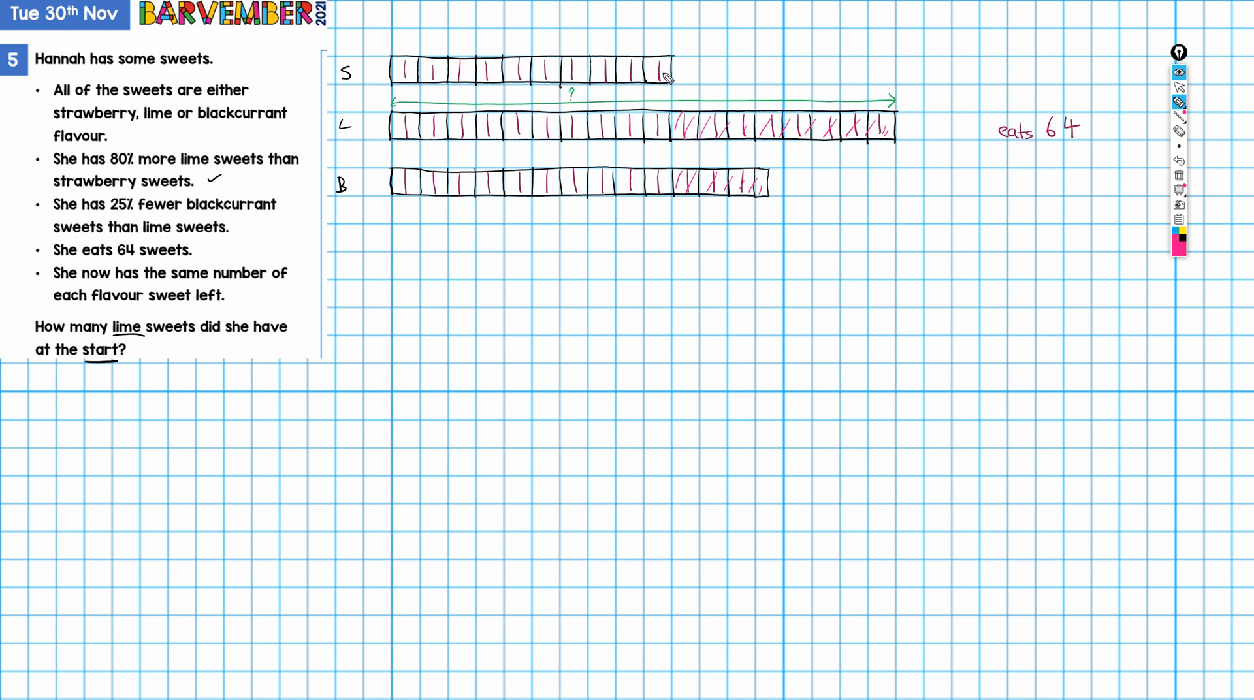
pyautogui.moveTo(672, 61)
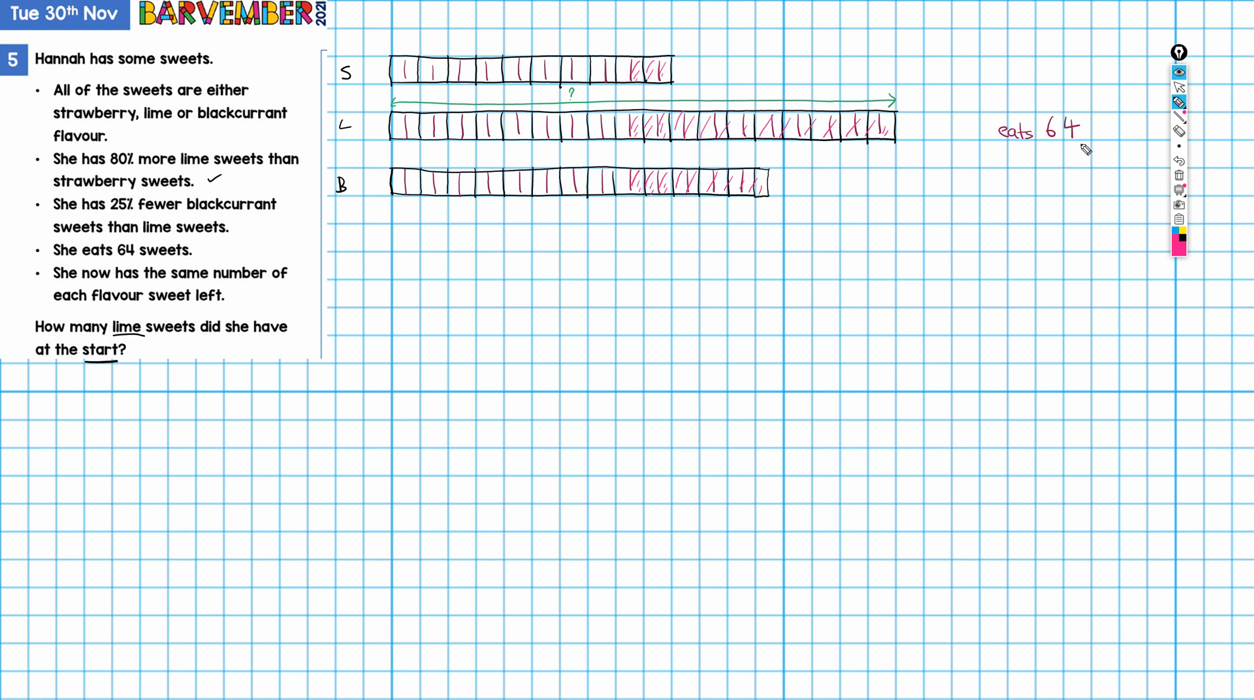
pyautogui.moveTo(646, 62)
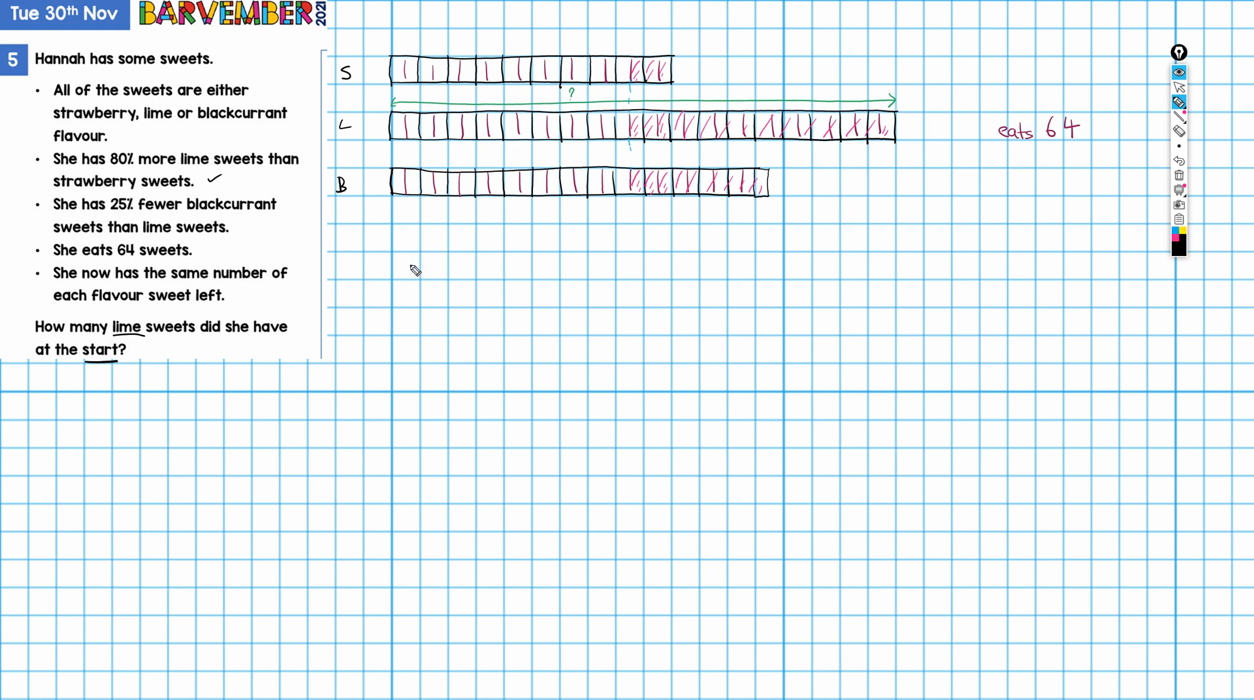
# - Write 64 ÷ 32 = 2, mark 2 in a half-box and 4 under a whole box
pyautogui.write('64 ÷ 2')
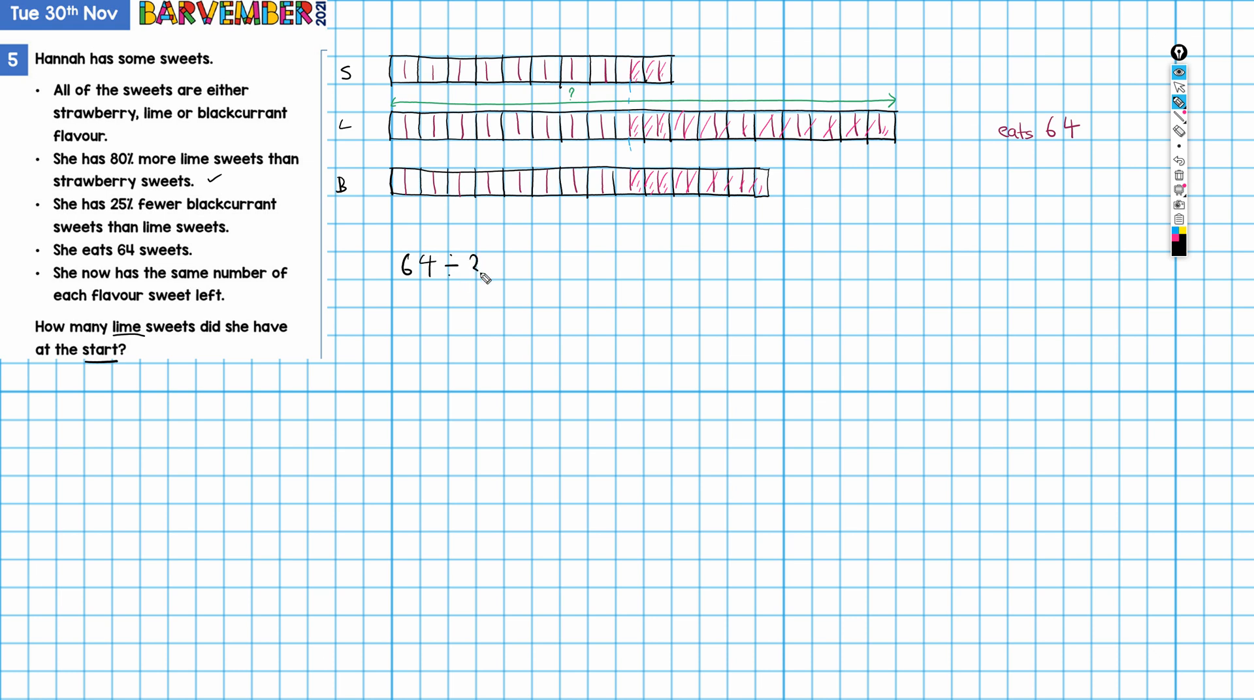
pyautogui.write('32 =')
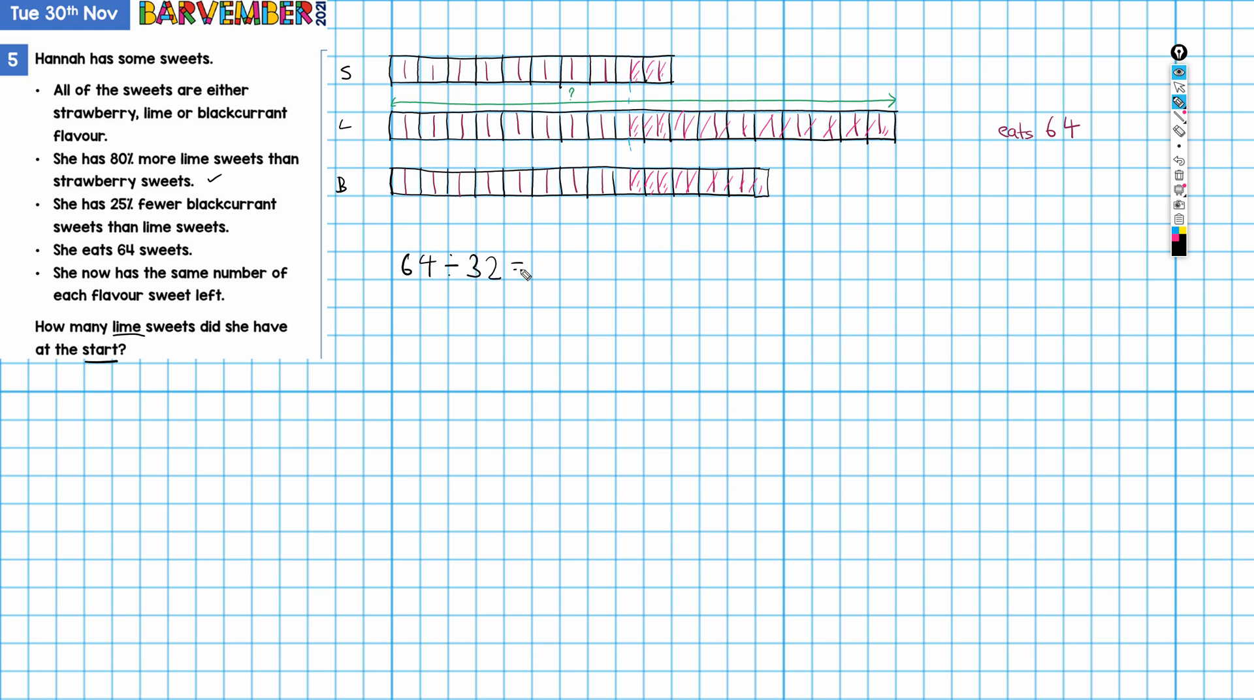
pyautogui.write('2')
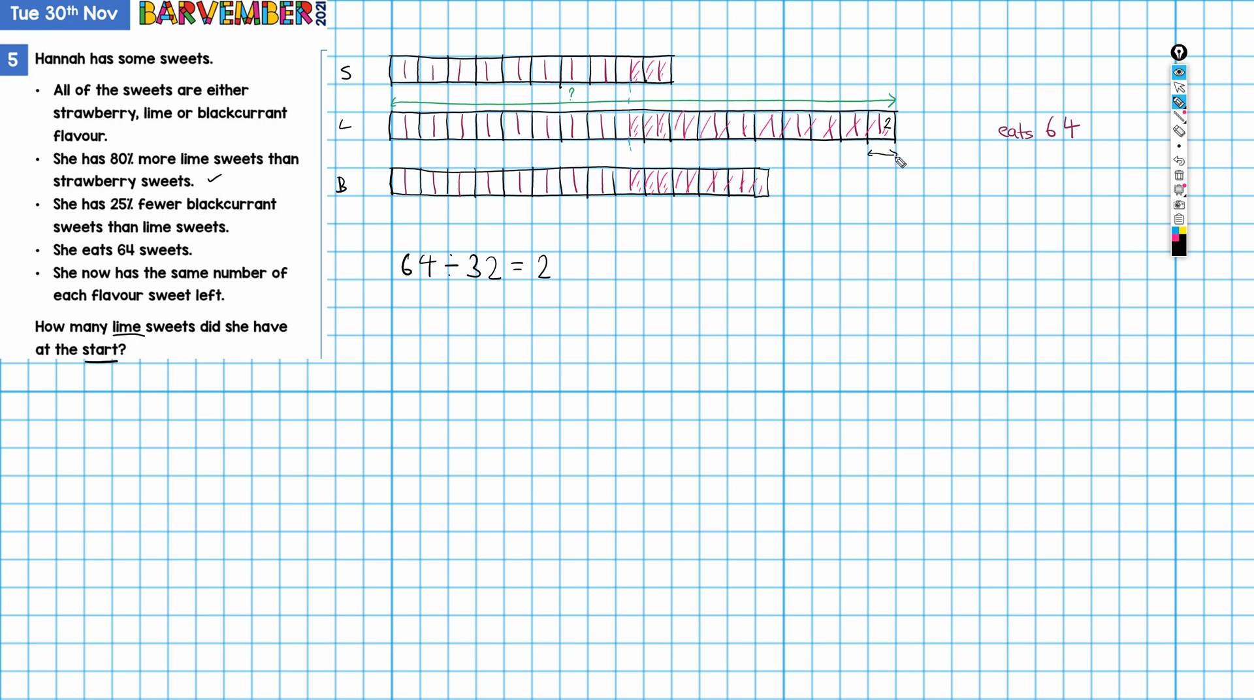
pyautogui.write('4')
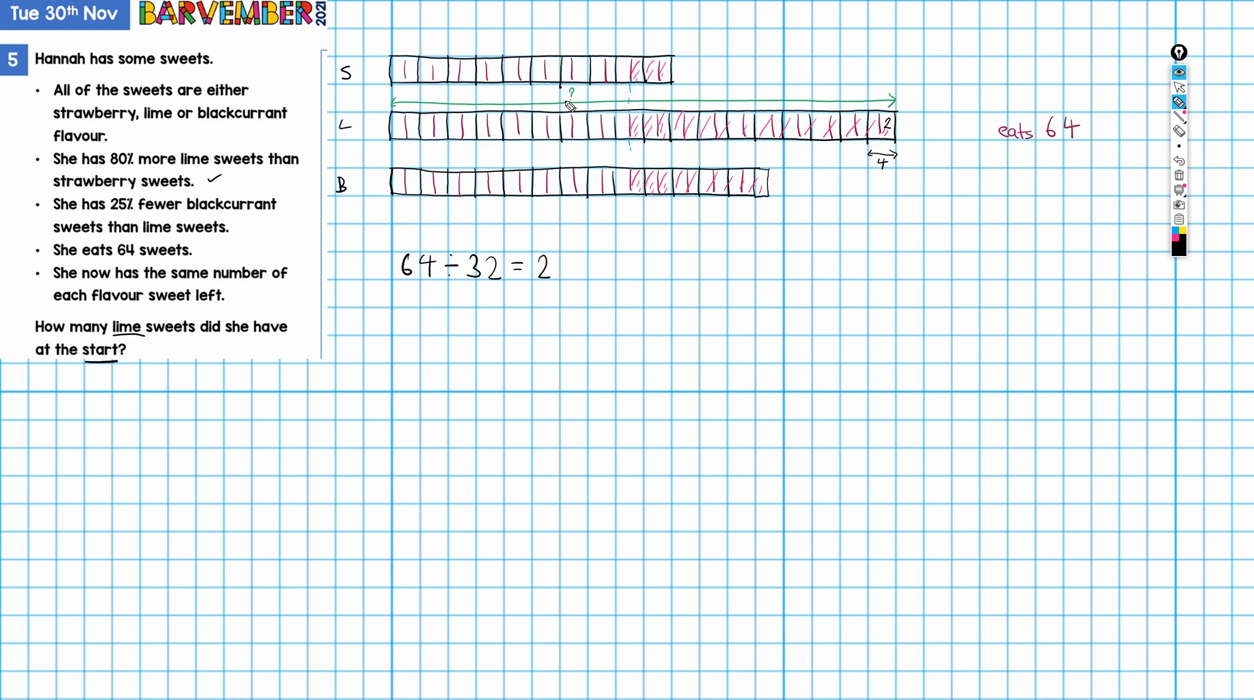
pyautogui.moveTo(397, 107)
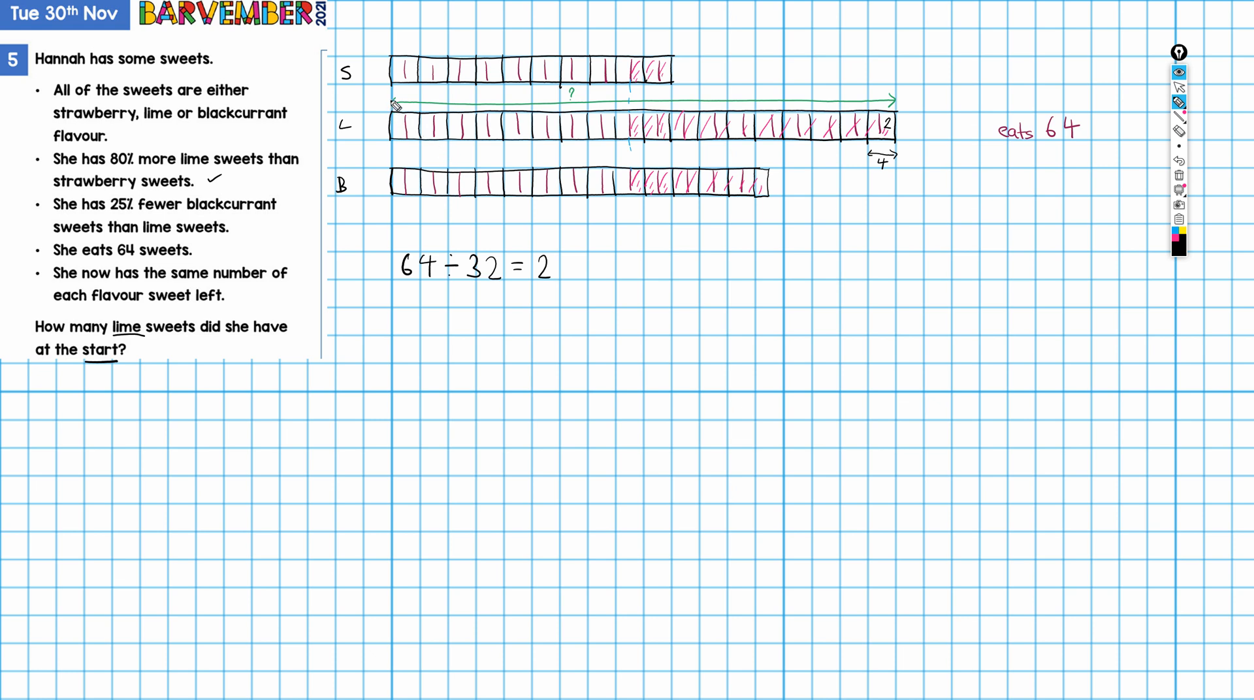
pyautogui.moveTo(621, 157)
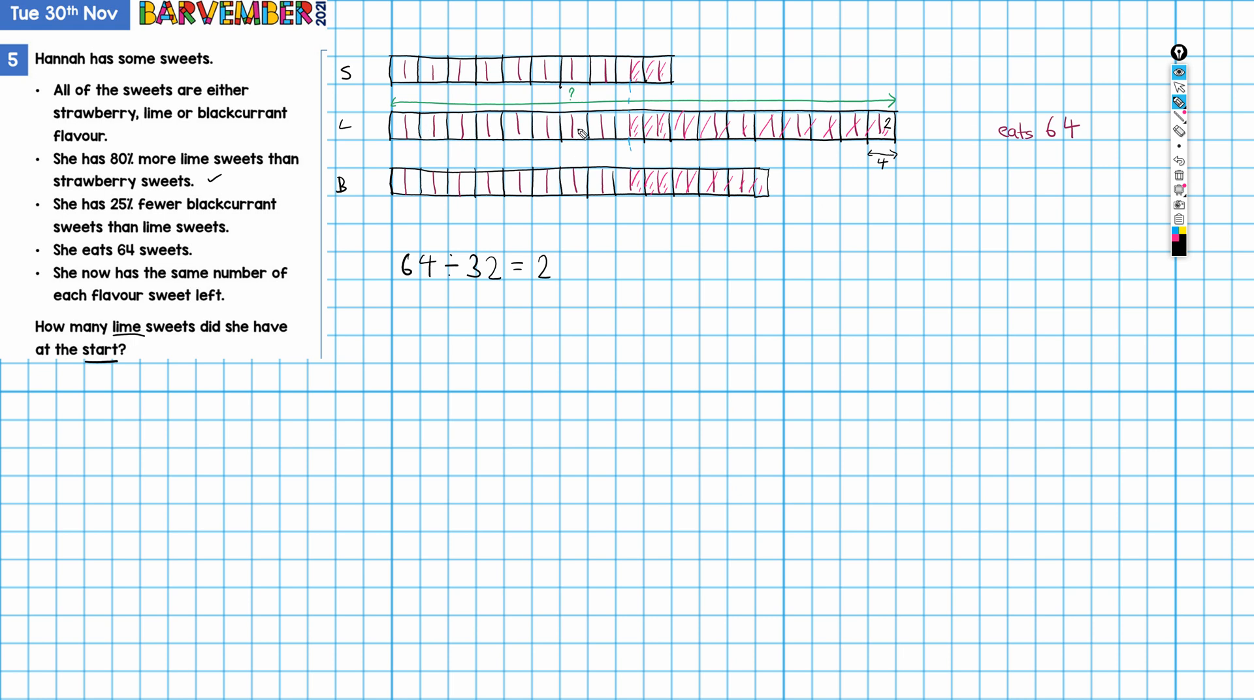
pyautogui.moveTo(893, 162)
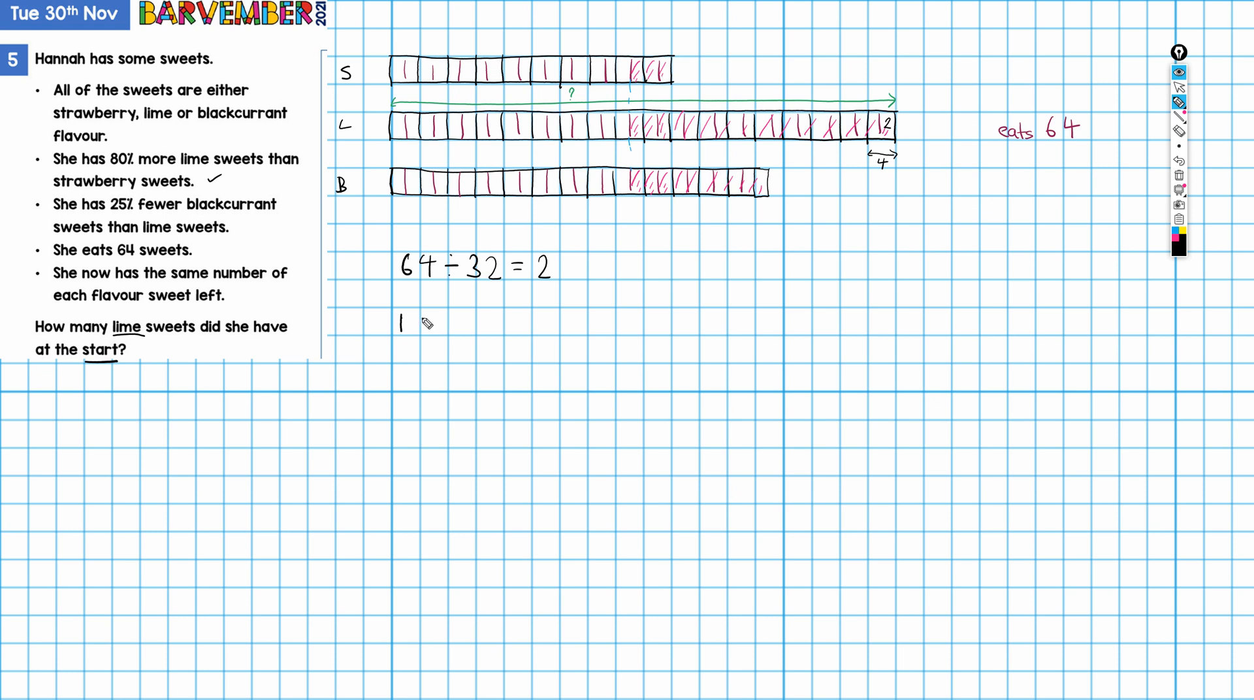
# - Write 18 × 4 = 72 under the division and add 72 beside the lime bar's question mark
pyautogui.write('8 × 4')
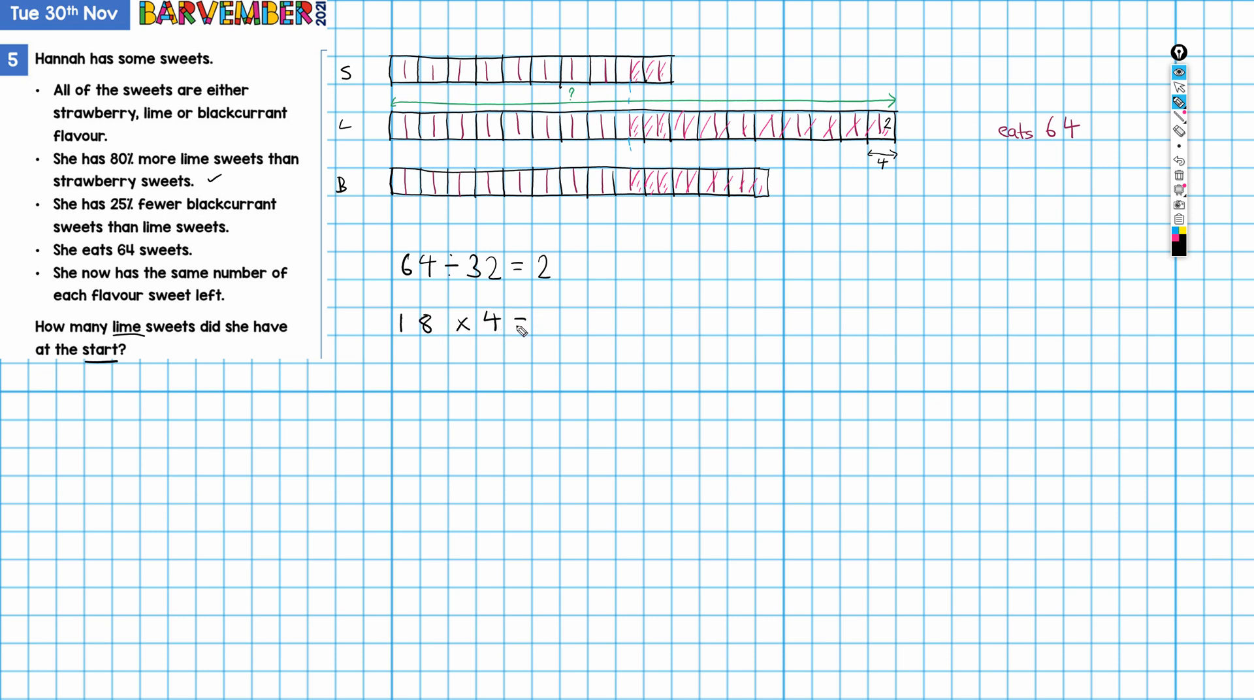
pyautogui.write('= 72')
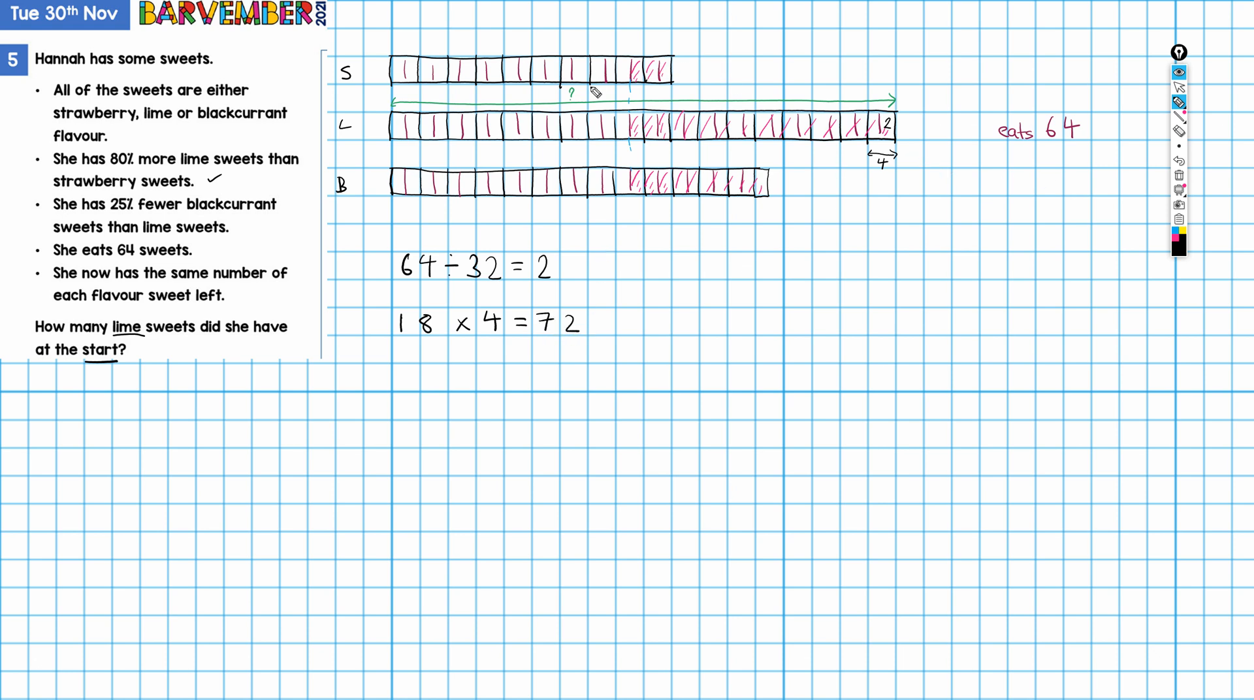
pyautogui.write('72')
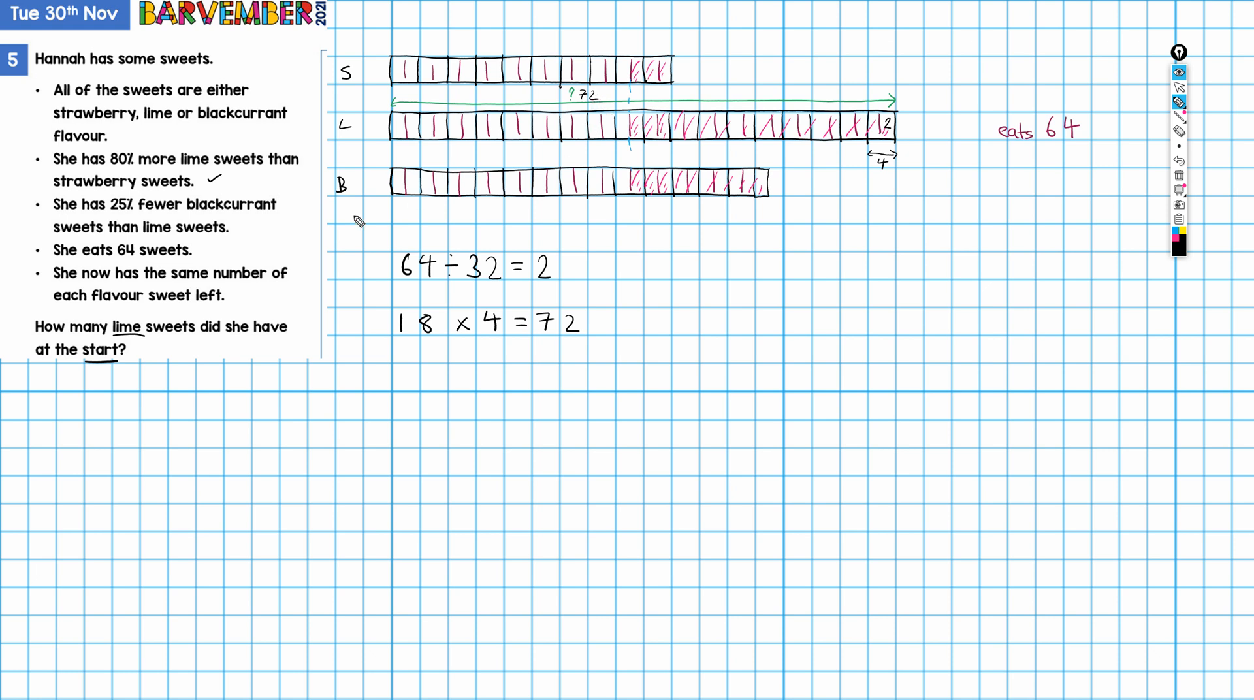